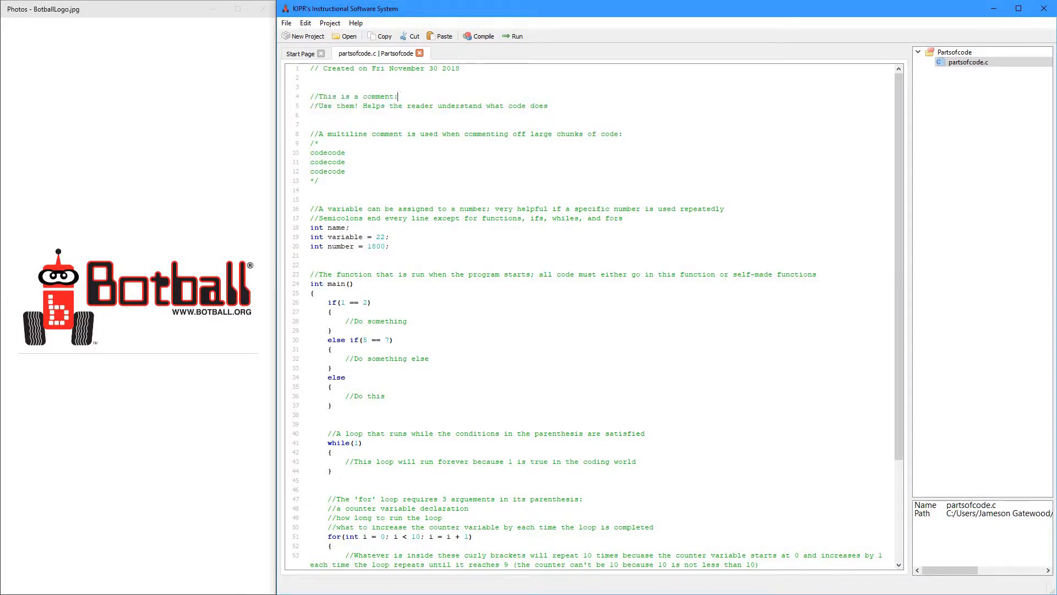
- Type and remove stray letters in the multiline comment, then close it with */
text(asdfjkl;asdfjkl;a)
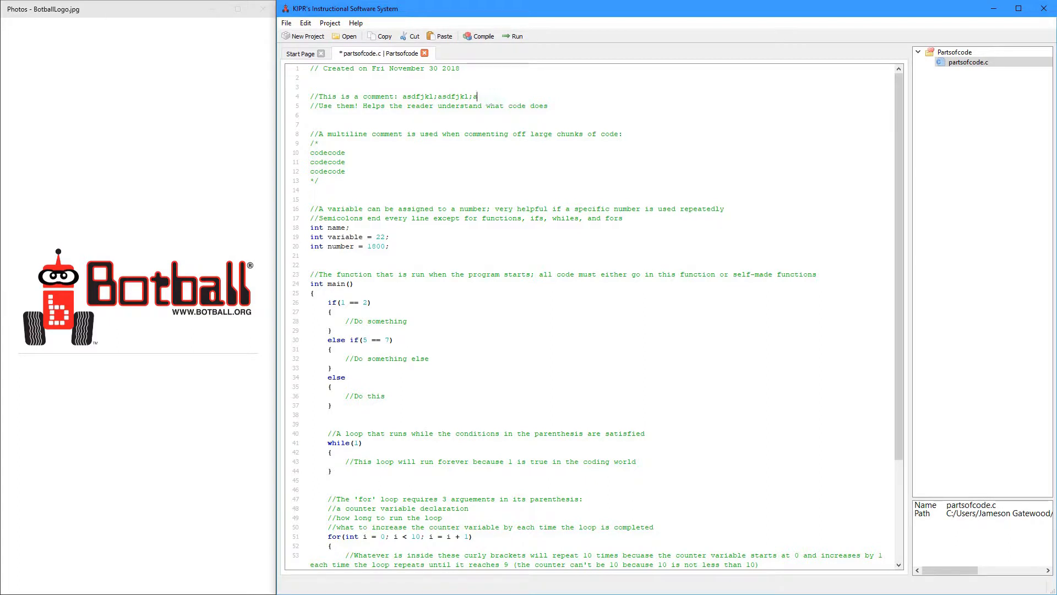
key(Backspace)
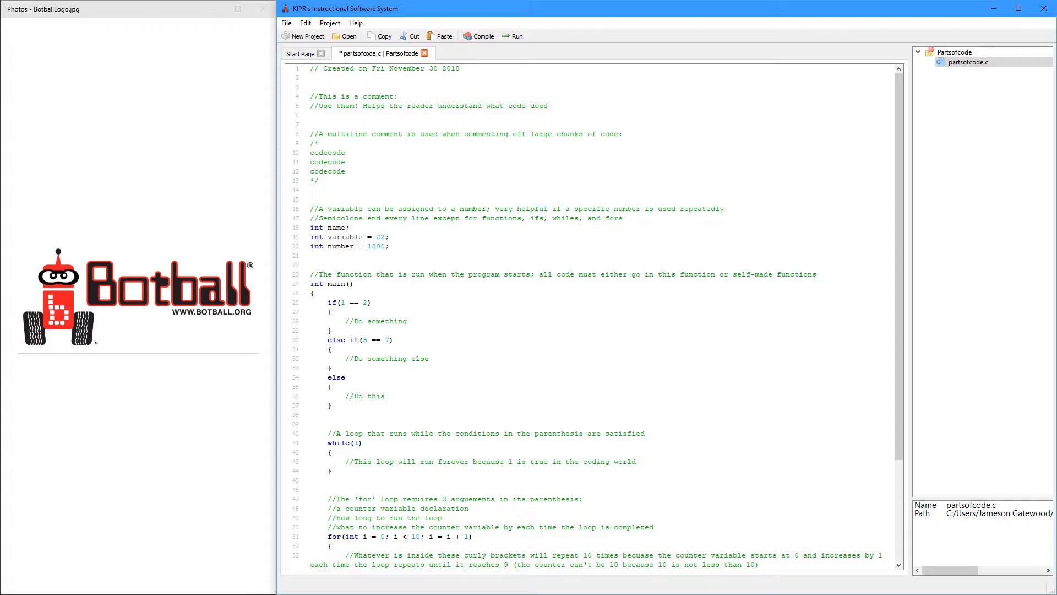
text(asdfasdfasdf)
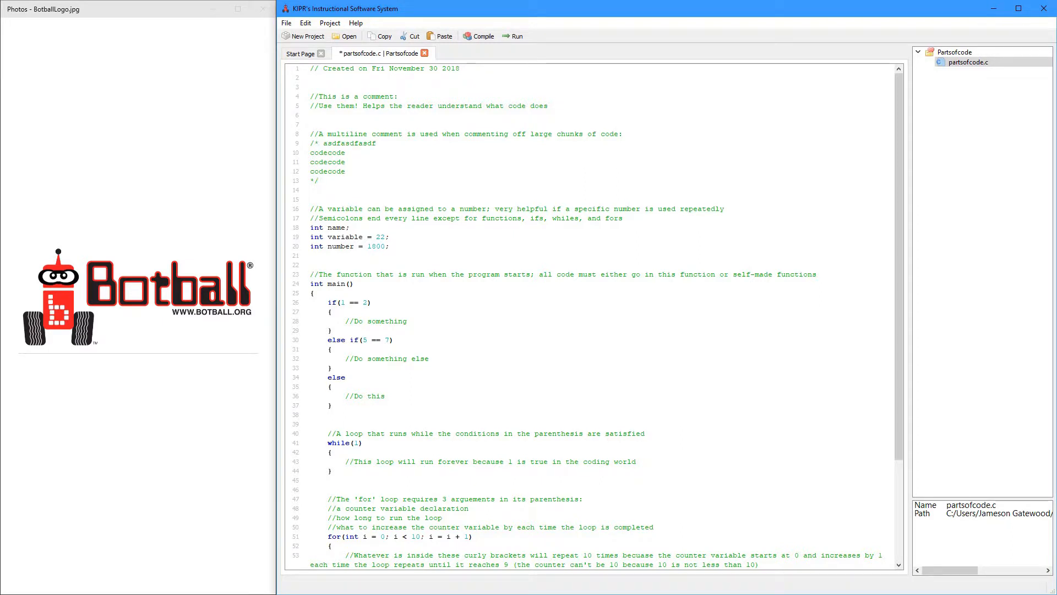
double_click(350, 143)
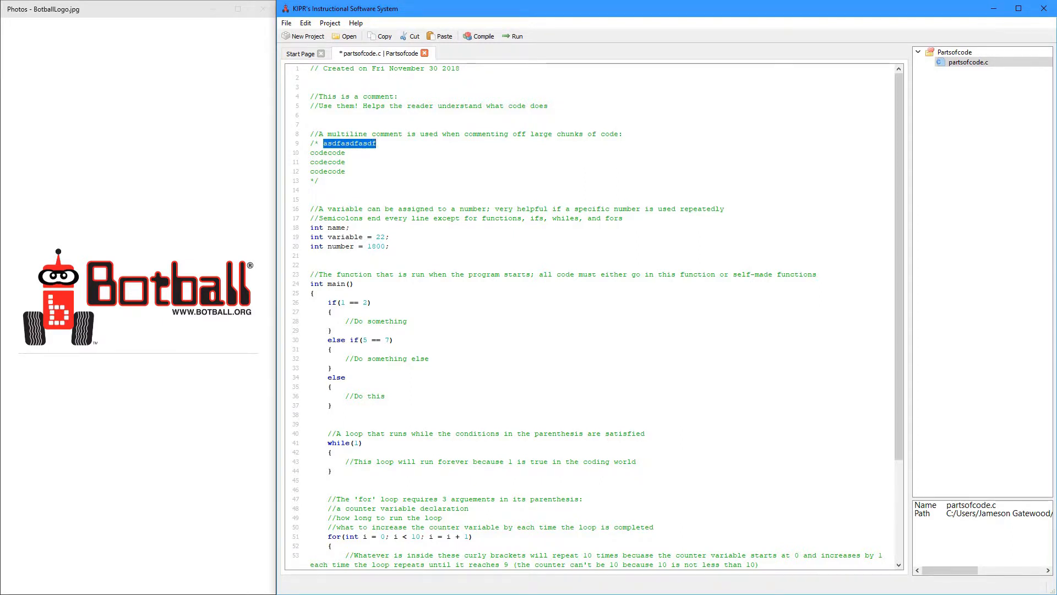
key(Delete)
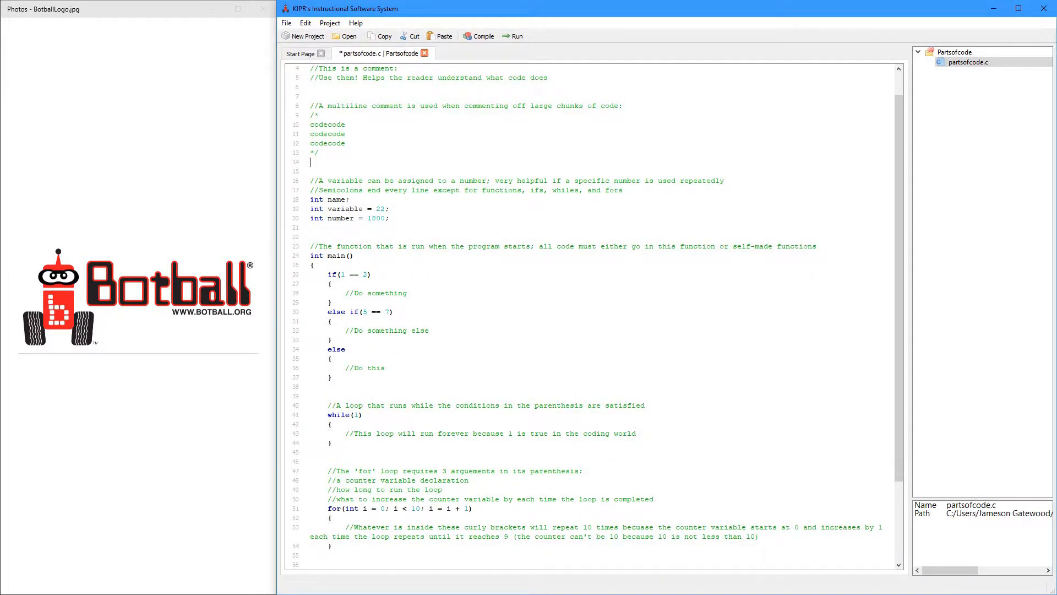
text(?)
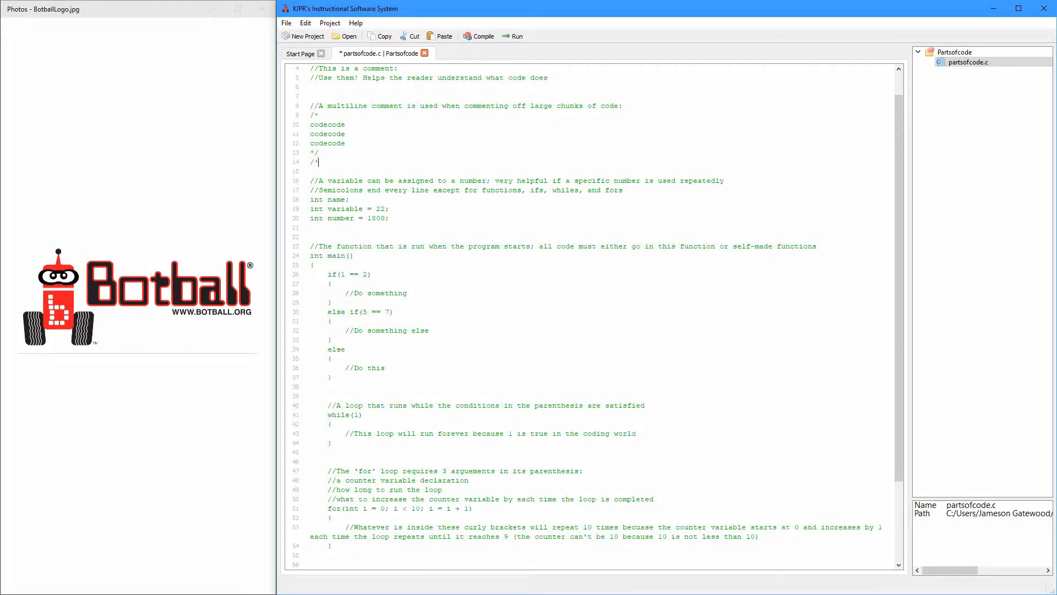
scroll(down, 3)
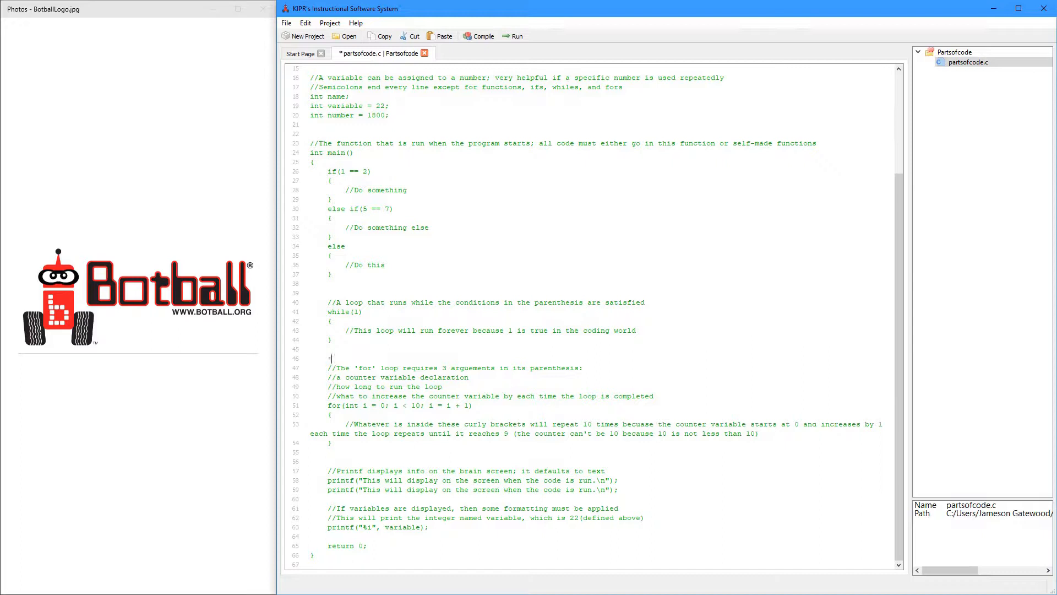
text(*/)
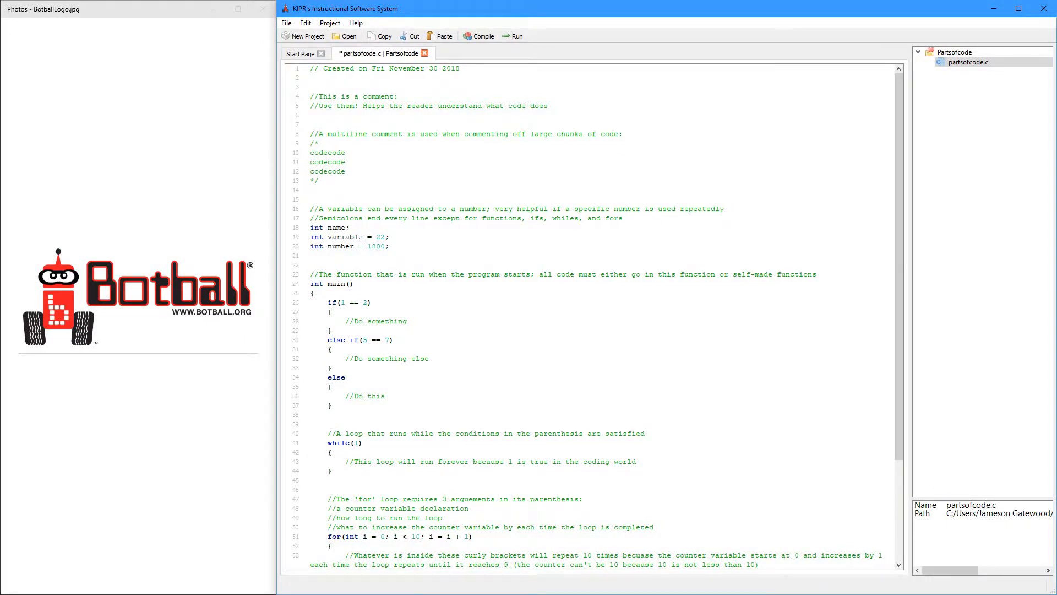
- Click and double-click on the comment and declaration lines in the editor
click(310, 190)
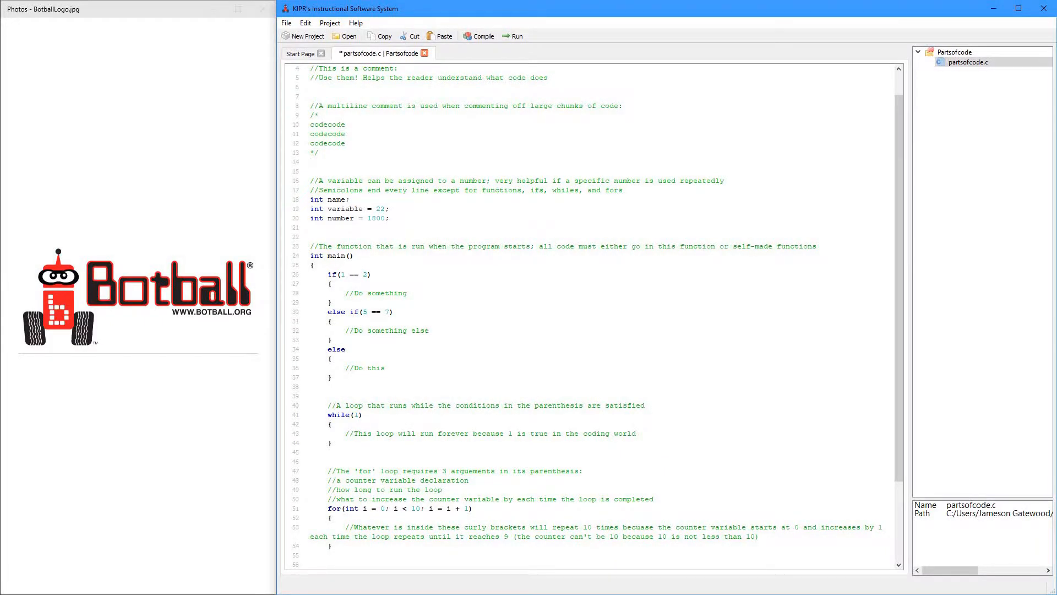
click(310, 162)
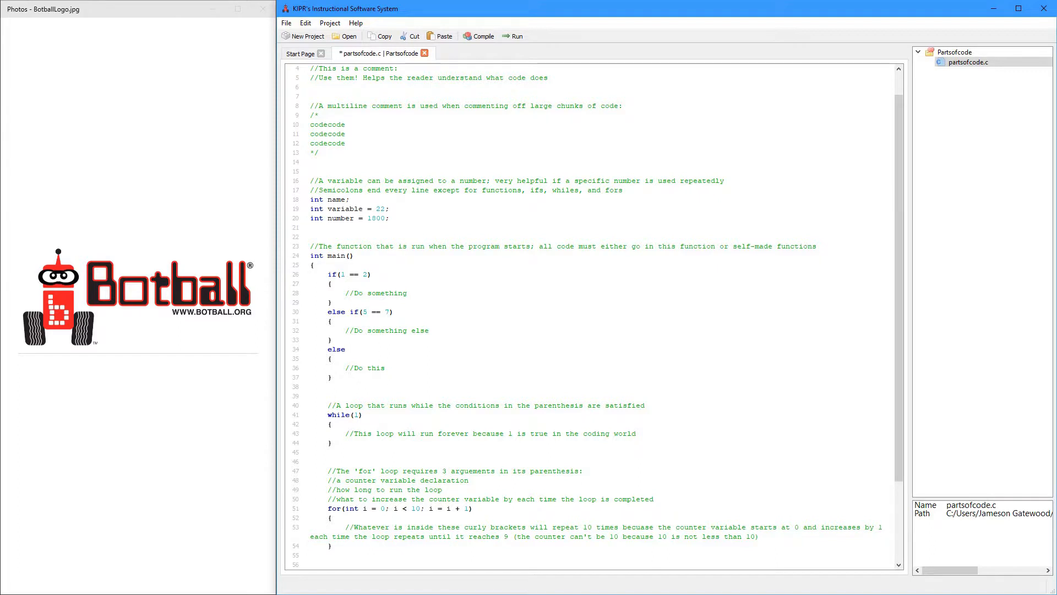
click(311, 162)
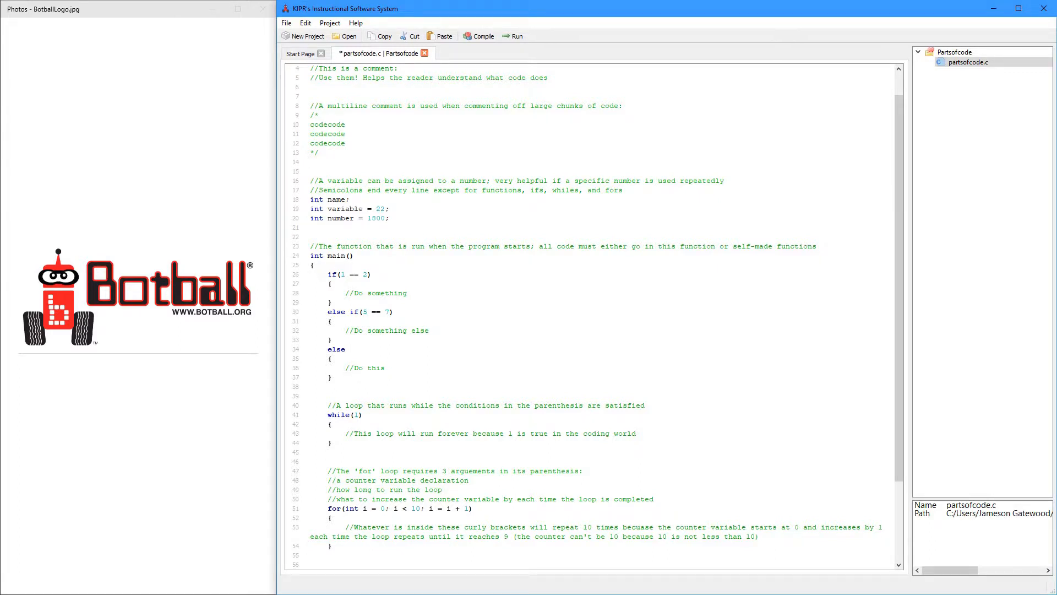
click(312, 162)
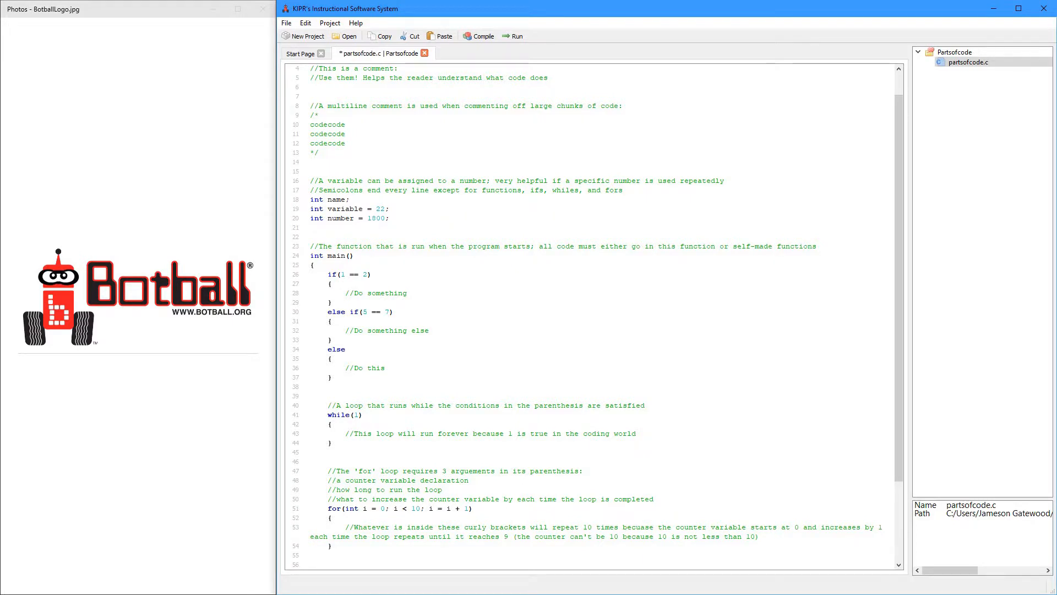
click(311, 162)
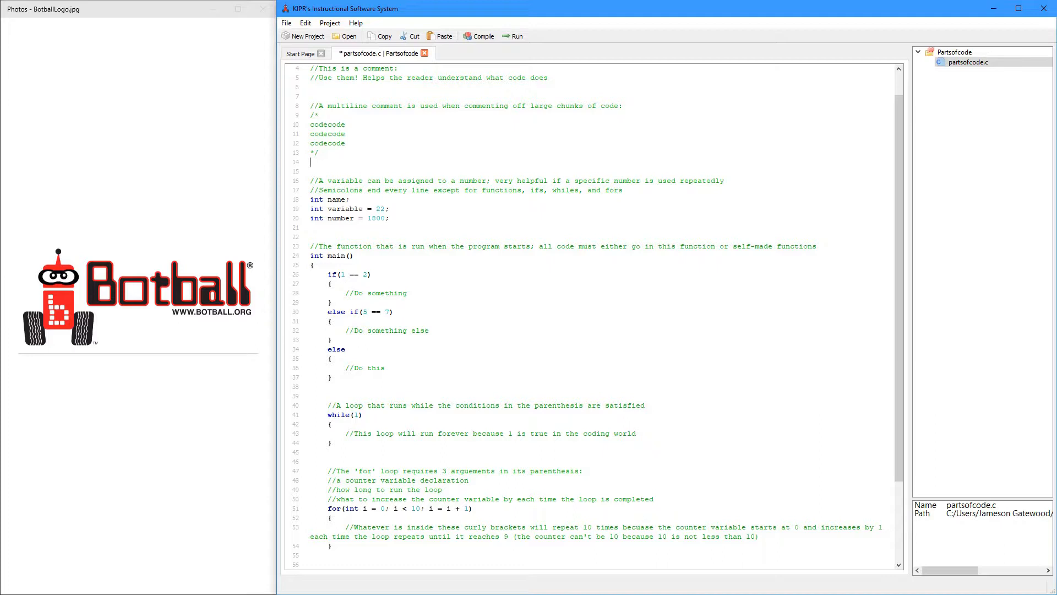
double_click(345, 208)
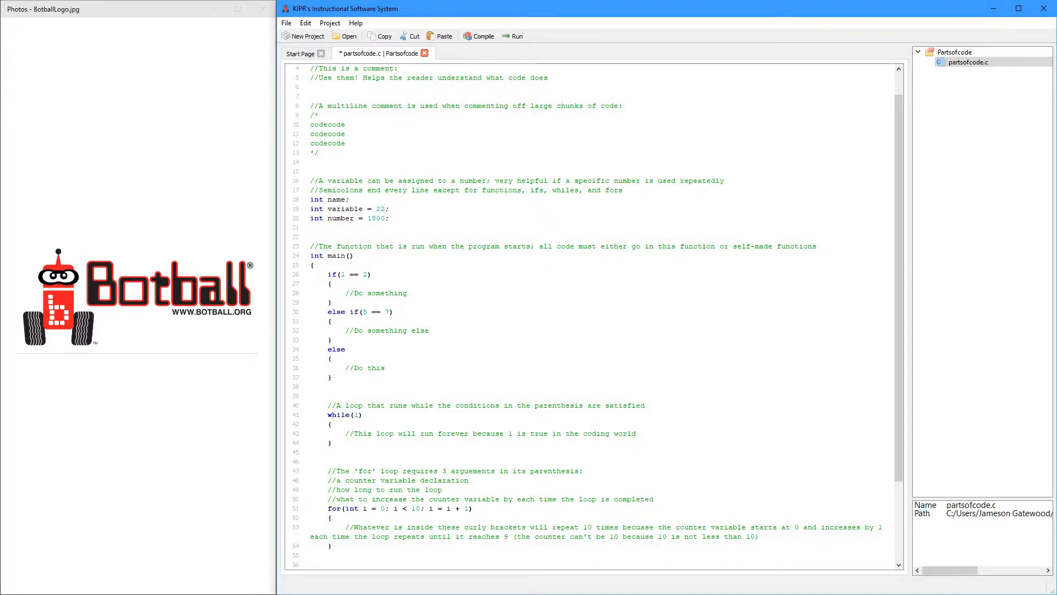
click(384, 208)
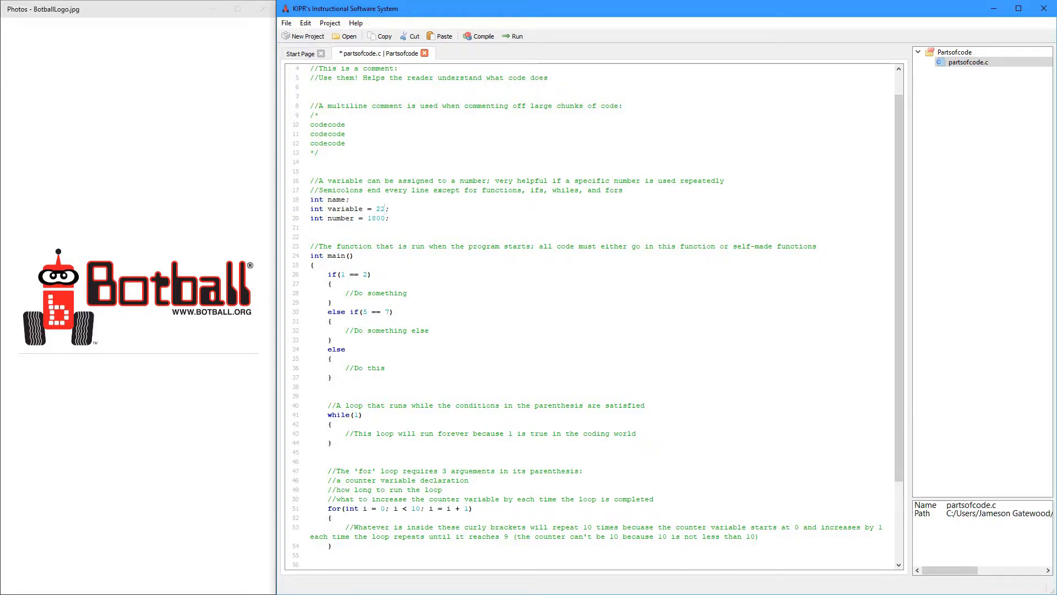
double_click(381, 208)
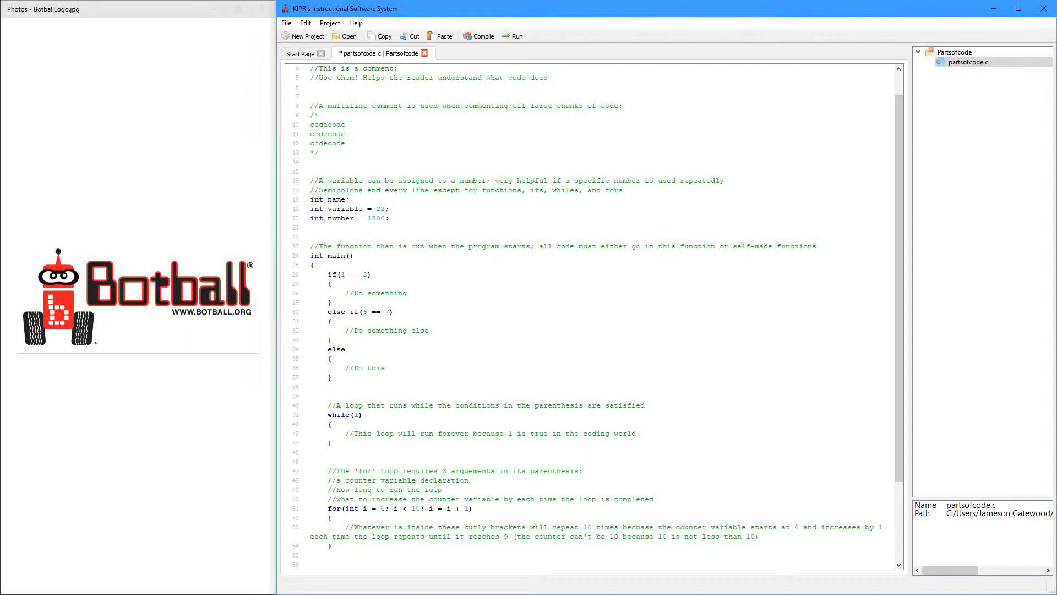
- Select the name declaration's int type and semicolon, retyping ';' and '2;'
double_click(316, 199)
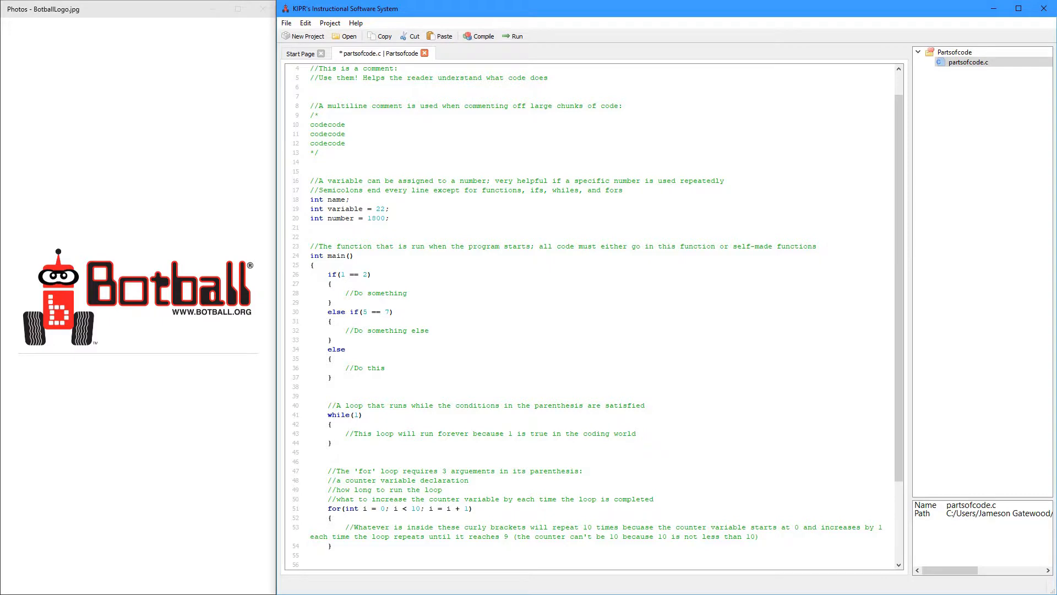
double_click(316, 199)
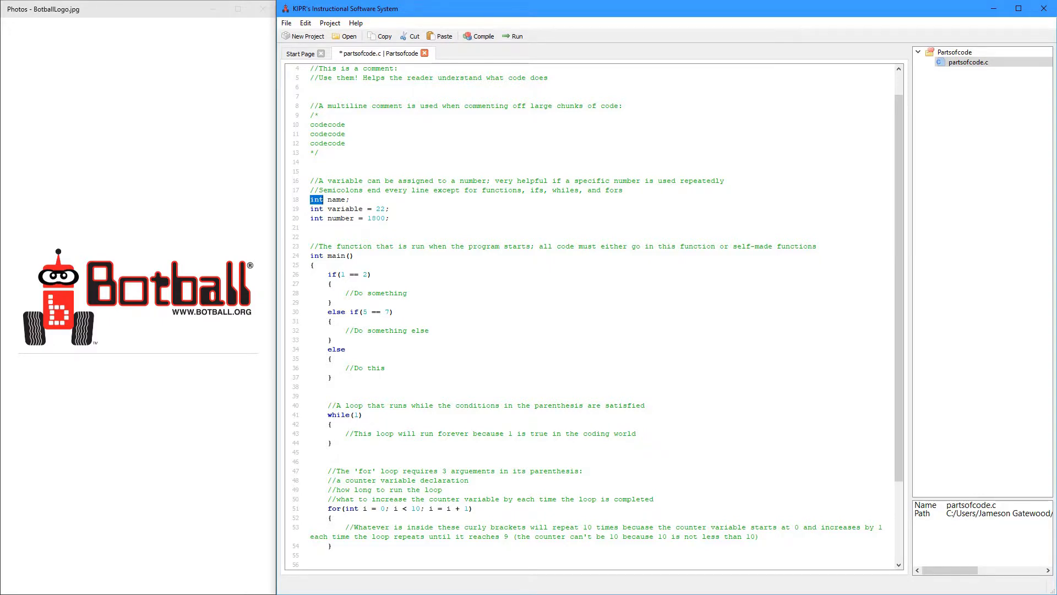
click(338, 218)
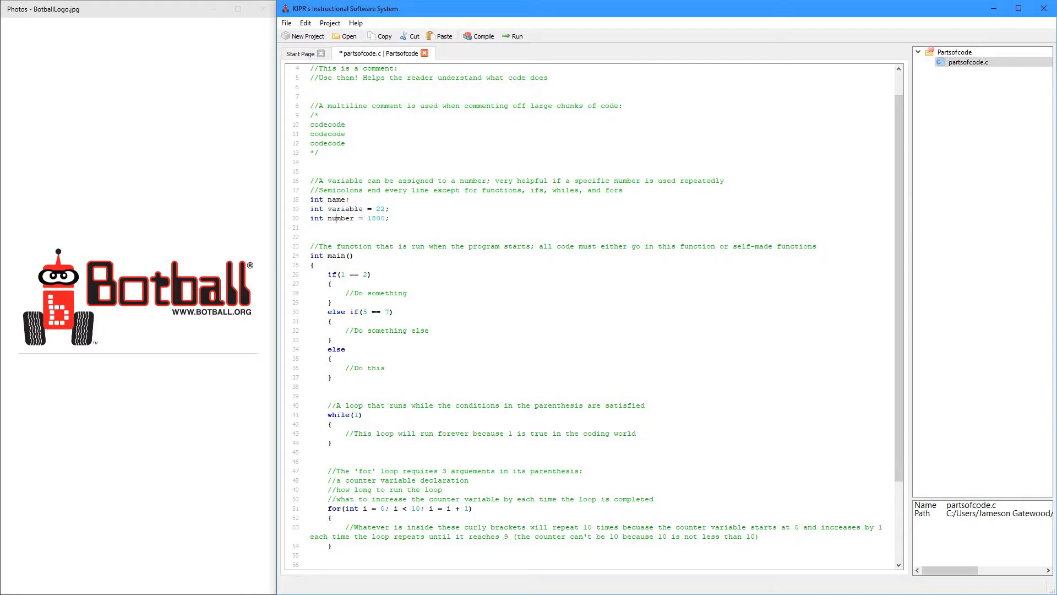
double_click(339, 218)
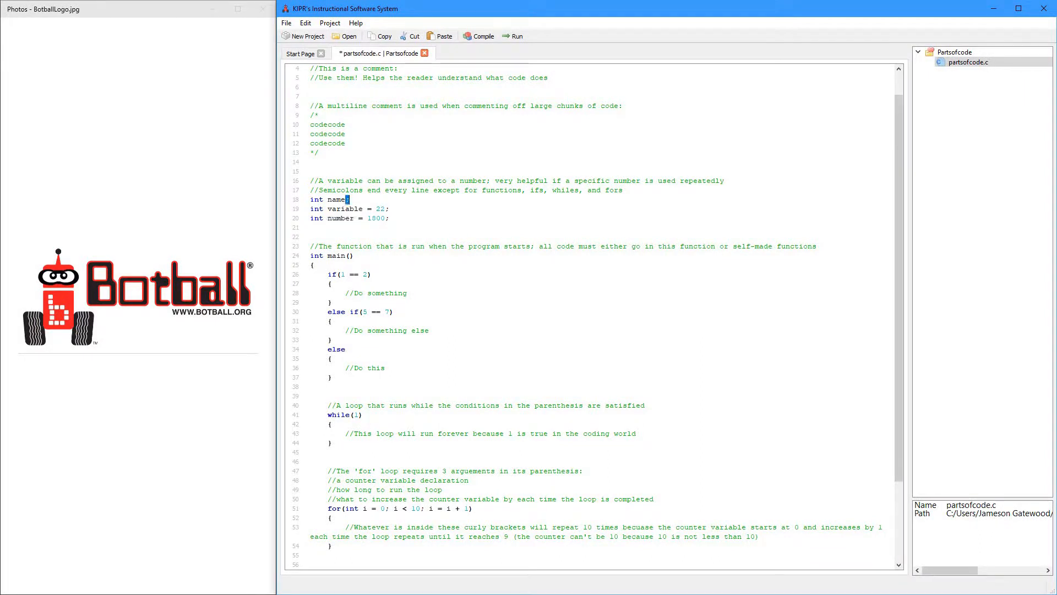
text(;)
text(name =)
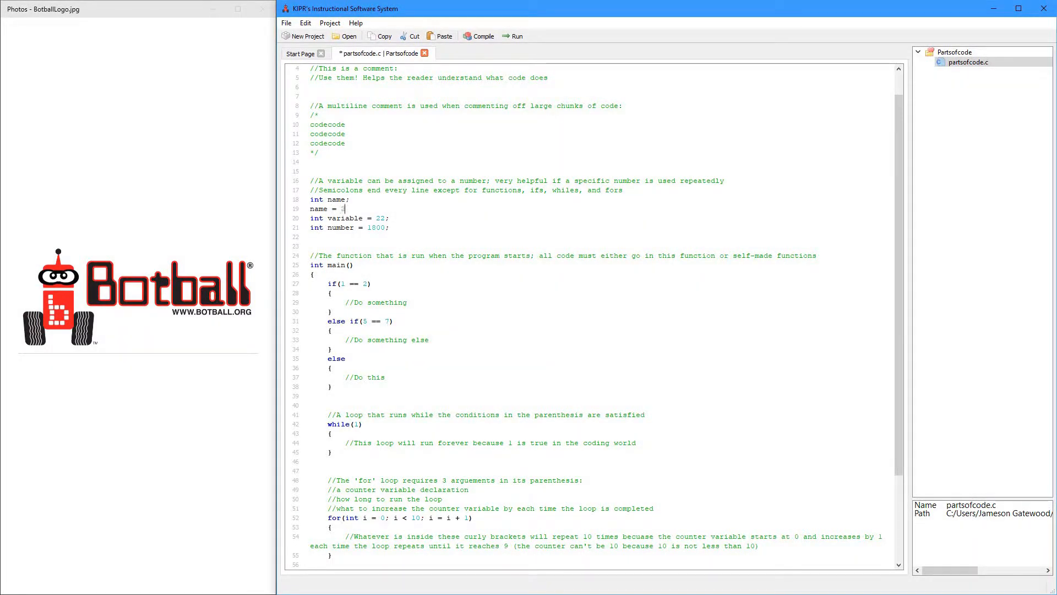
text(2;)
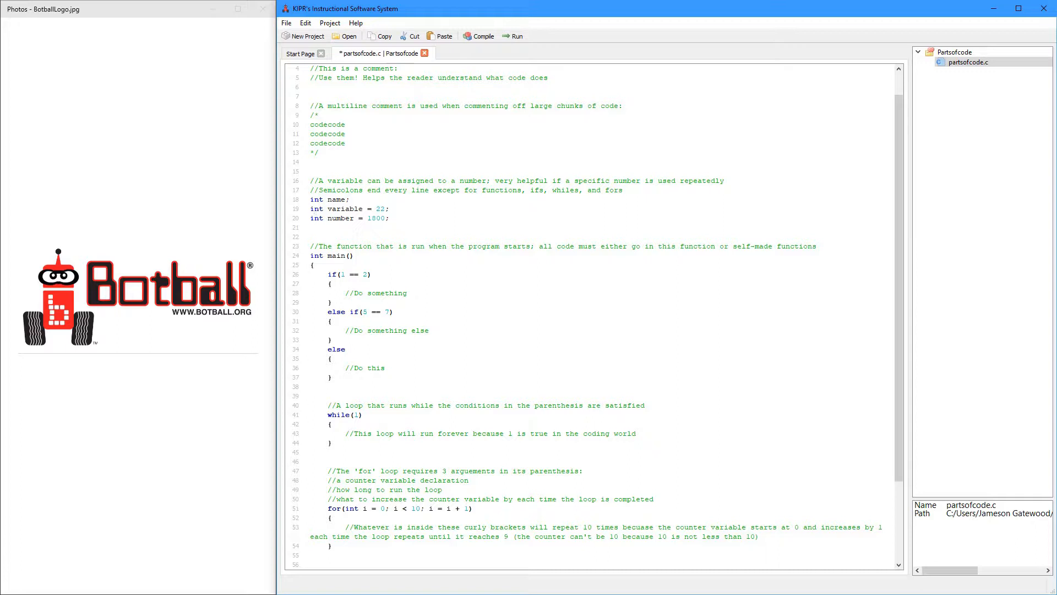
double_click(379, 208)
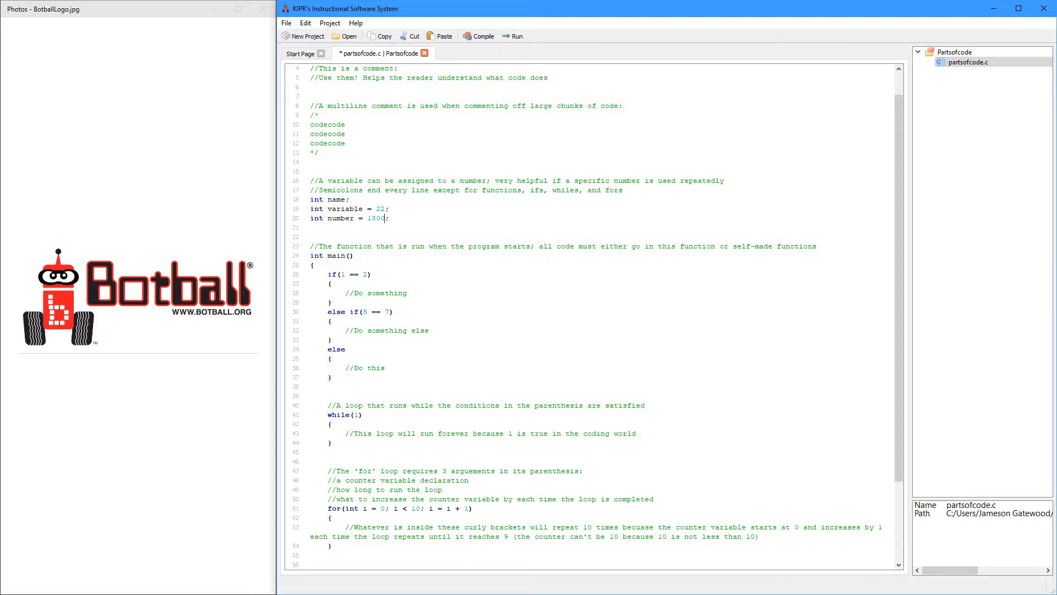
- Scroll down through the file and click on several code lines
scroll(down, 3)
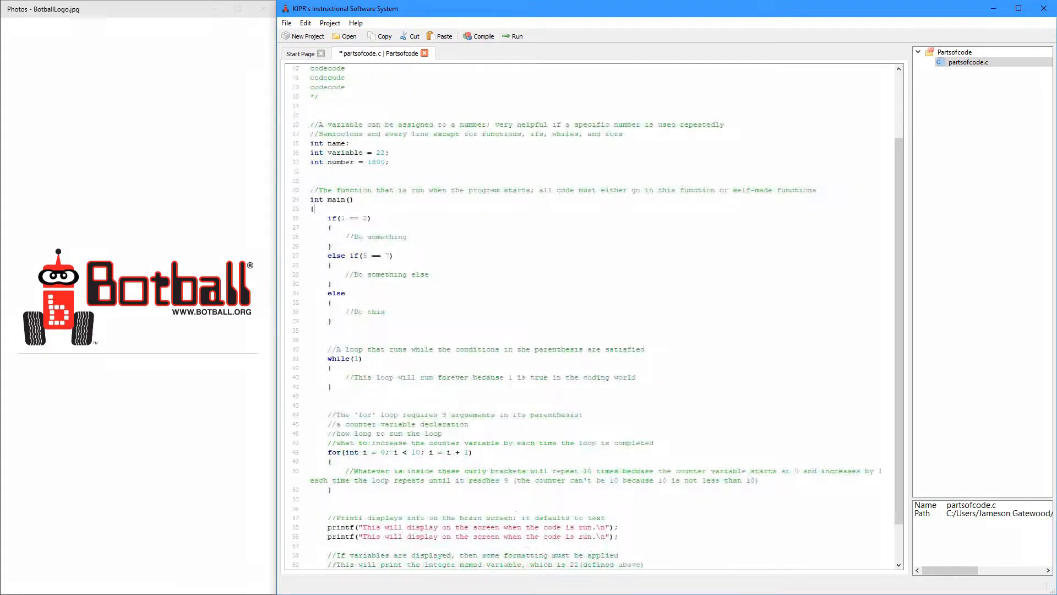
scroll(down, 3)
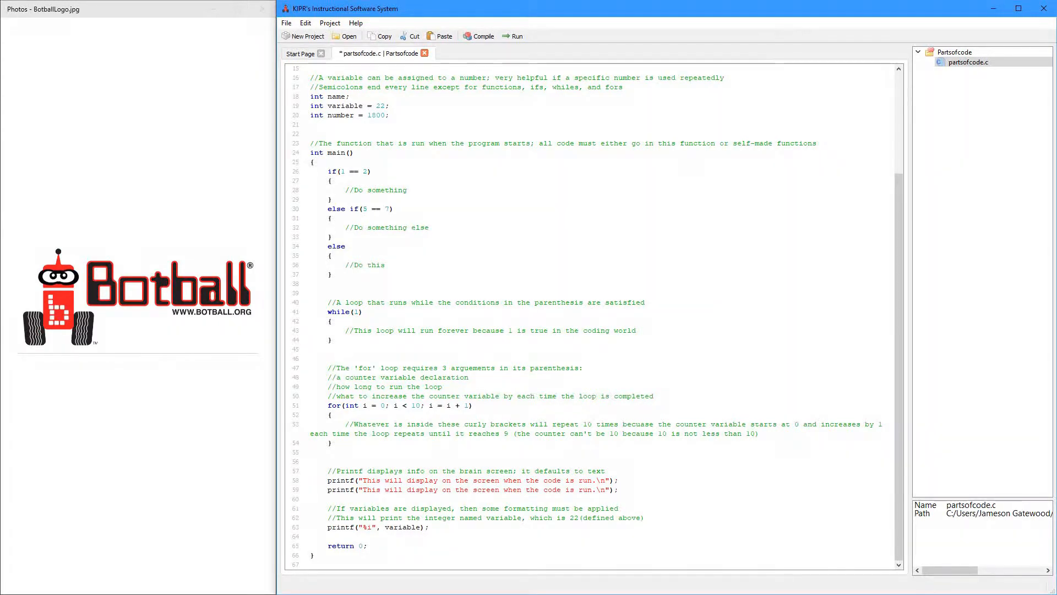
click(313, 555)
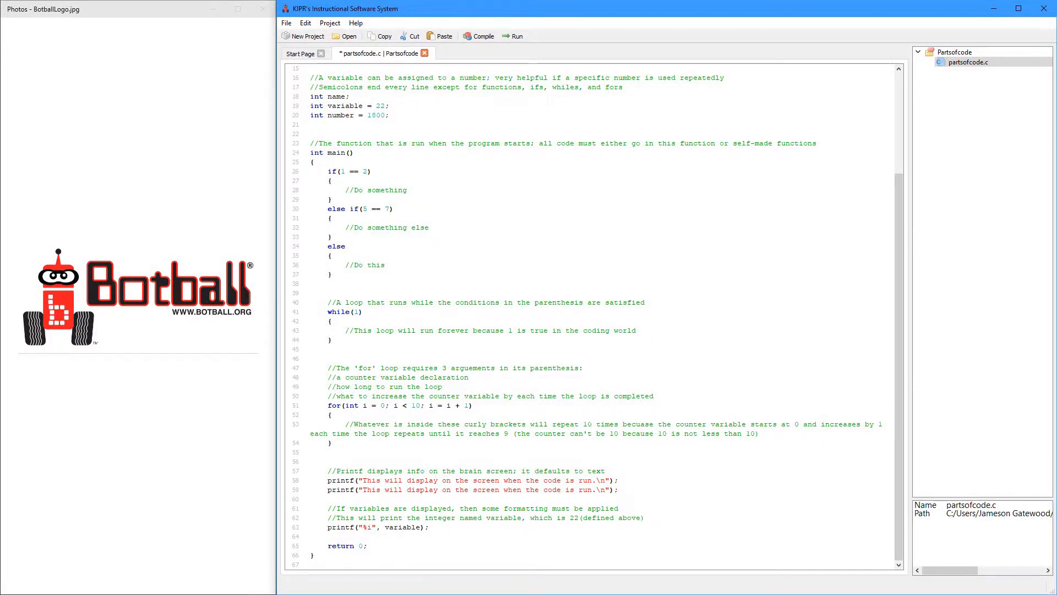
click(367, 546)
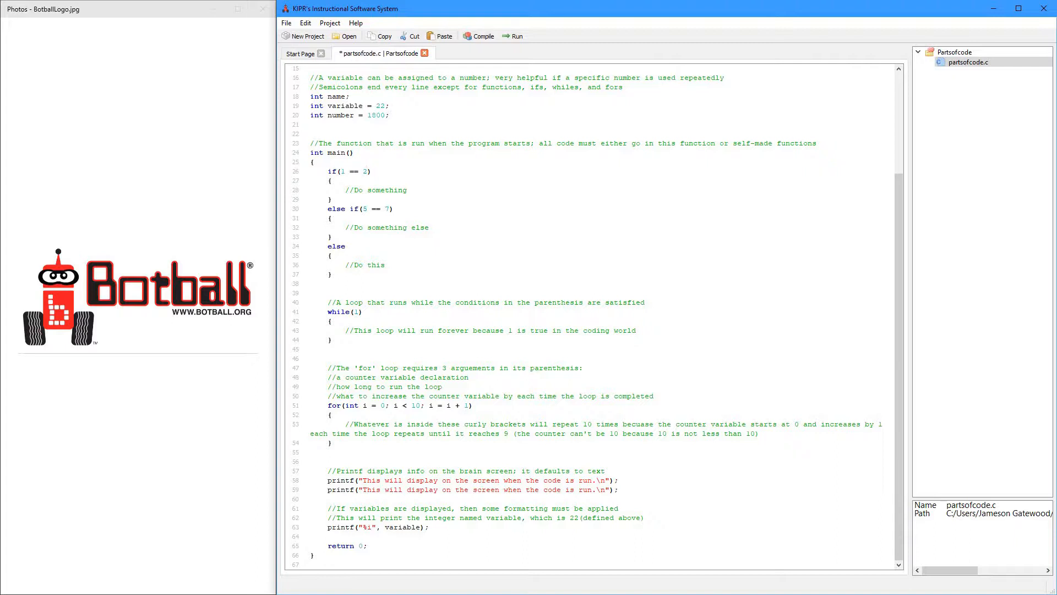
click(367, 170)
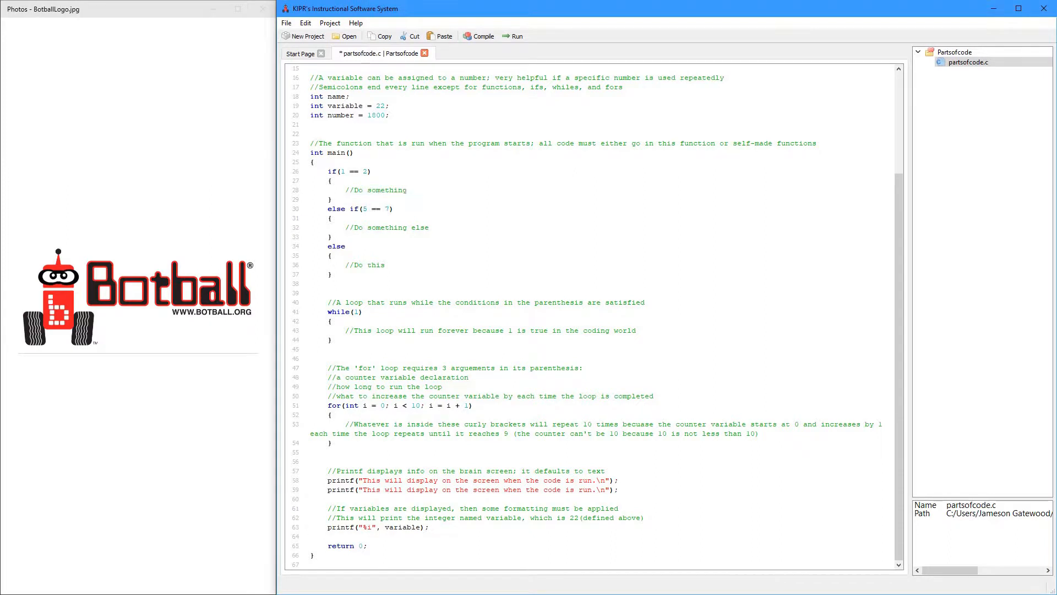
click(406, 190)
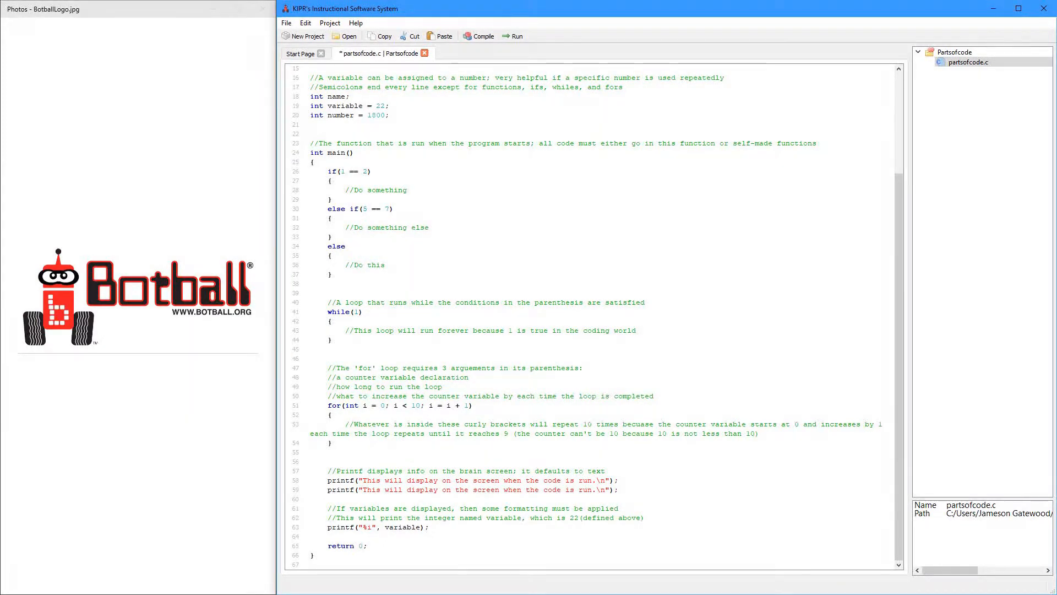
click(351, 208)
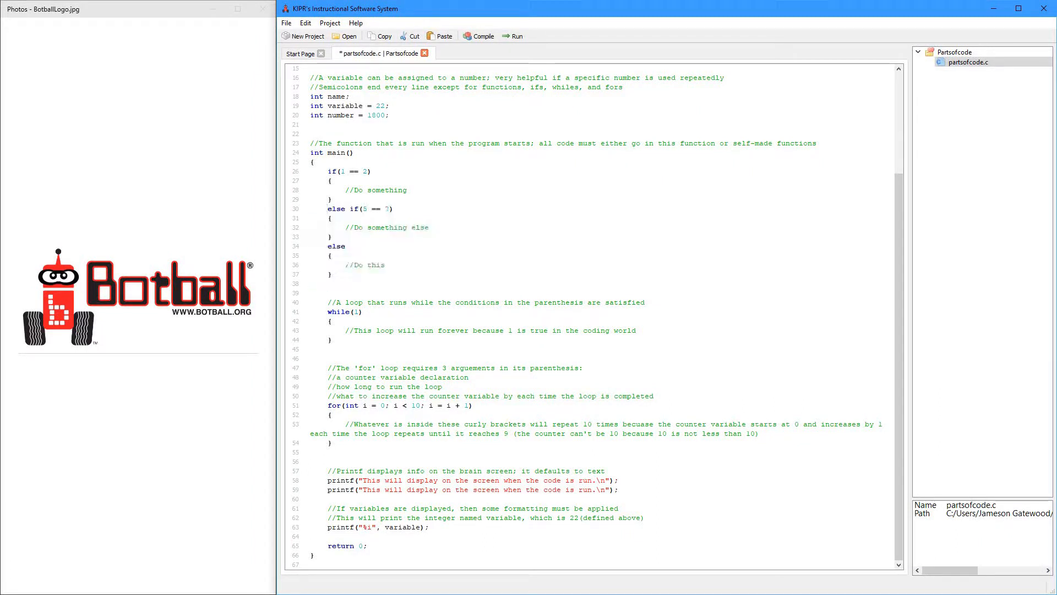
- Delete the else-if and else branches and type an else block with a // comment
drag(328, 209, 331, 237)
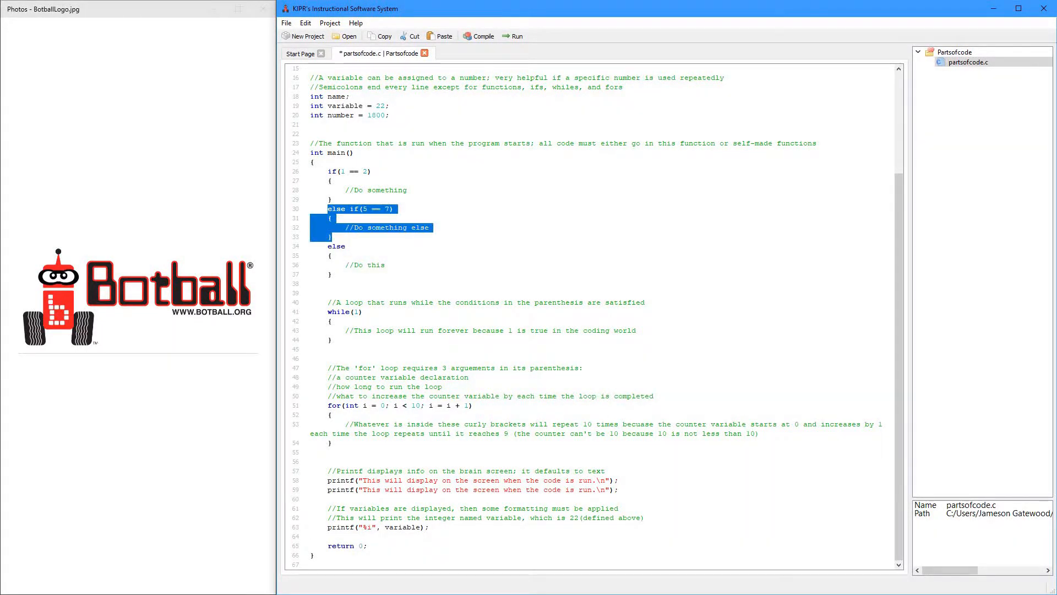
key(Delete)
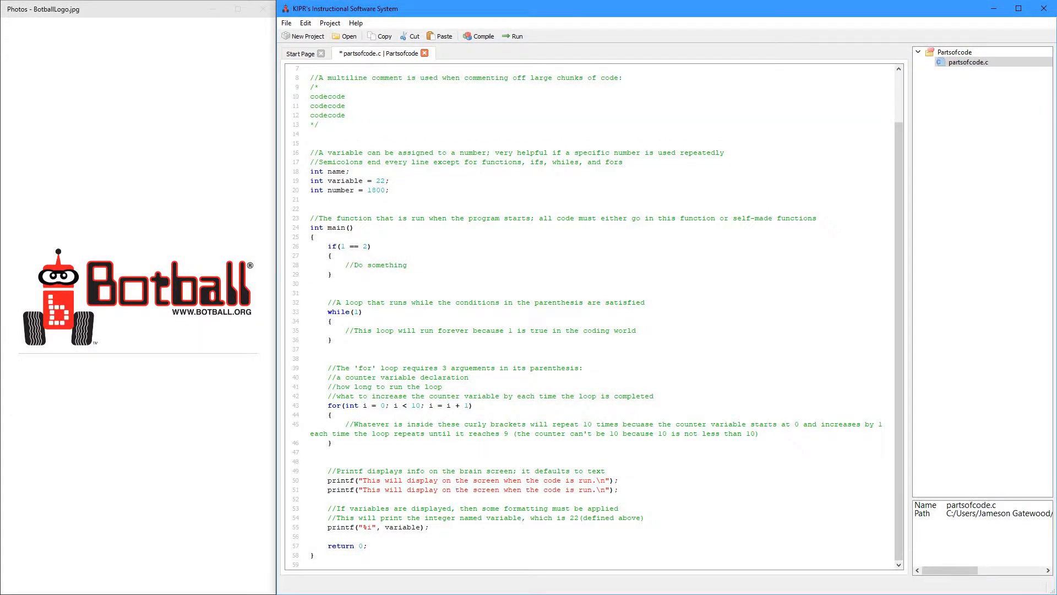
click(329, 274)
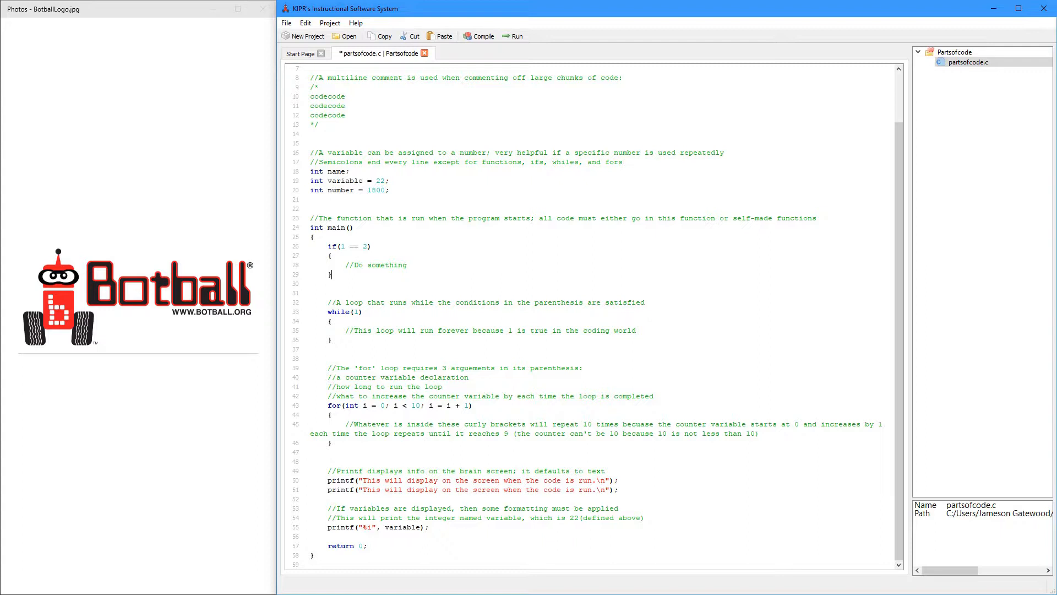
text(else)
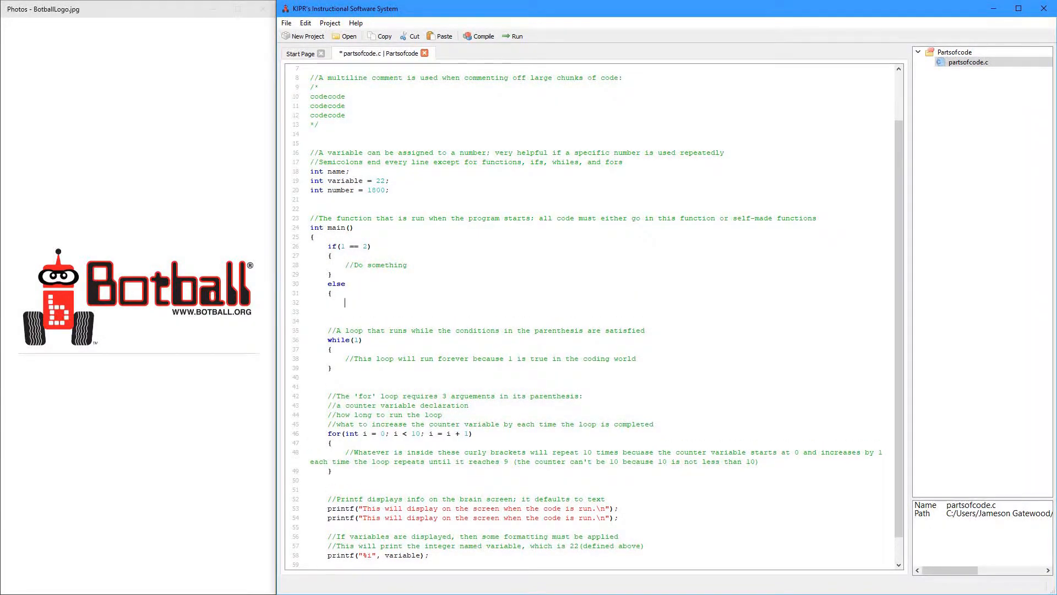
key(Backspace)
text(})
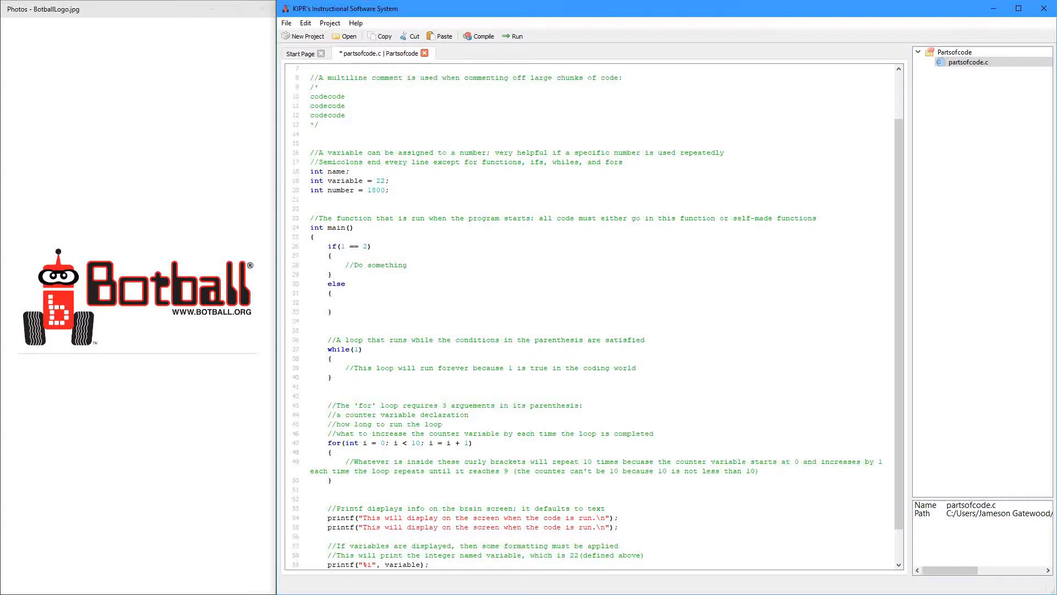
text(//Do something)
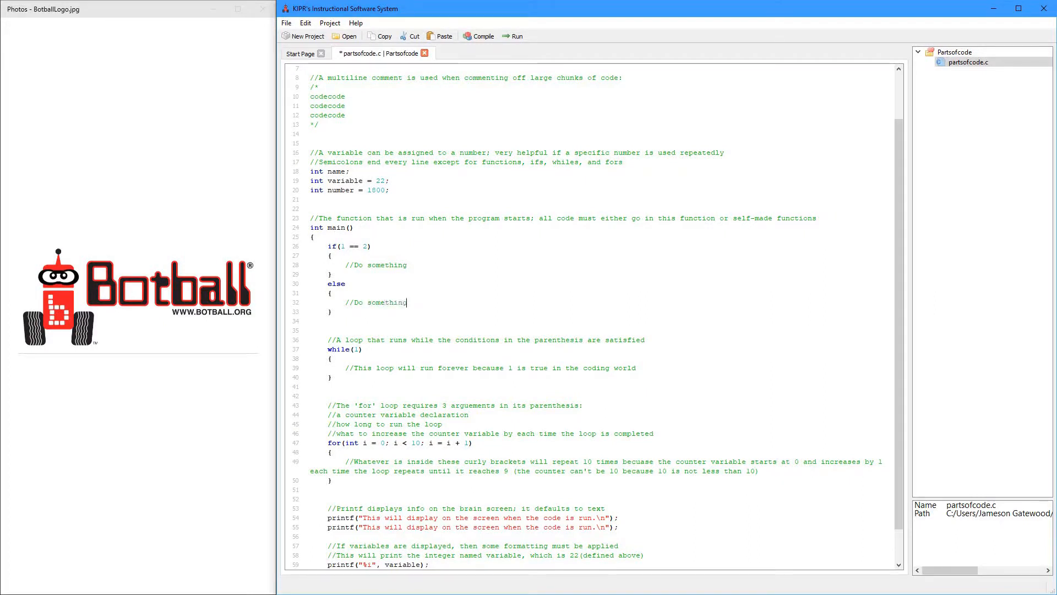
text(else)
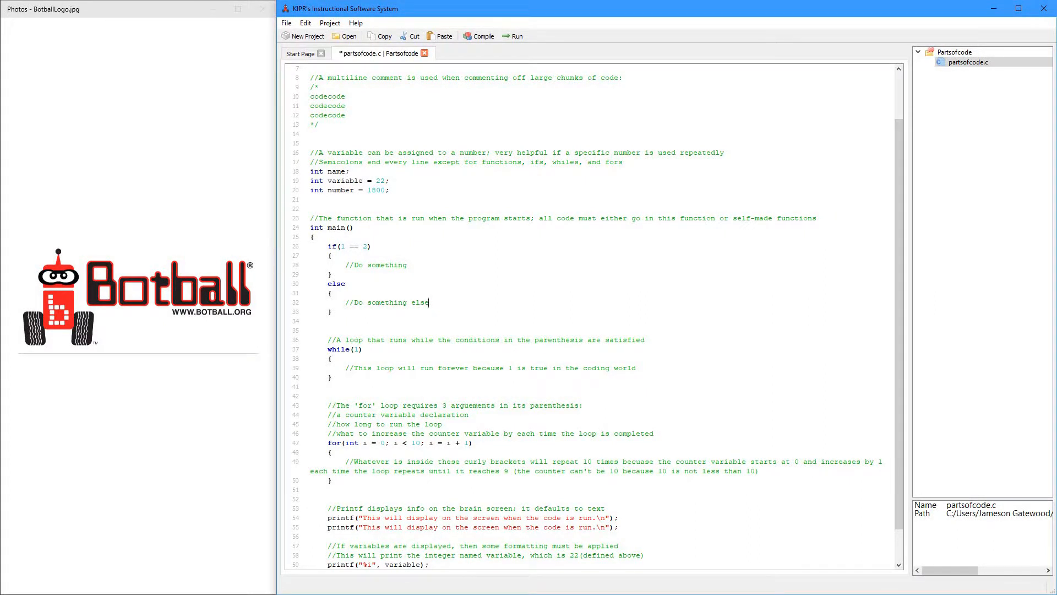
- Change while(1) to while(2 == 3) and retype the == in if(1 == 2)
scroll(down, 3)
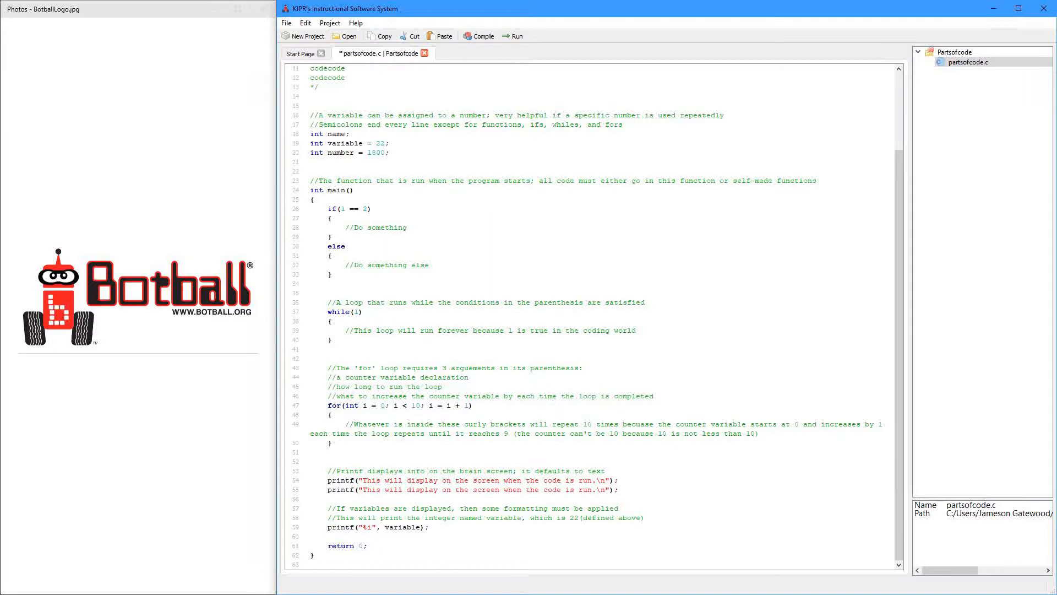
double_click(357, 312)
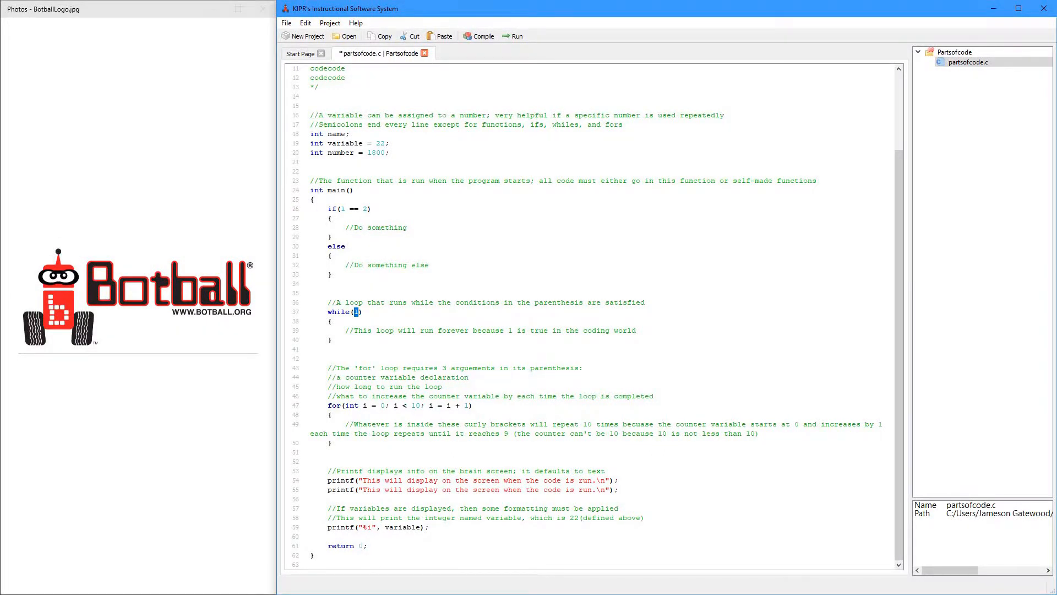
text(2 =)
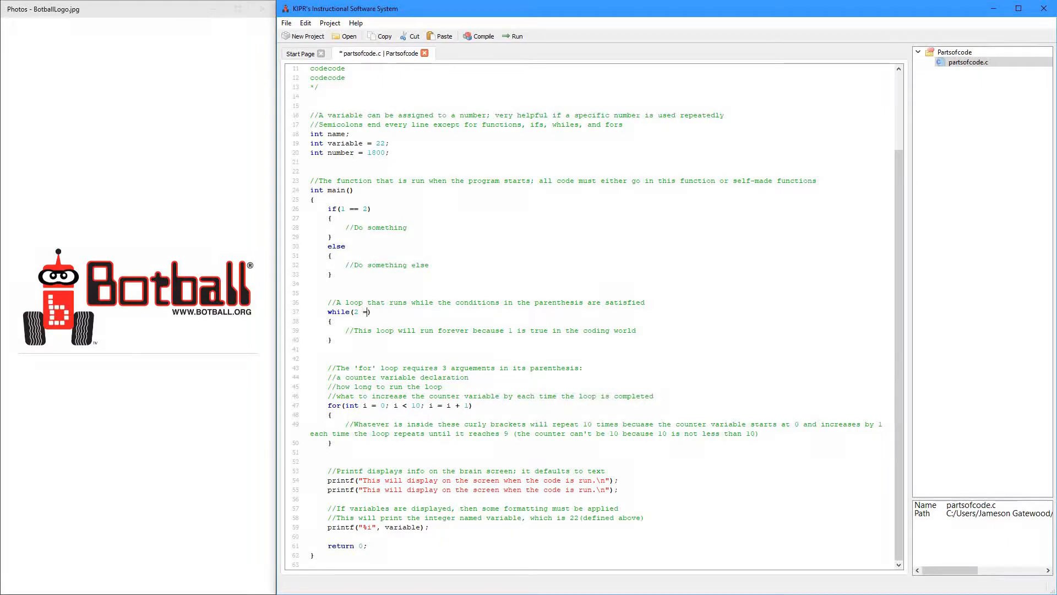
text(=)
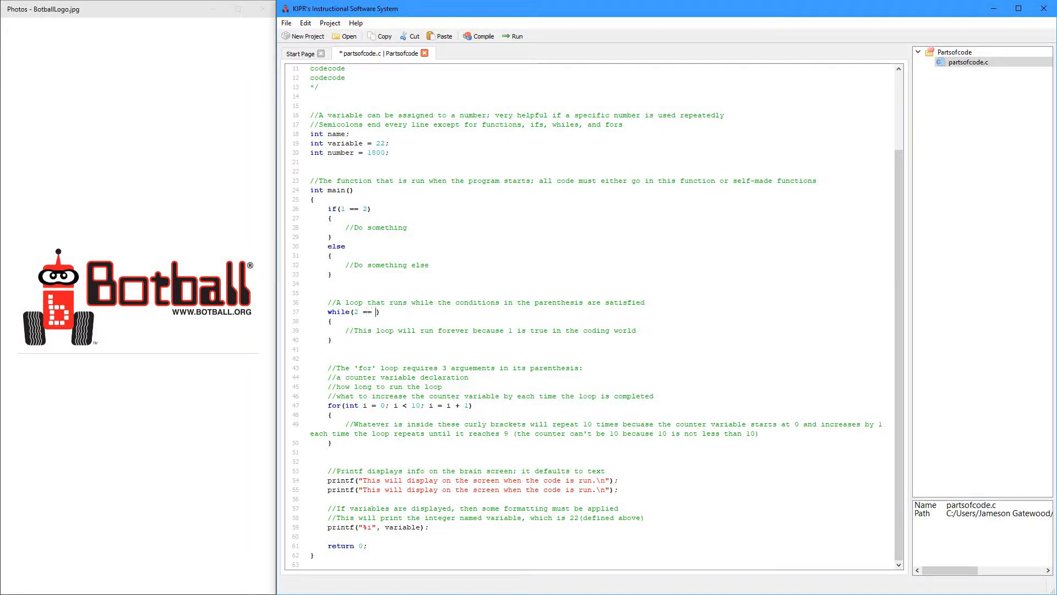
text(3)
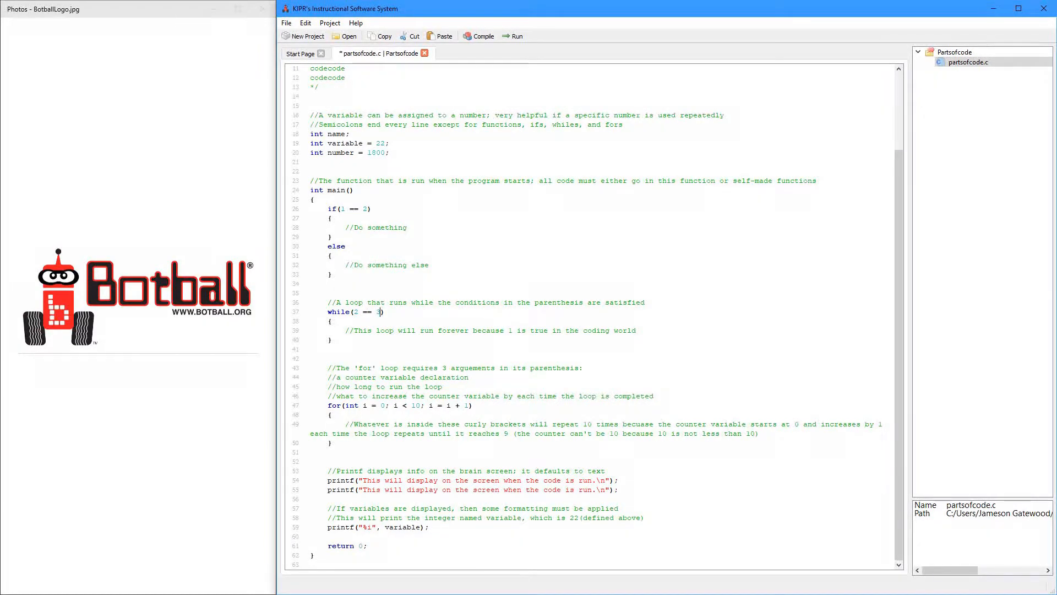
text(3)
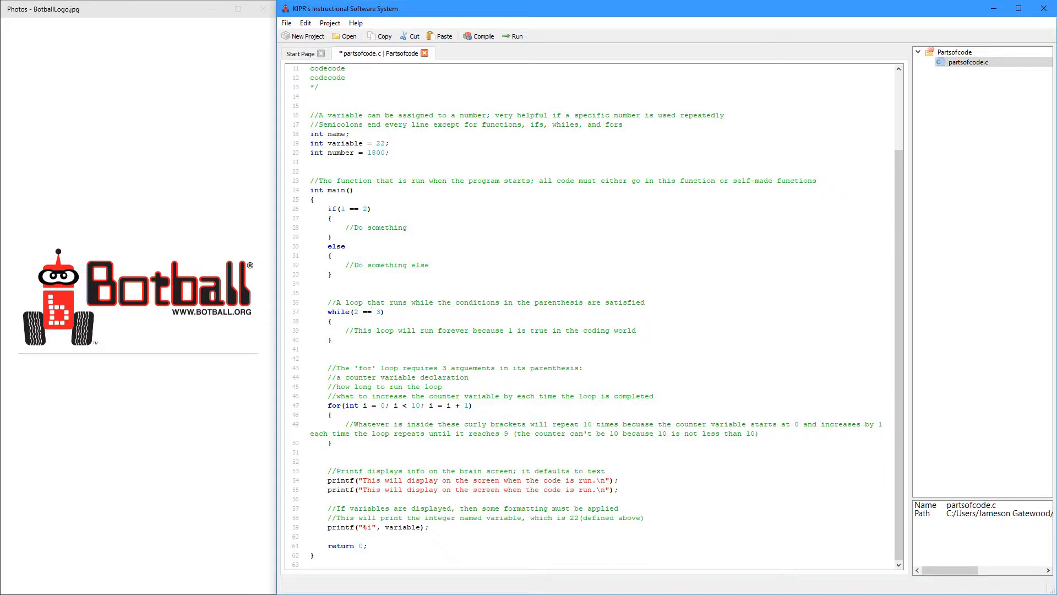
click(370, 143)
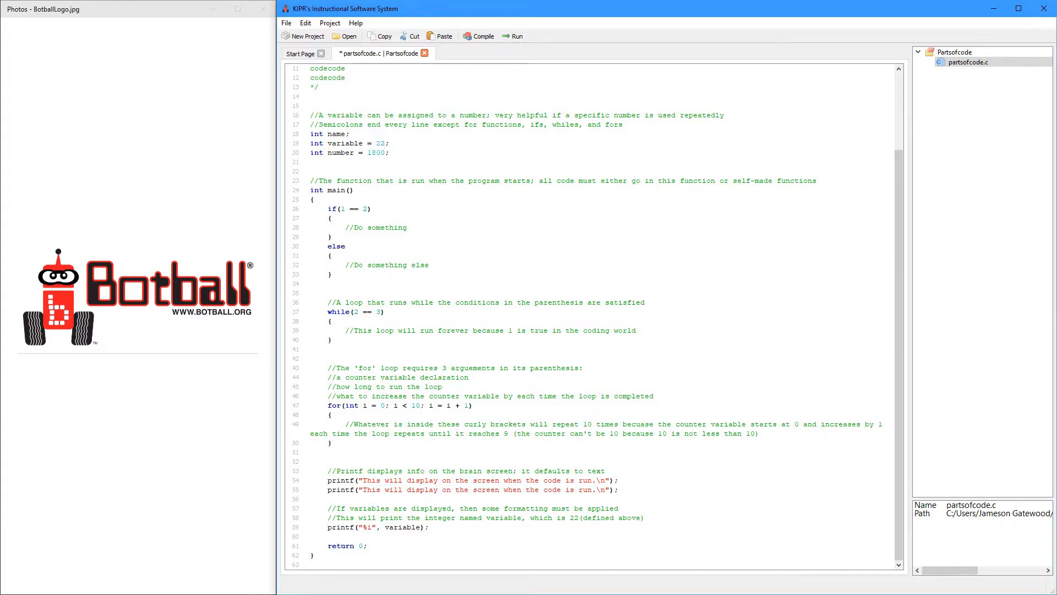
double_click(340, 153)
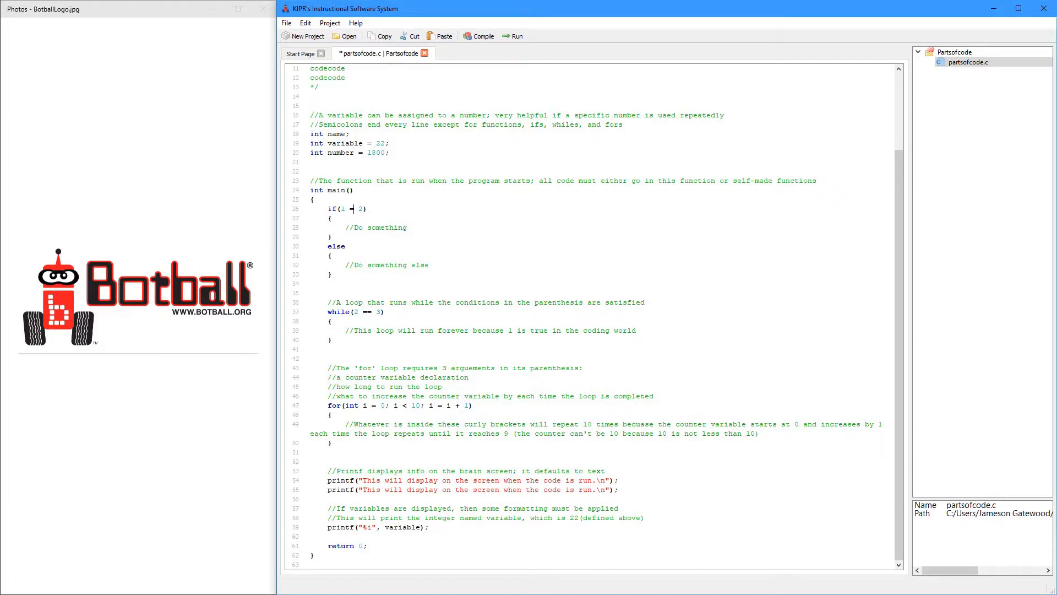
text(=)
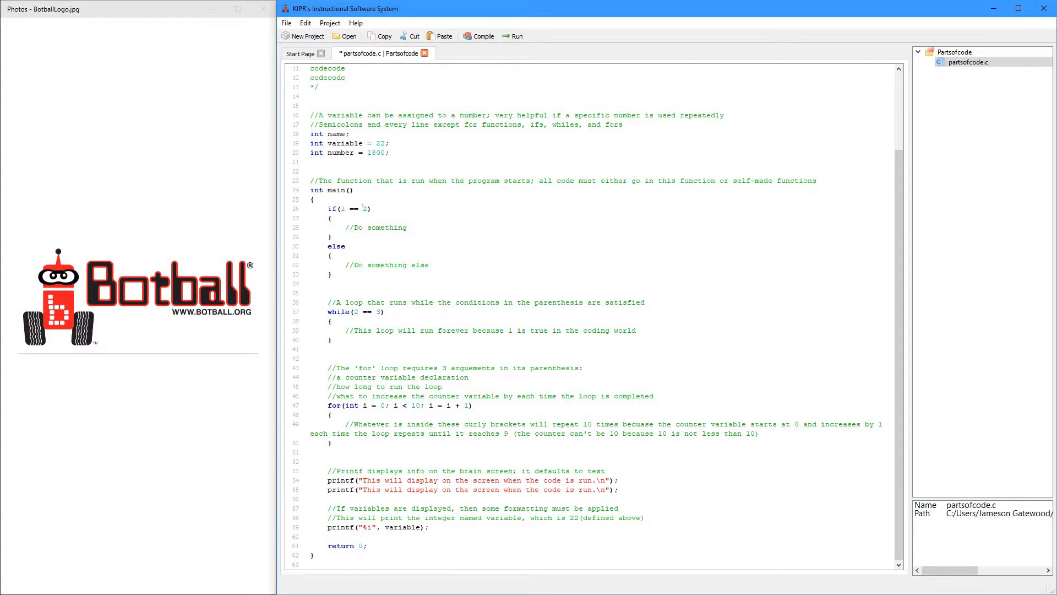
scroll(down, 3)
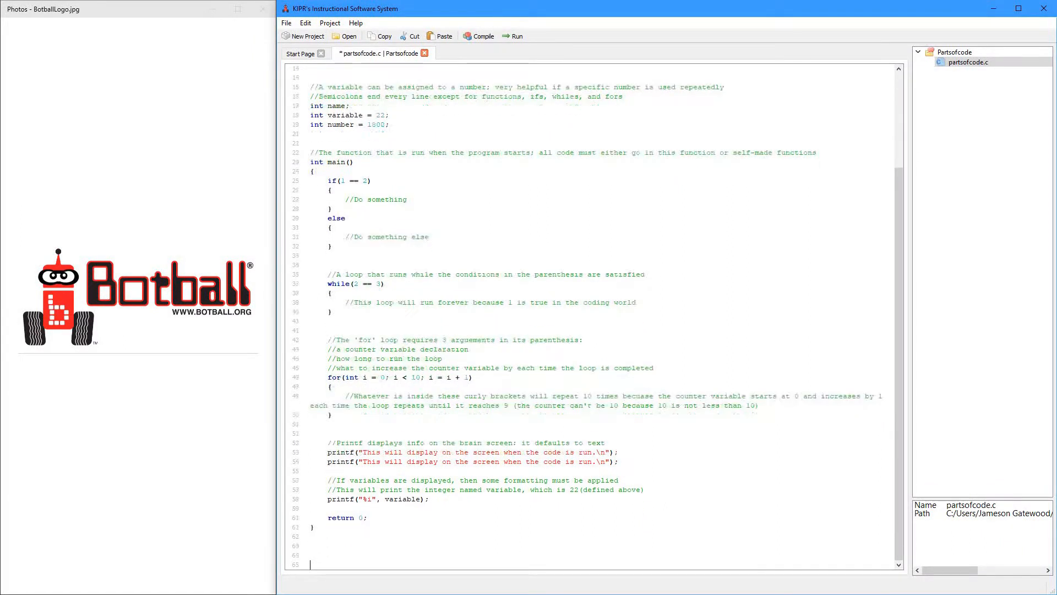
scroll(down, 3)
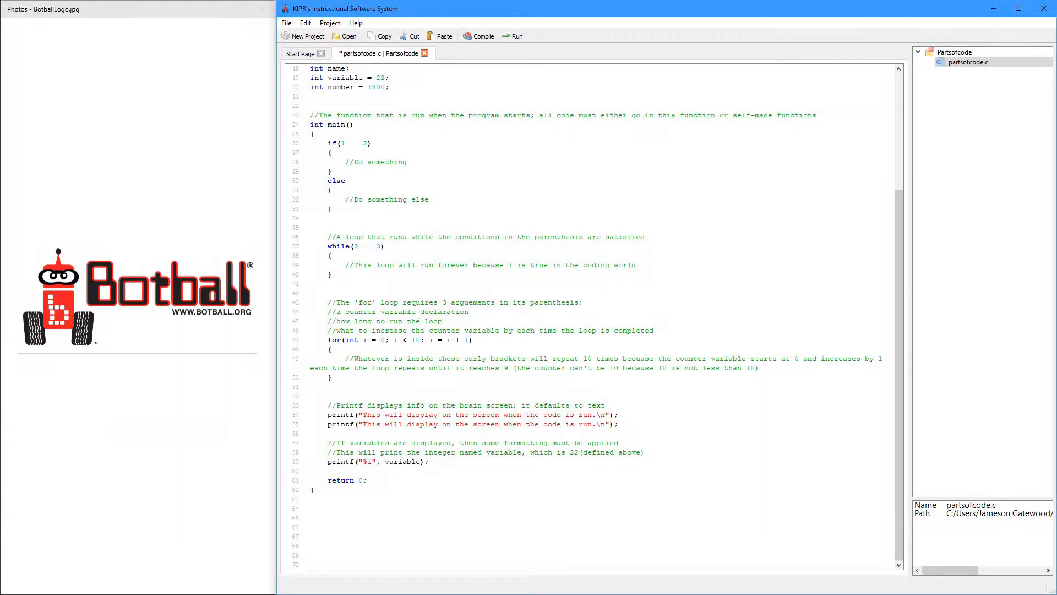
click(381, 340)
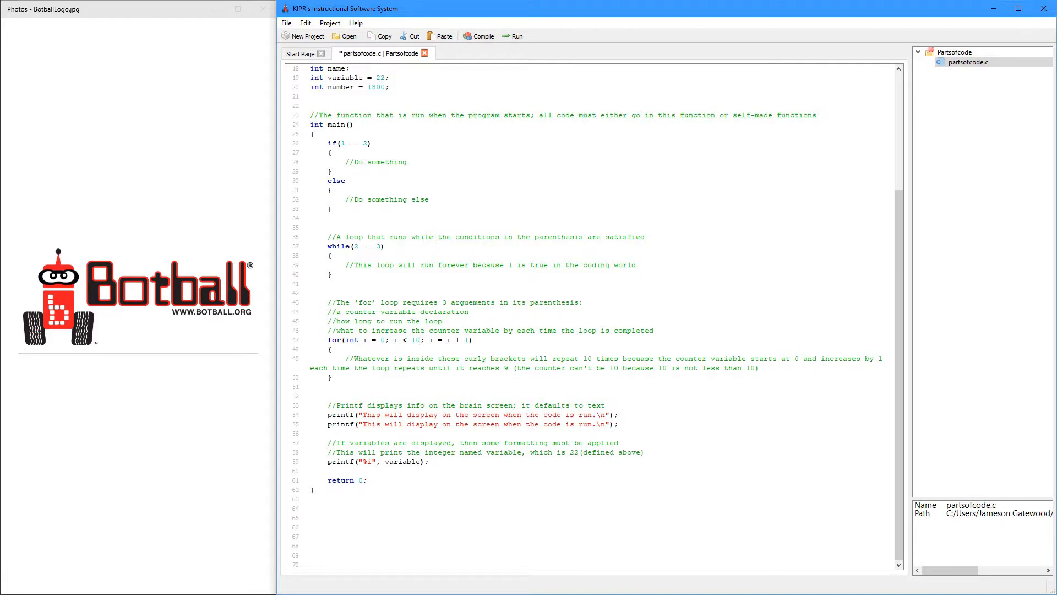
click(418, 340)
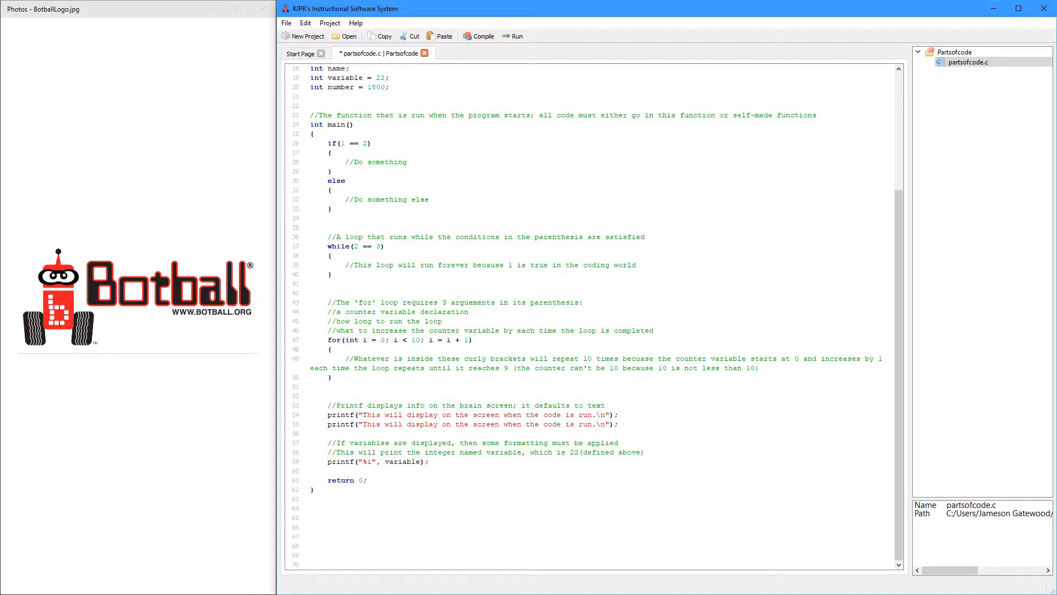
click(384, 339)
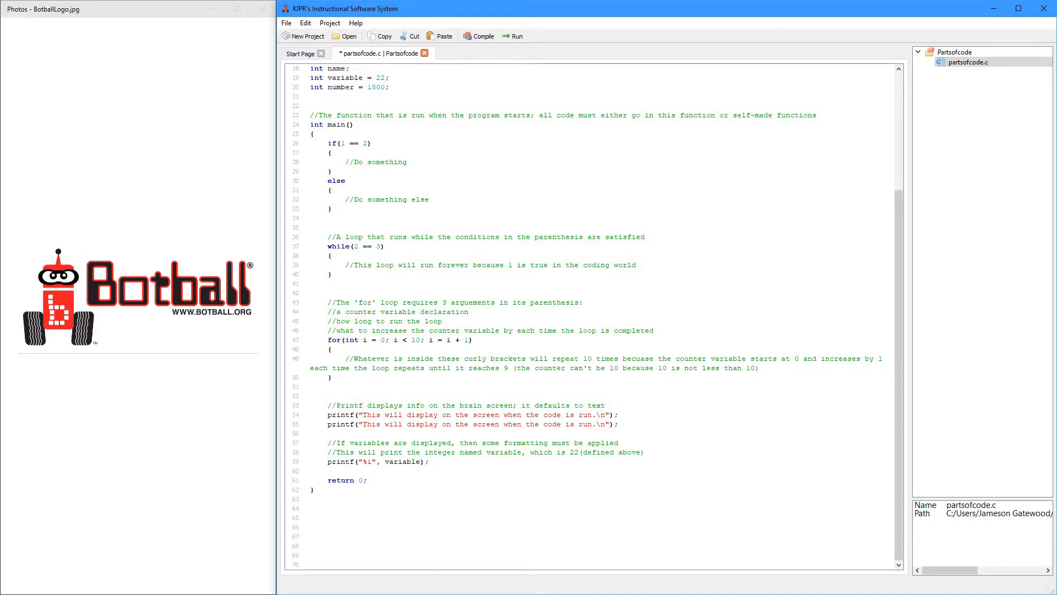
double_click(405, 340)
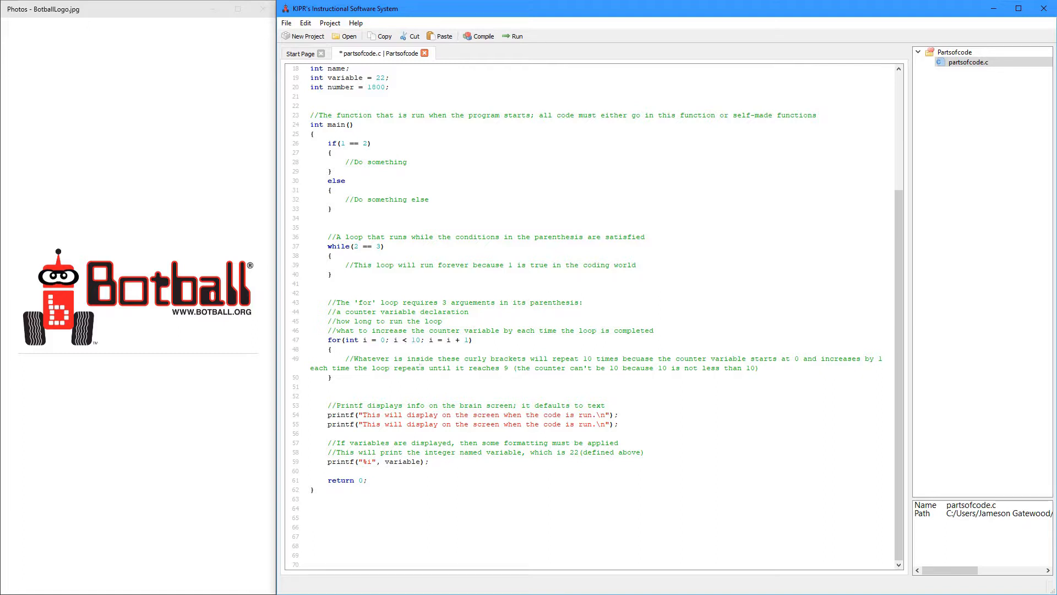
click(418, 368)
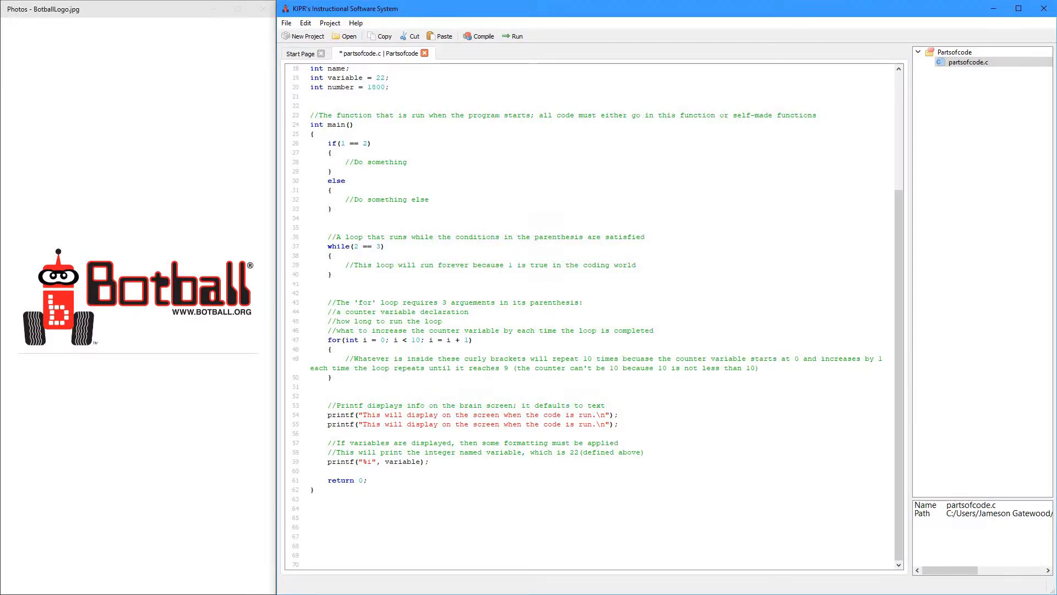
click(419, 339)
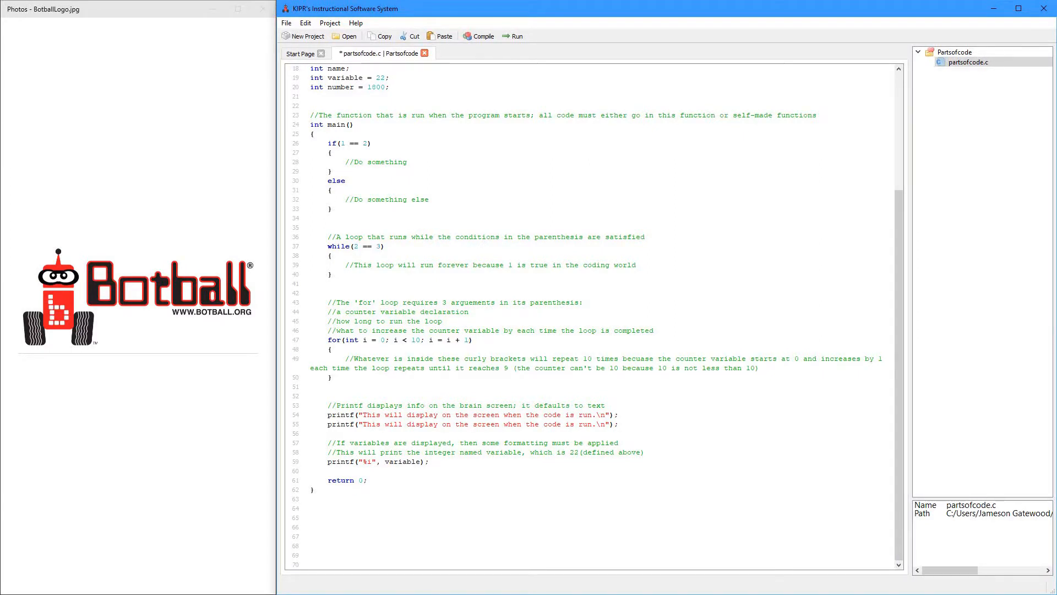
double_click(465, 340)
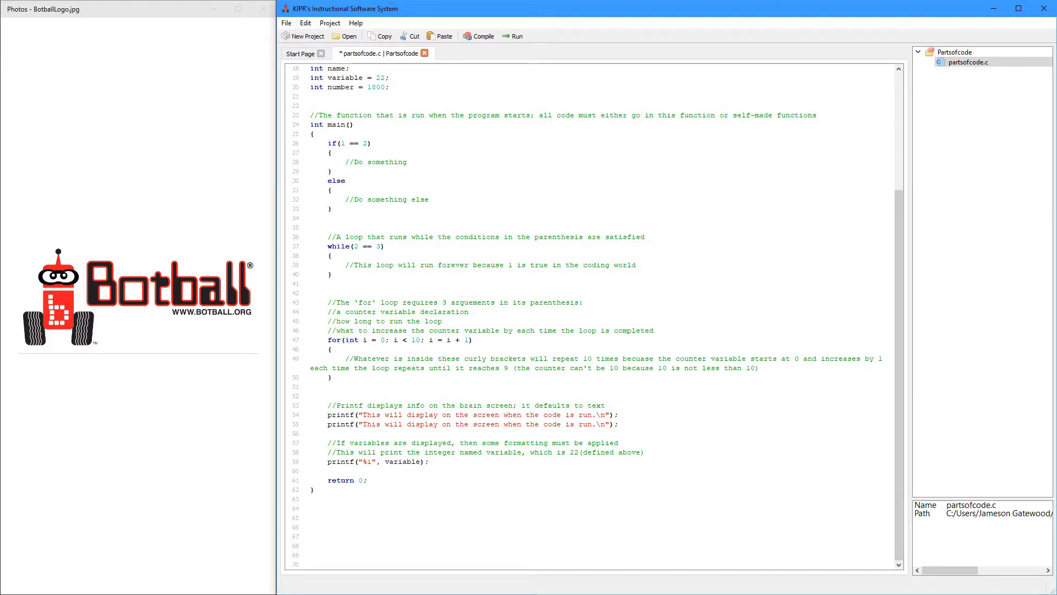
click(466, 340)
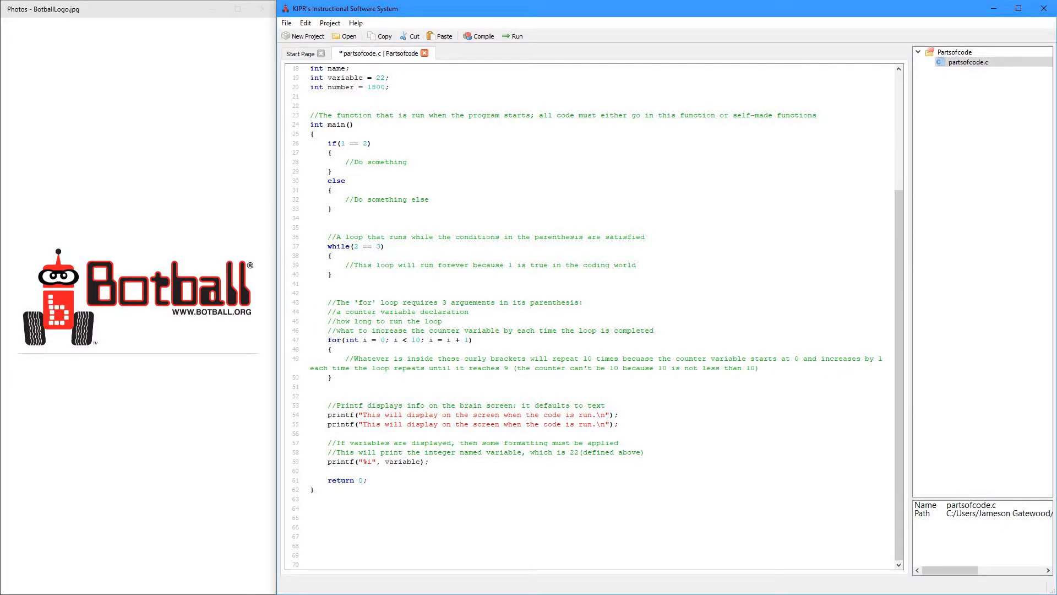
- Rewrite the for loop header as for(int i = 10; i > 3; i = i - 1)
click(379, 340)
text(1)
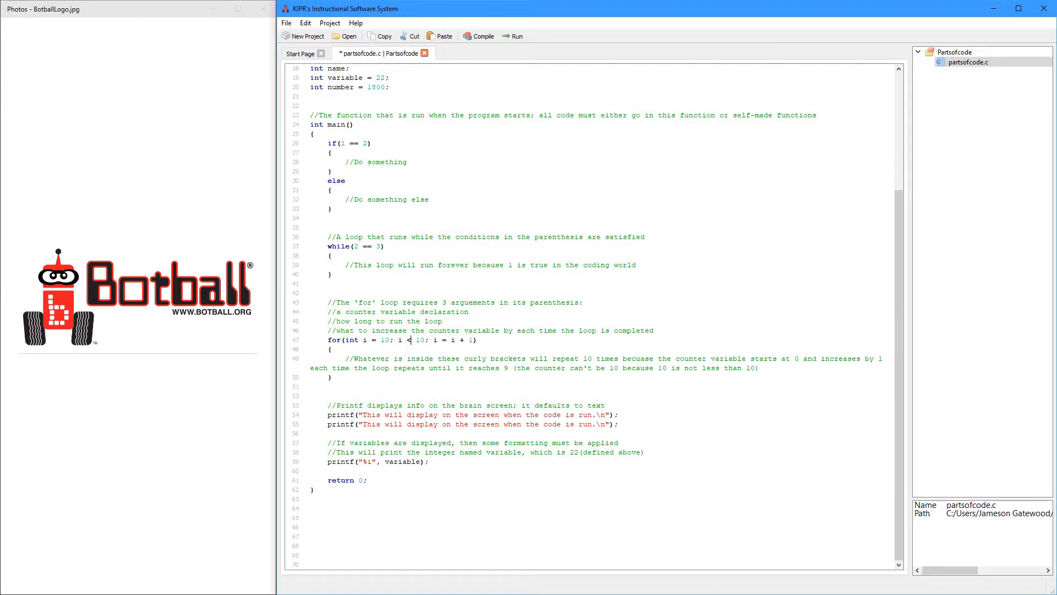
double_click(418, 340)
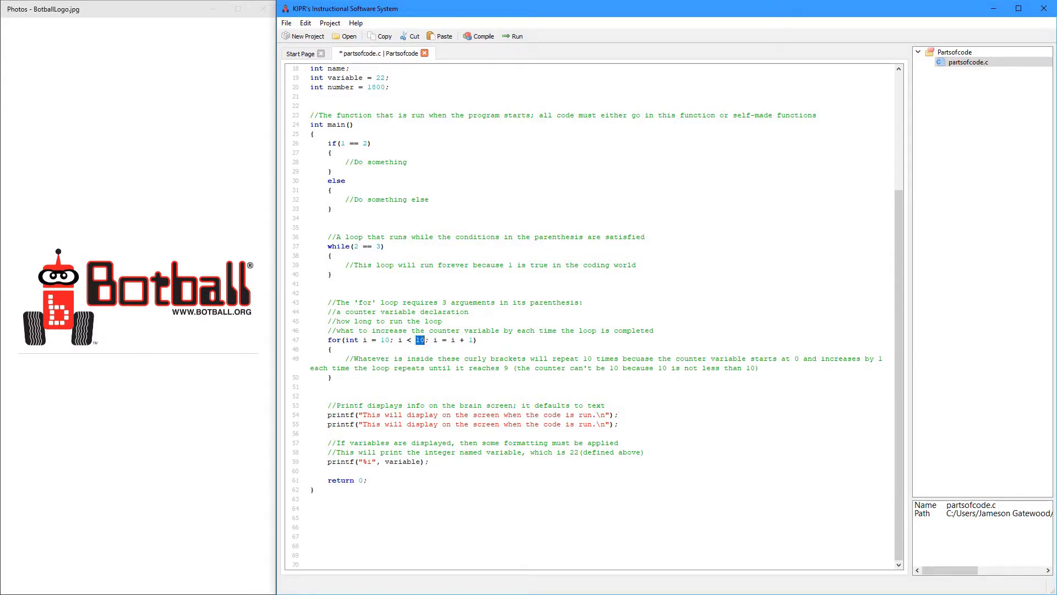
text(3)
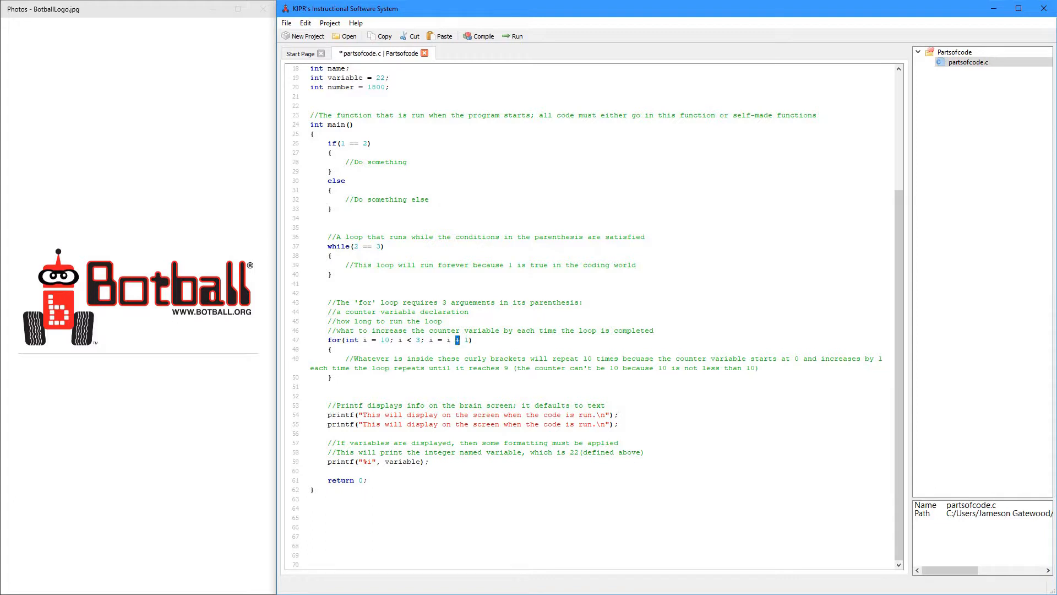
text(+)
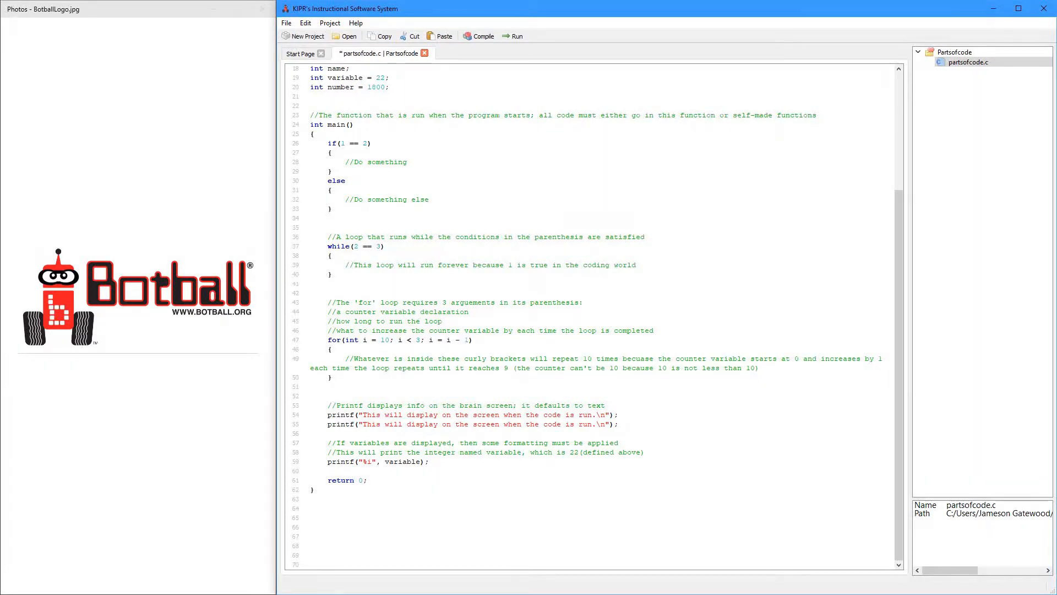
double_click(408, 340)
text(>)
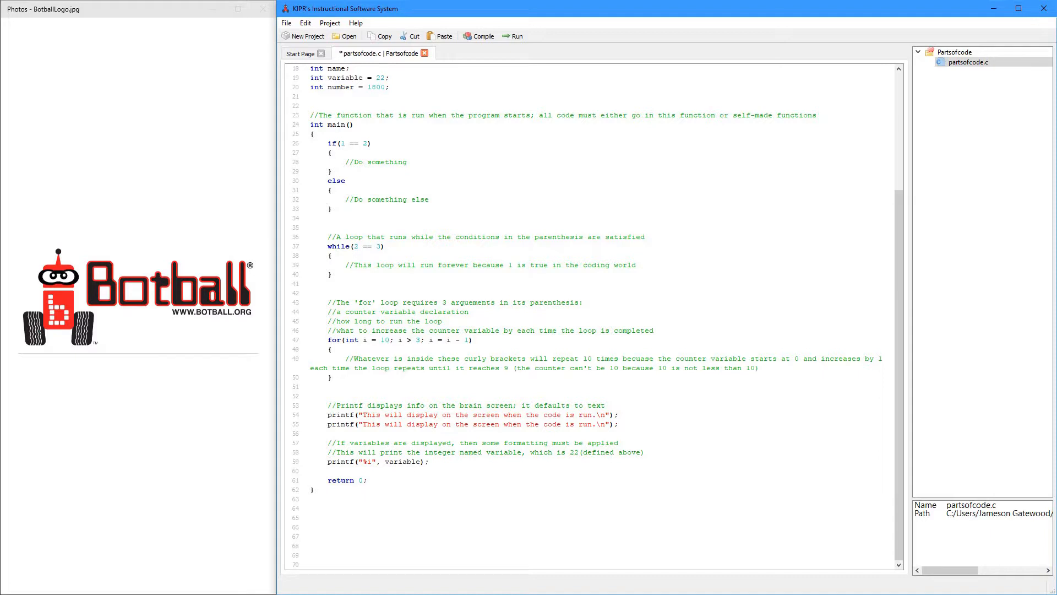
click(409, 340)
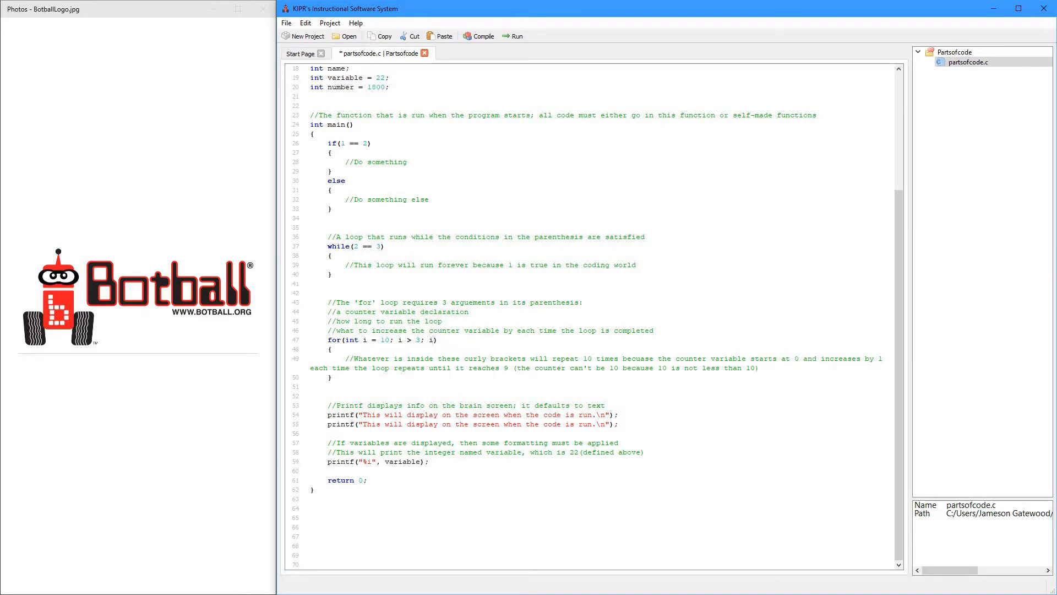
text(i++)
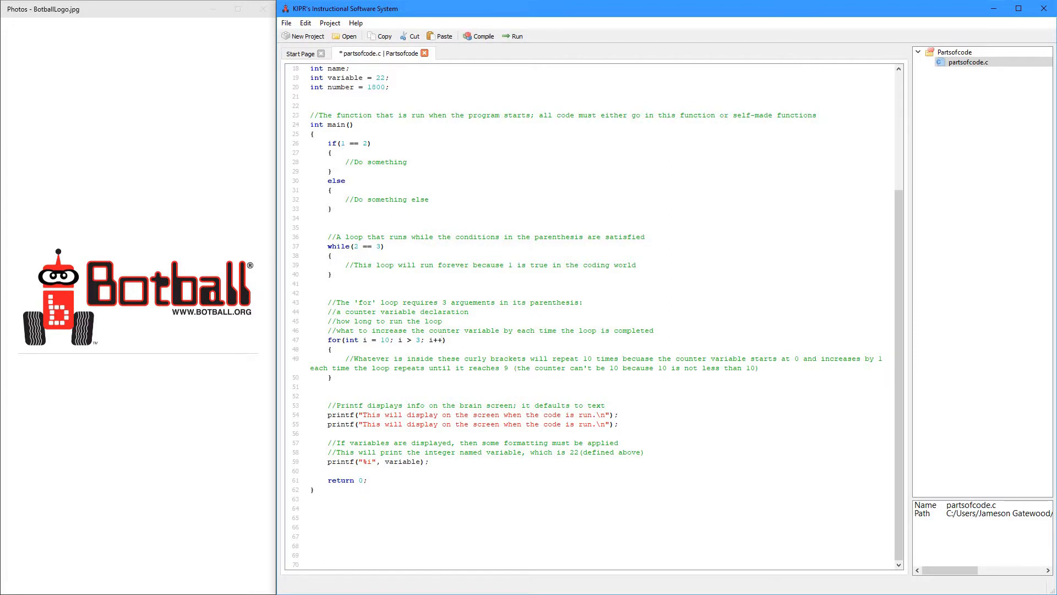
click(442, 340)
text( = i)
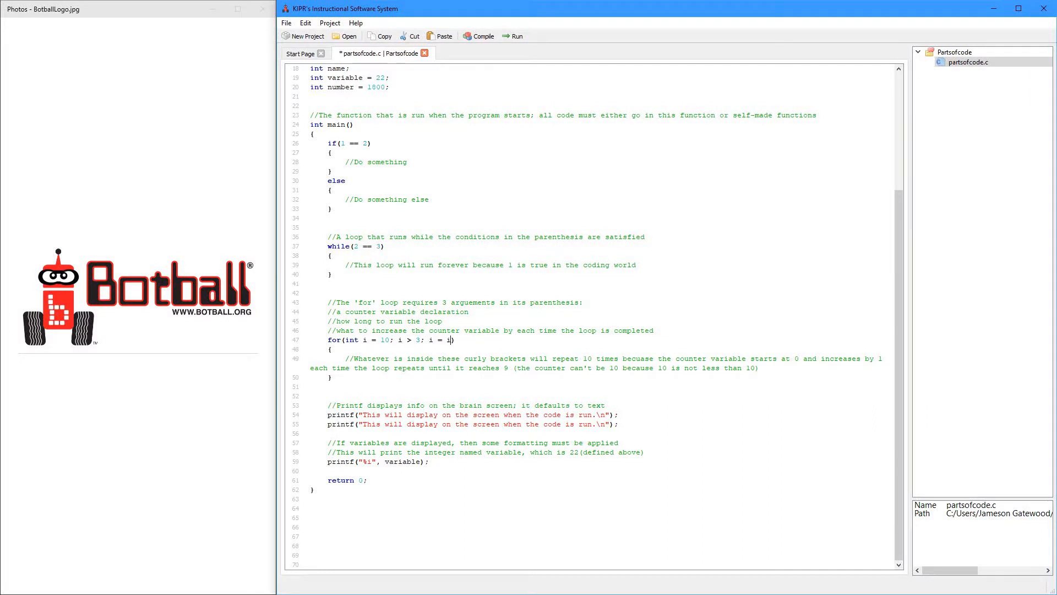
text(+)
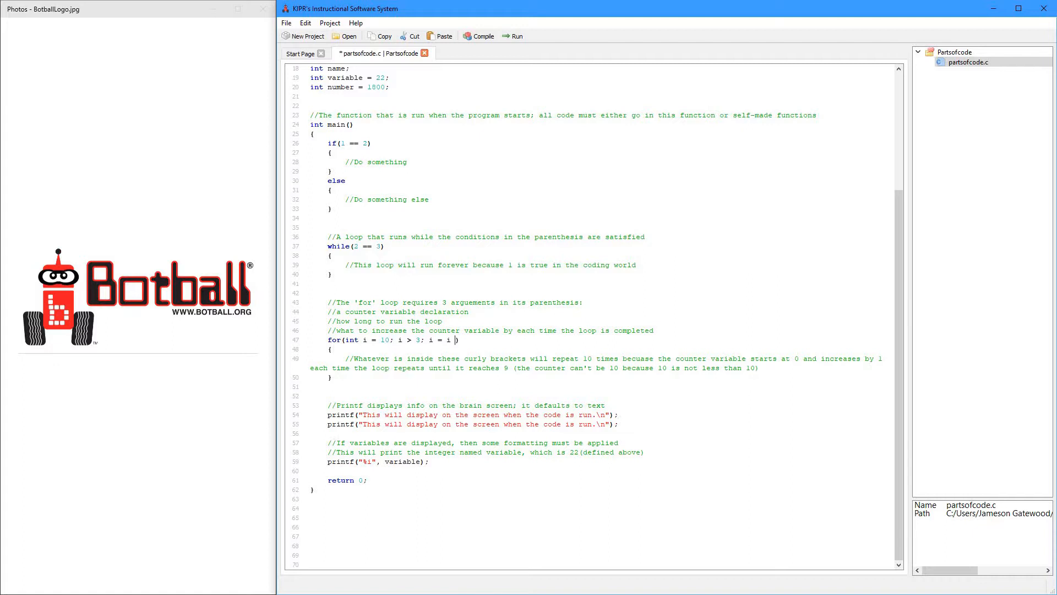
text(- 1))
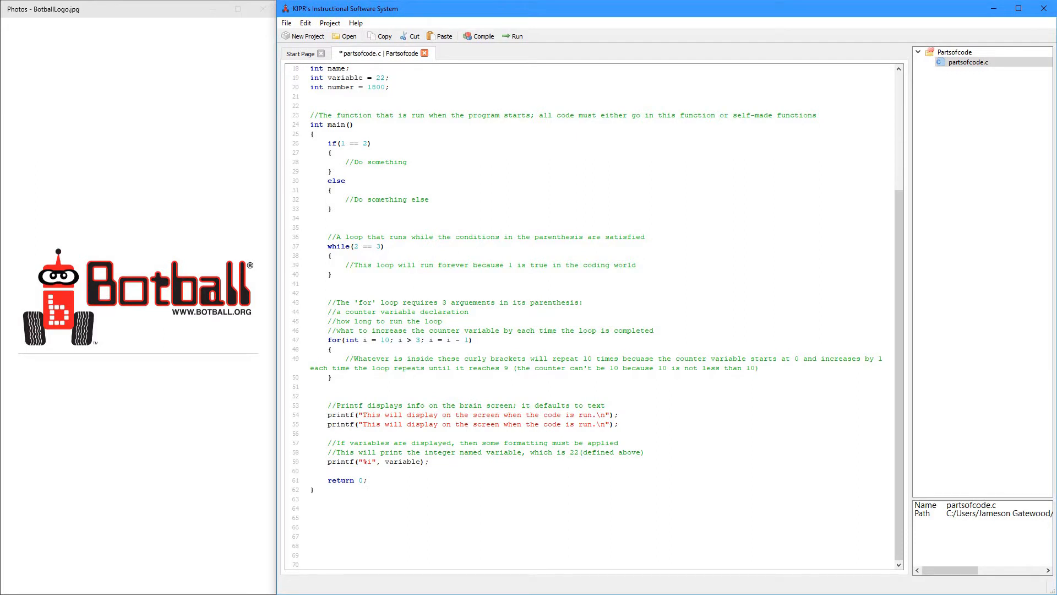
click(367, 481)
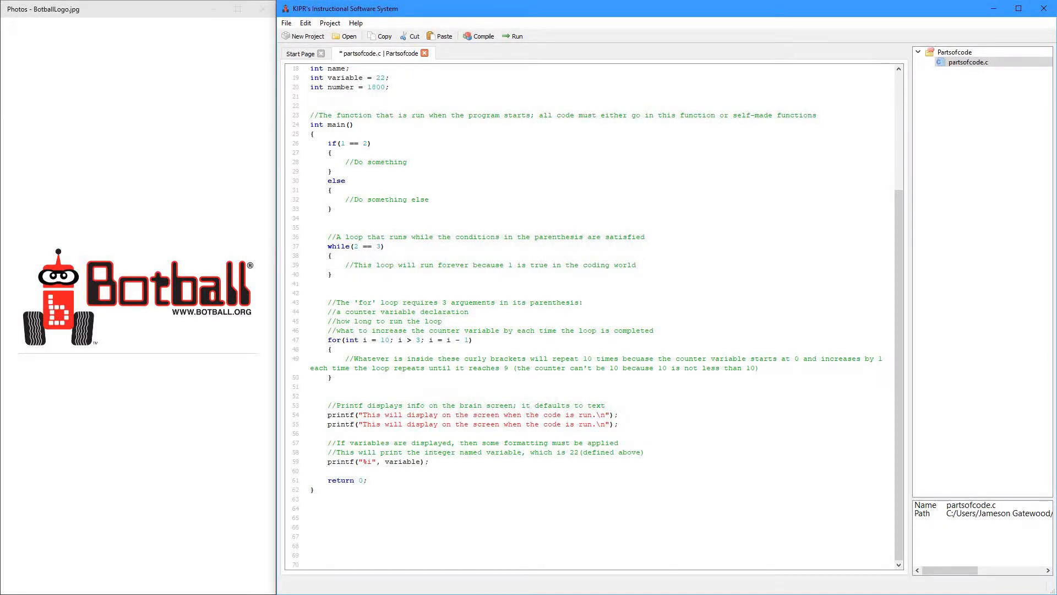
click(369, 480)
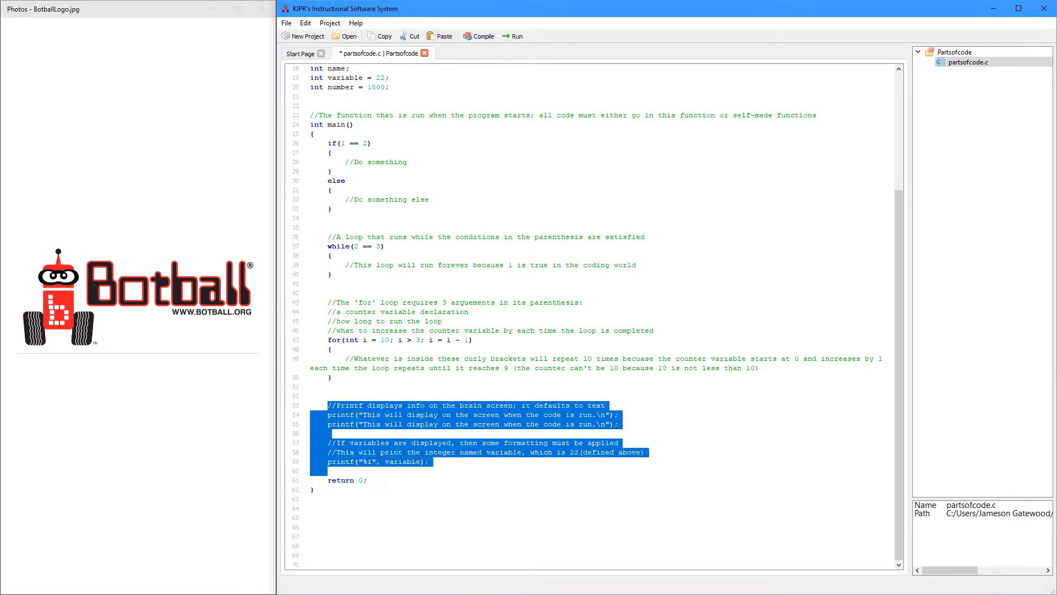
click(368, 480)
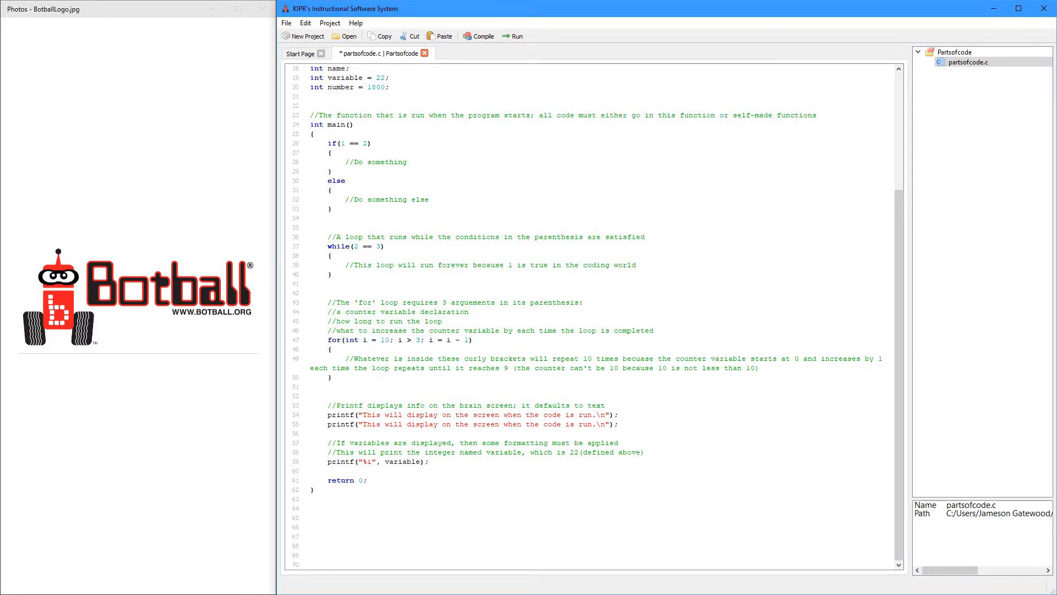
click(368, 480)
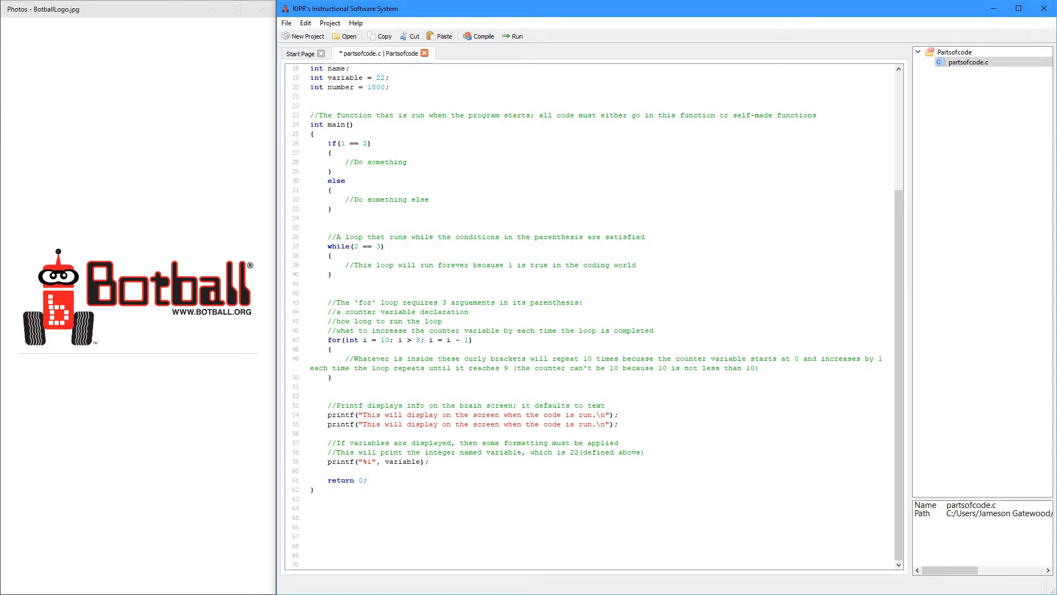
click(367, 480)
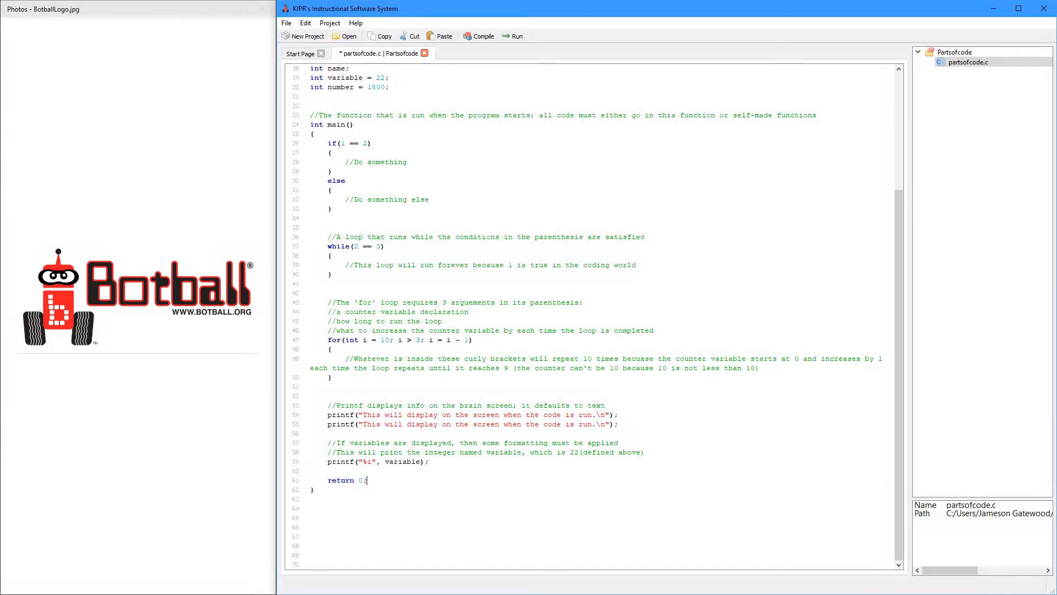
double_click(472, 414)
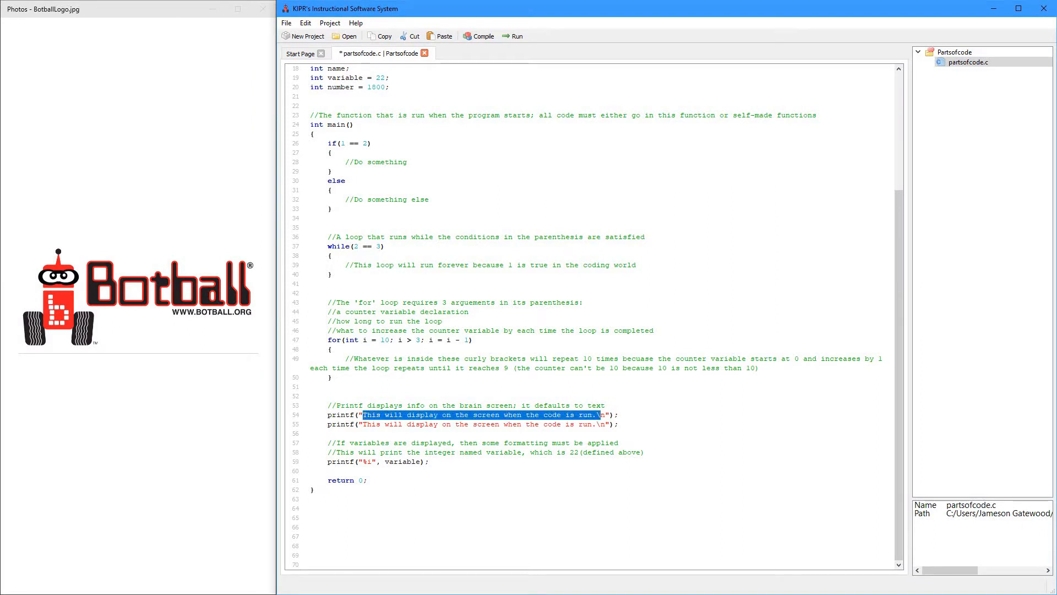
click(329, 462)
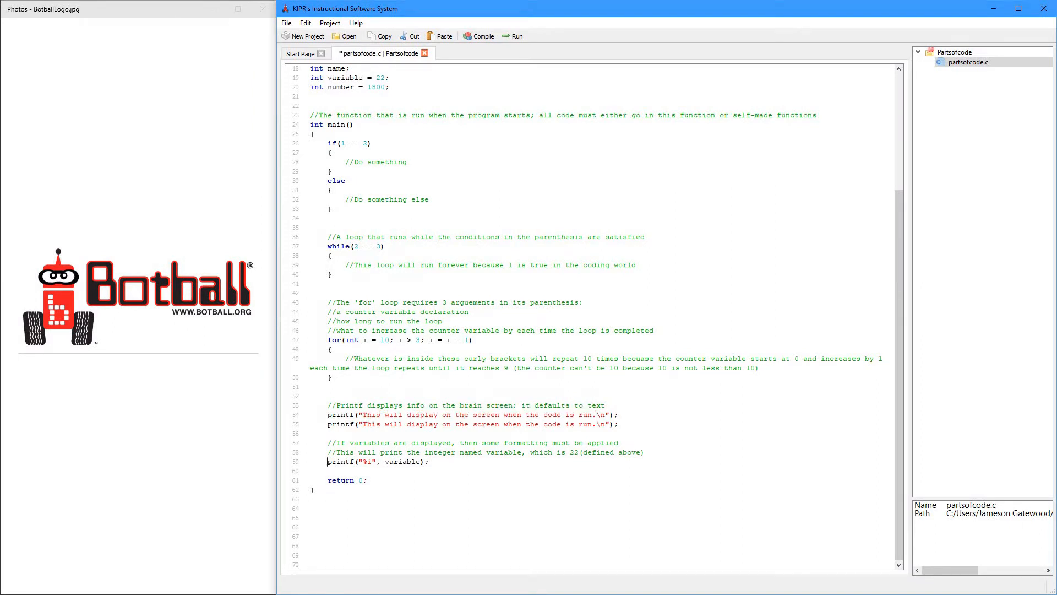
click(426, 462)
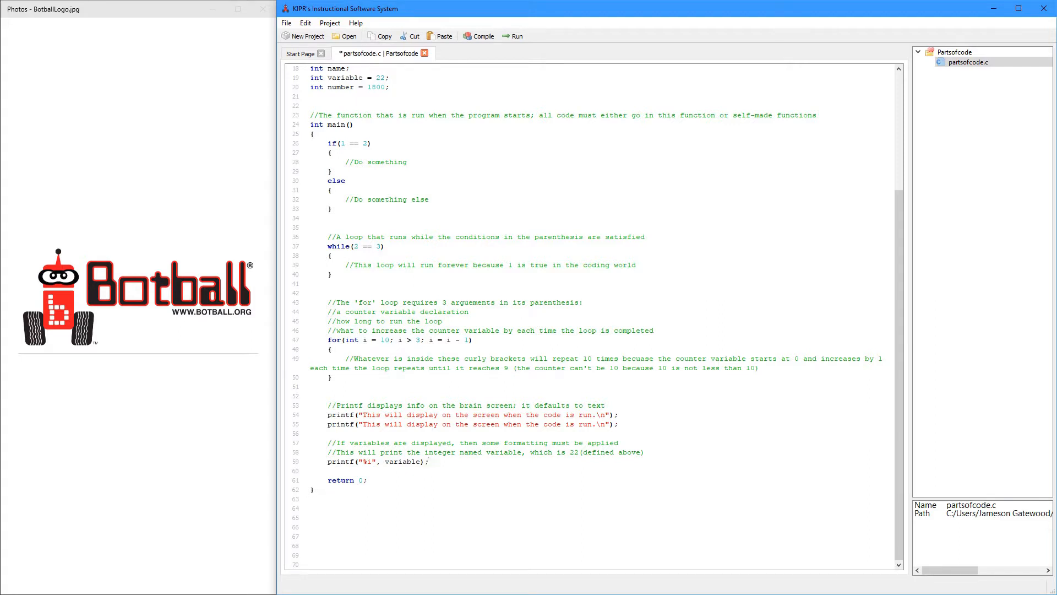
click(426, 461)
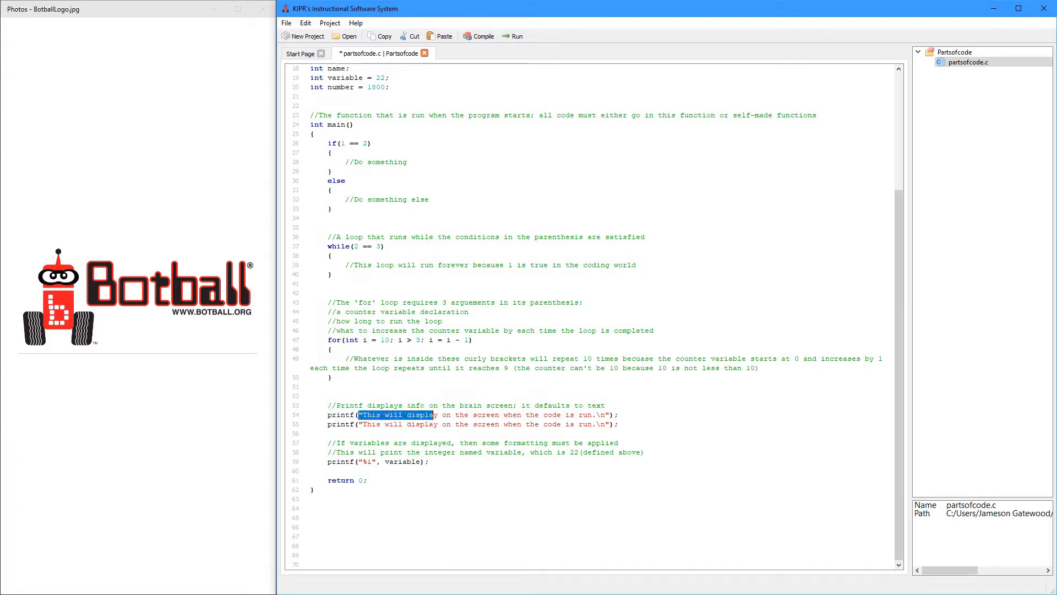
click(607, 415)
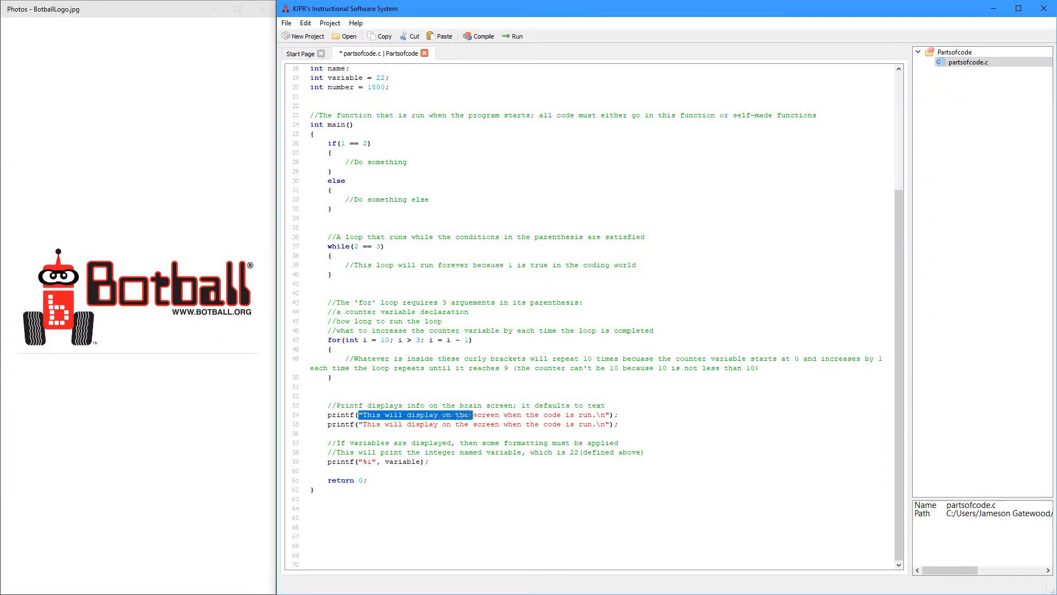
click(605, 414)
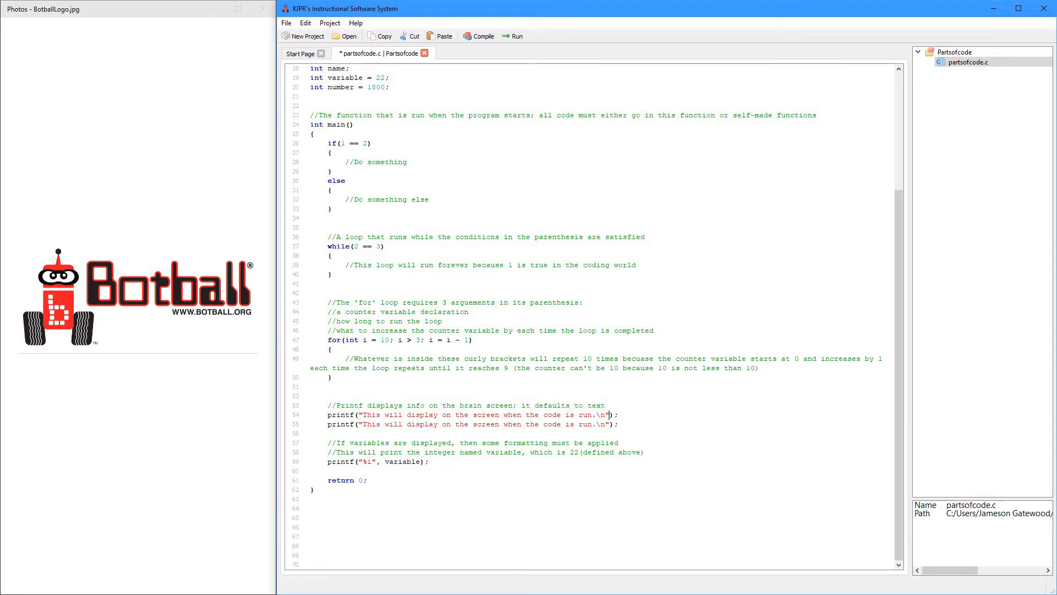
click(360, 414)
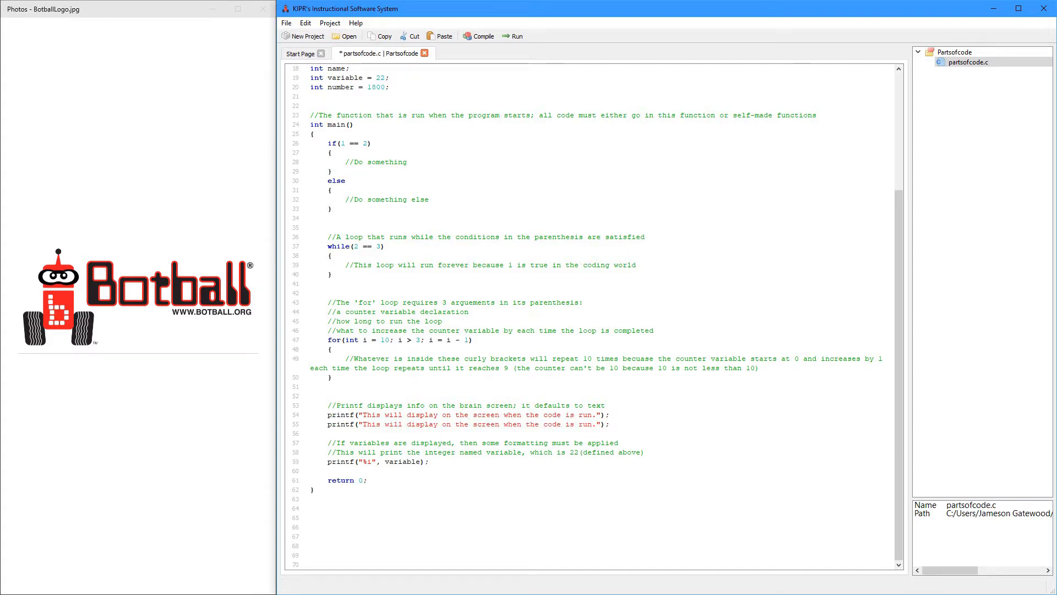
text(\)
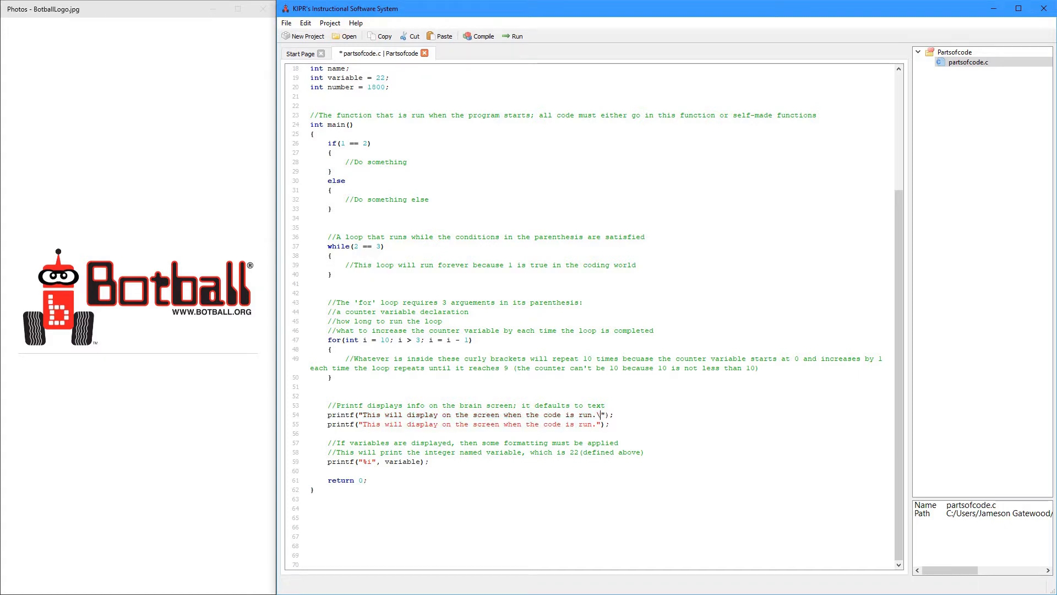
text(n)
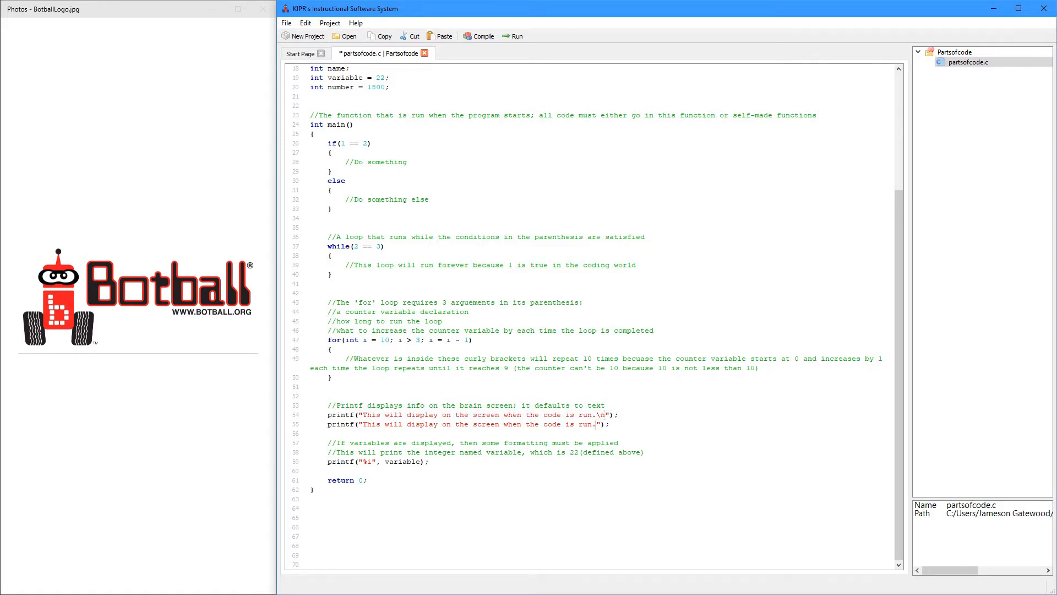
text(\n)
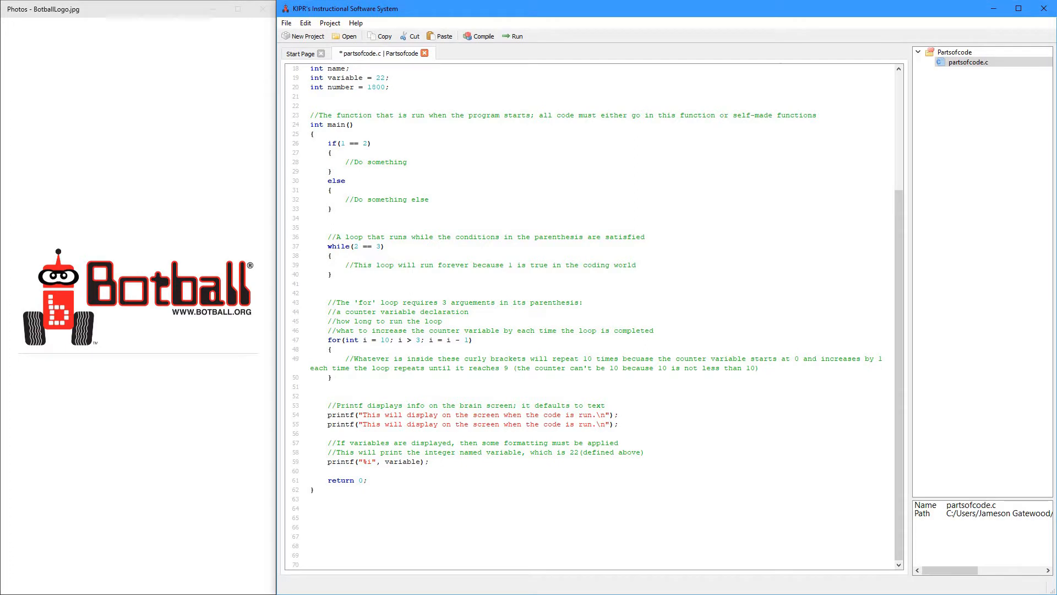
double_click(603, 414)
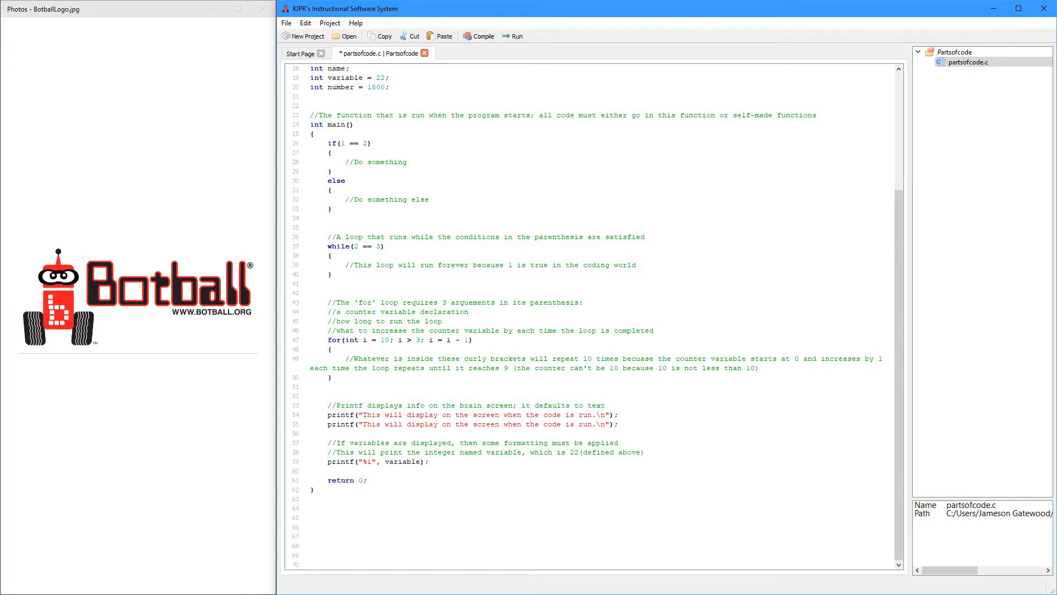
- Retype the integer printf's format argument as "%i", re-entering its percent sign
click(597, 424)
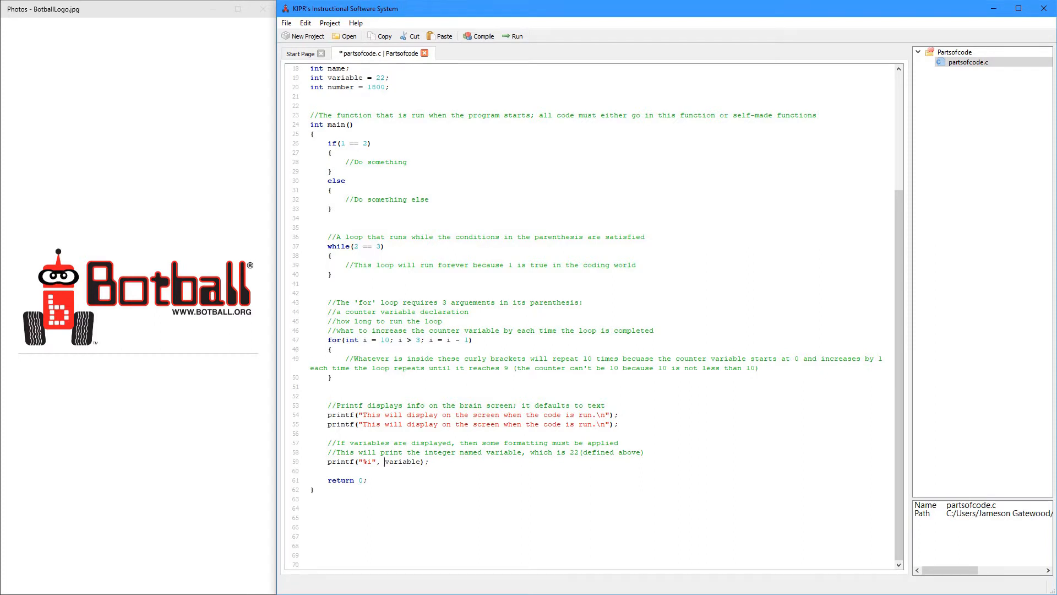
double_click(370, 462)
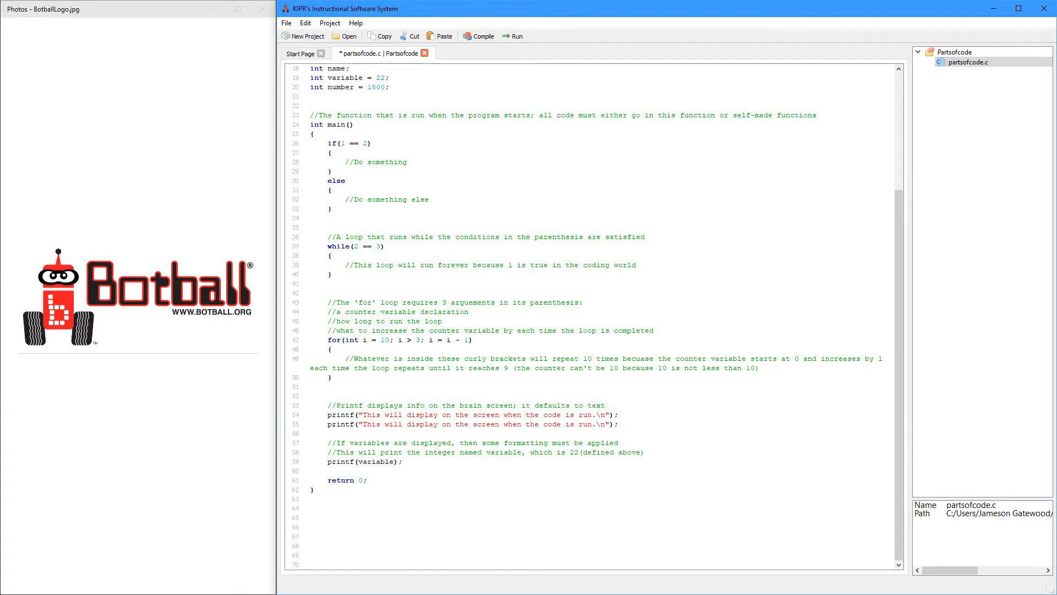
text("%i",)
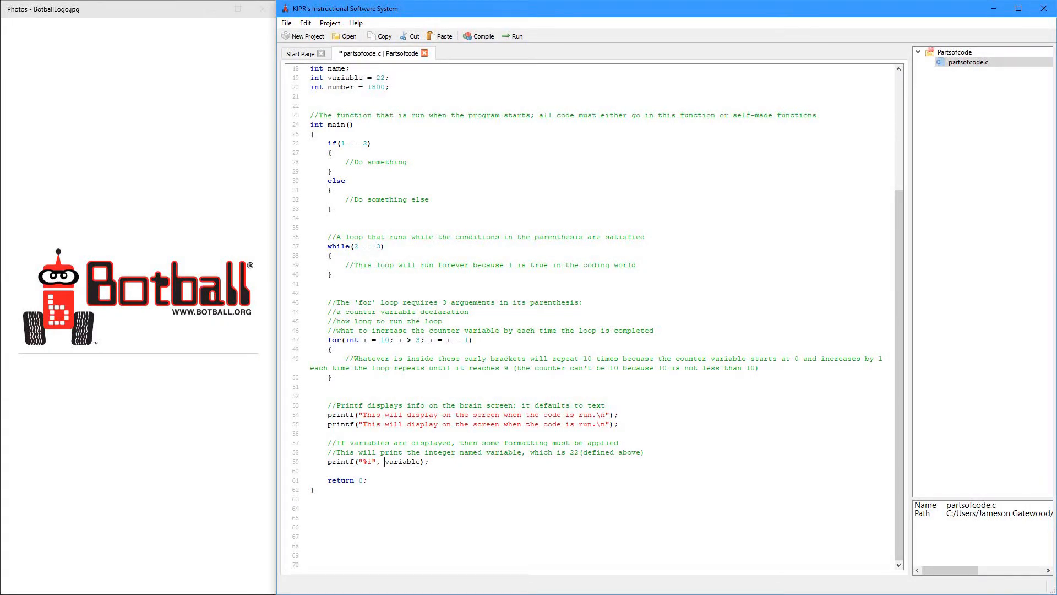
double_click(368, 462)
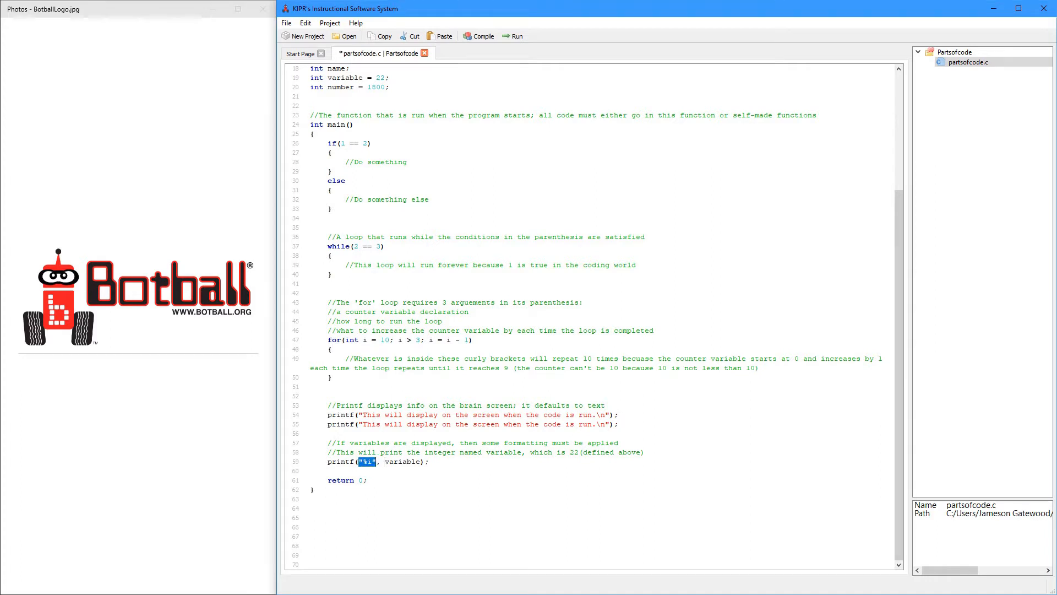
click(376, 461)
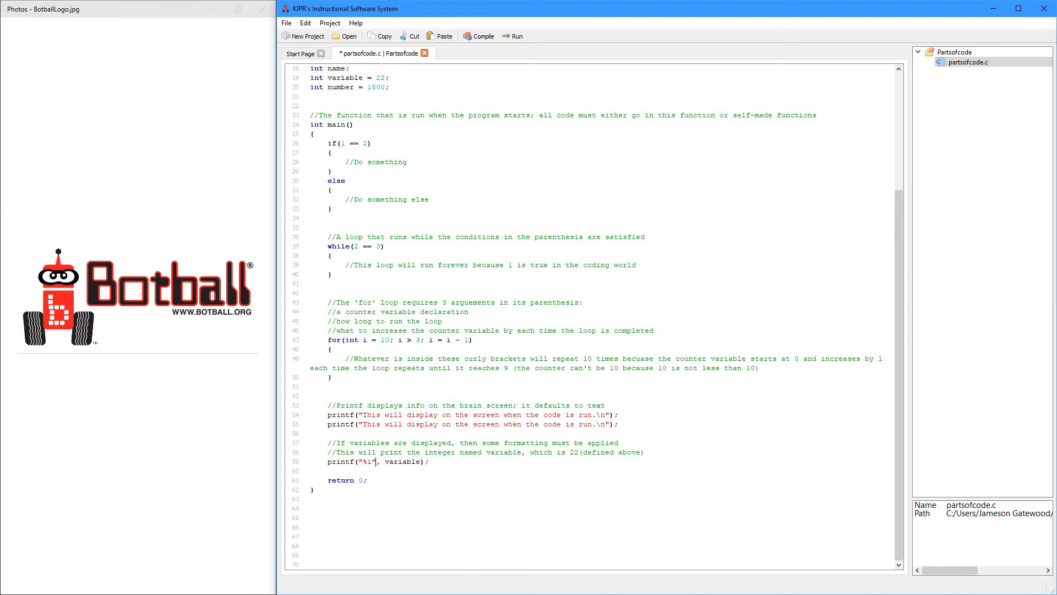
double_click(365, 462)
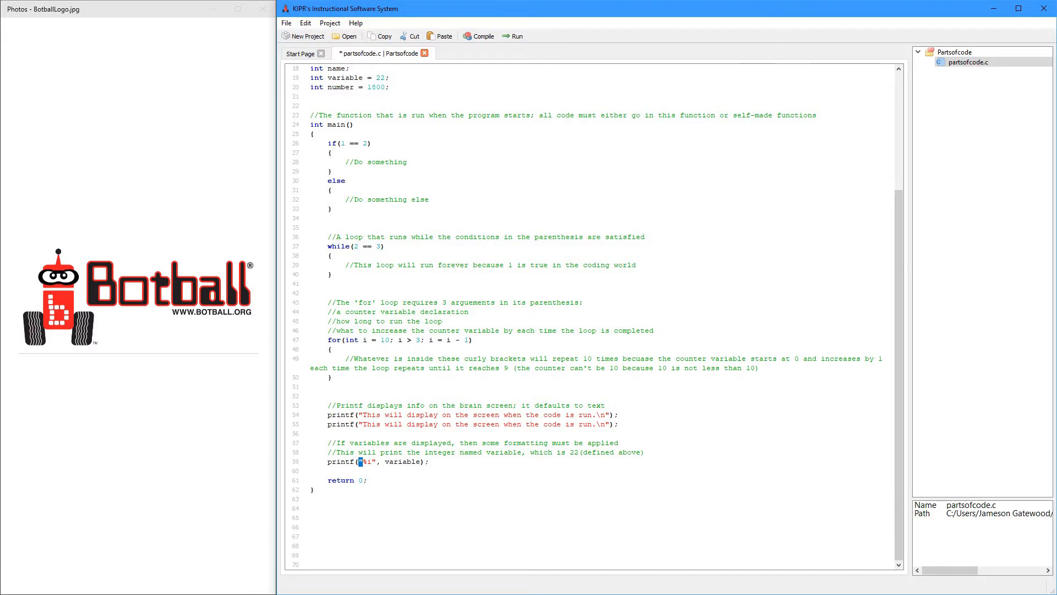
click(366, 462)
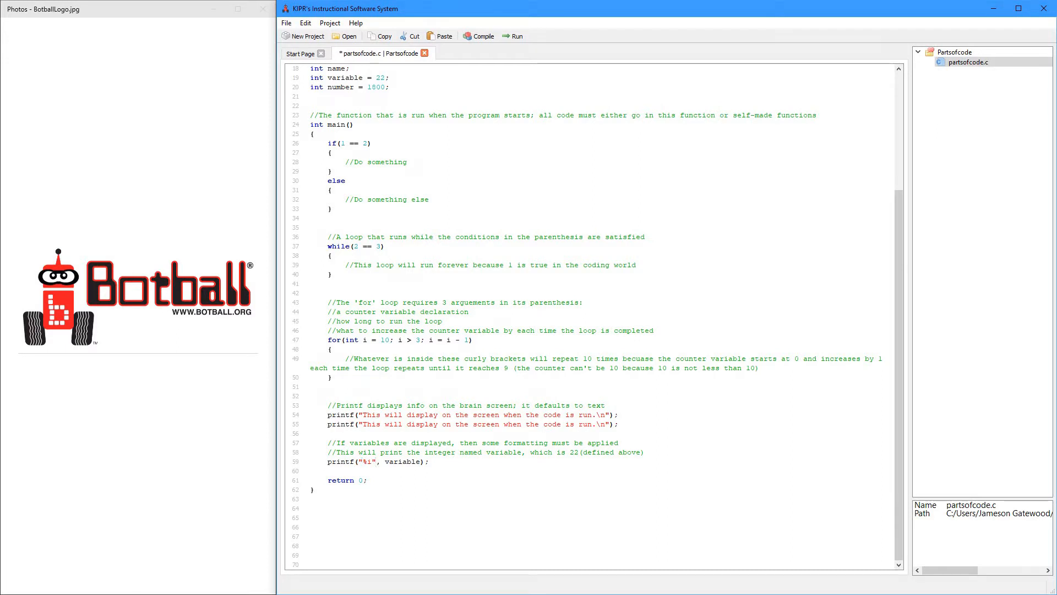
double_click(364, 462)
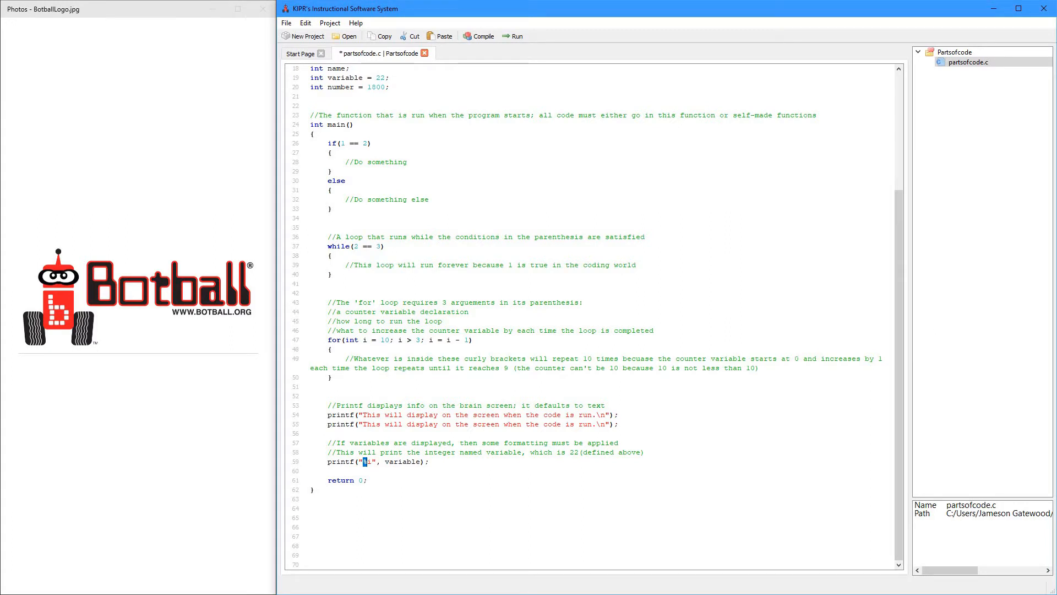
text(%)
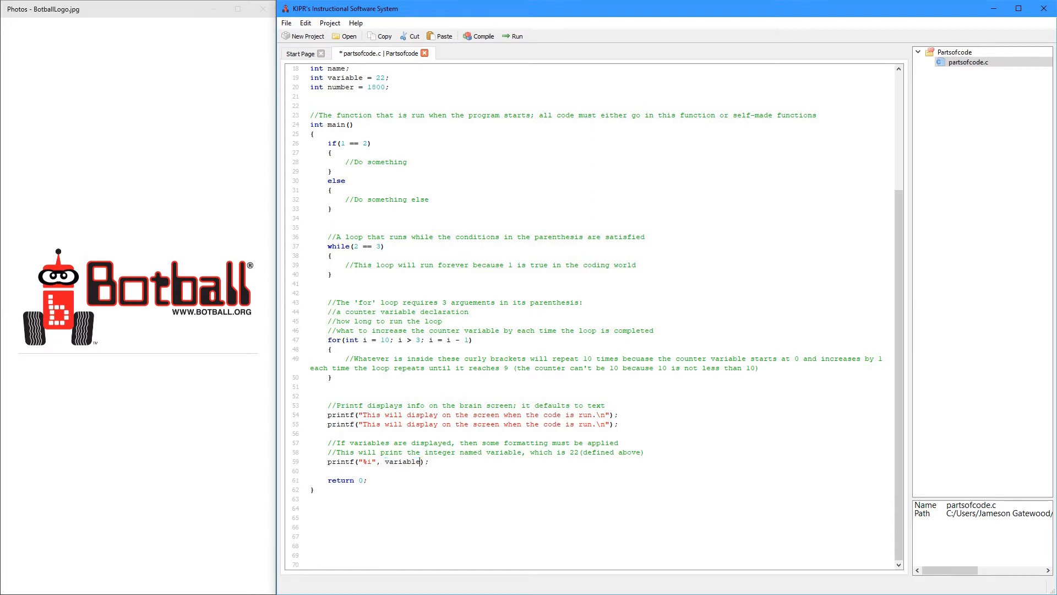
- Compare the printed variable with its declaration and assigned value 22
scroll(up, 3)
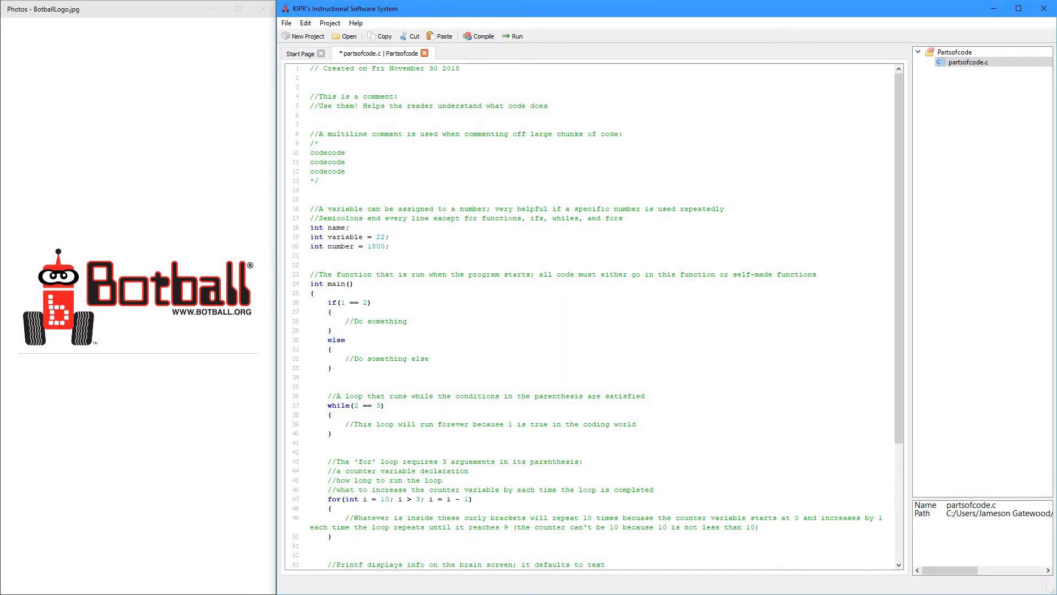
double_click(343, 237)
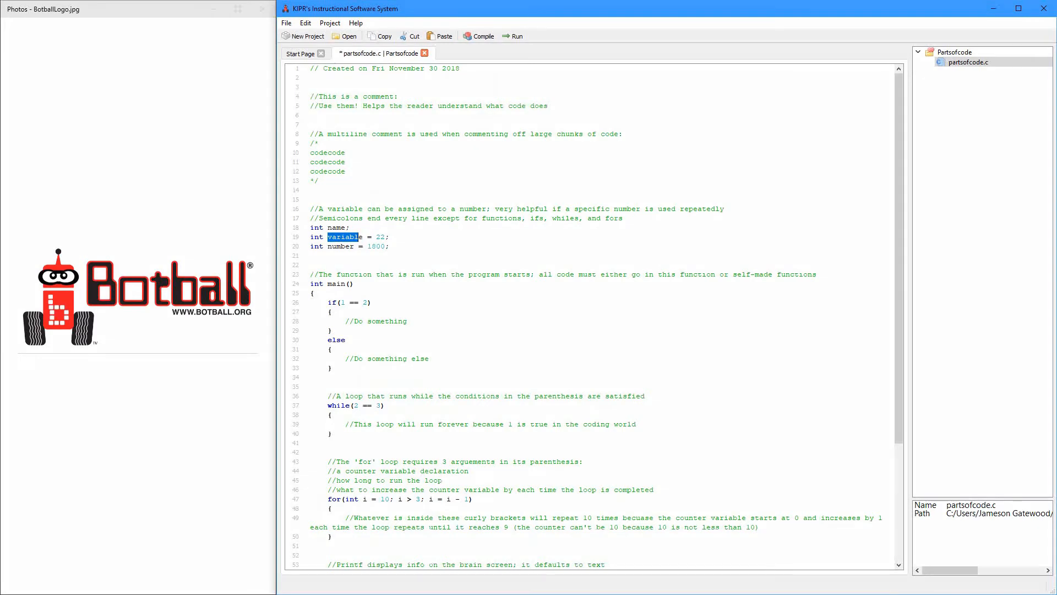
scroll(down, 3)
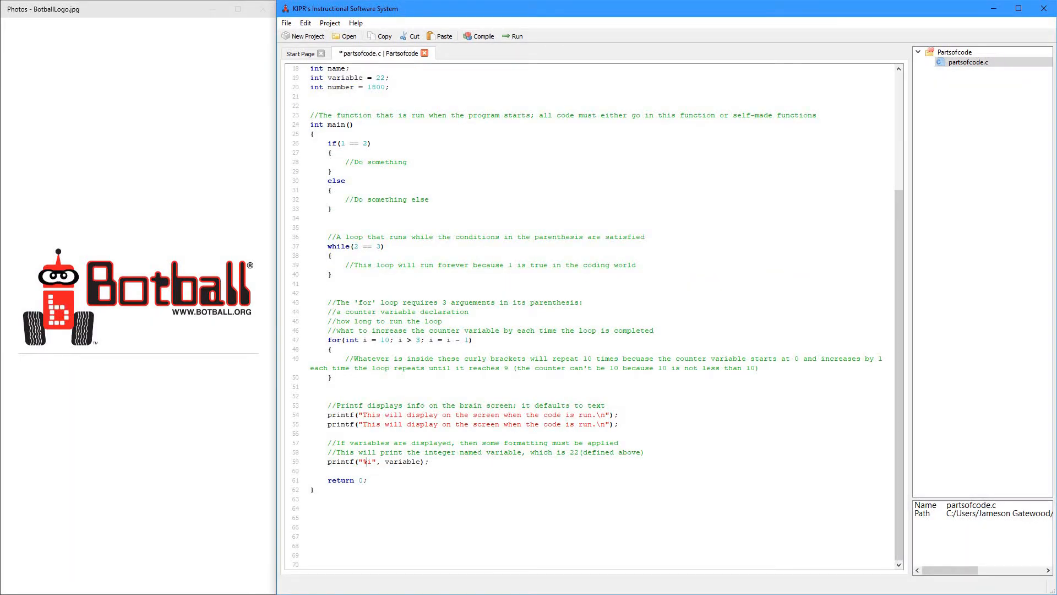
double_click(399, 461)
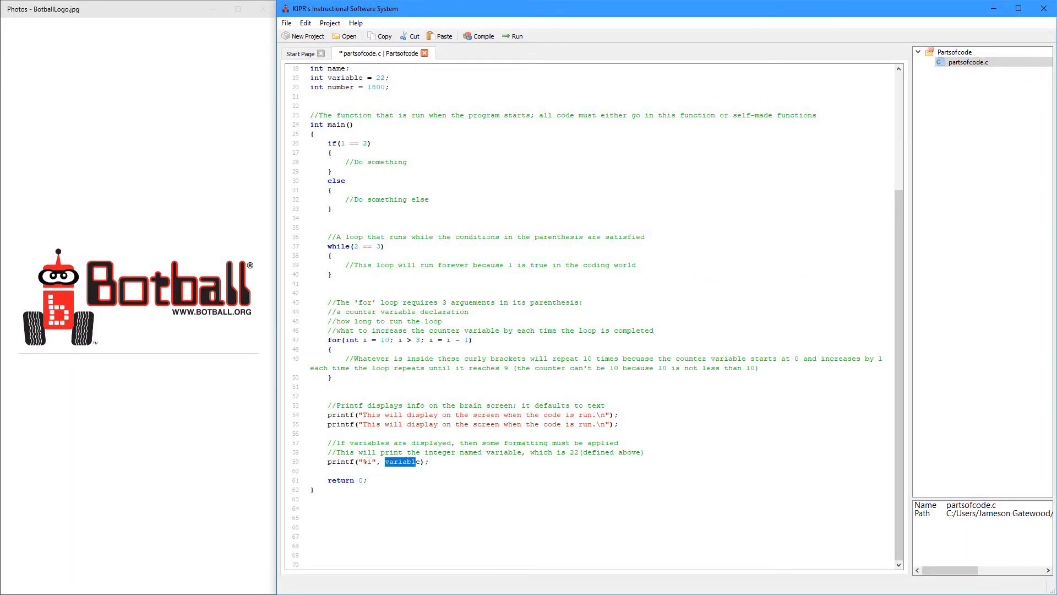
click(419, 462)
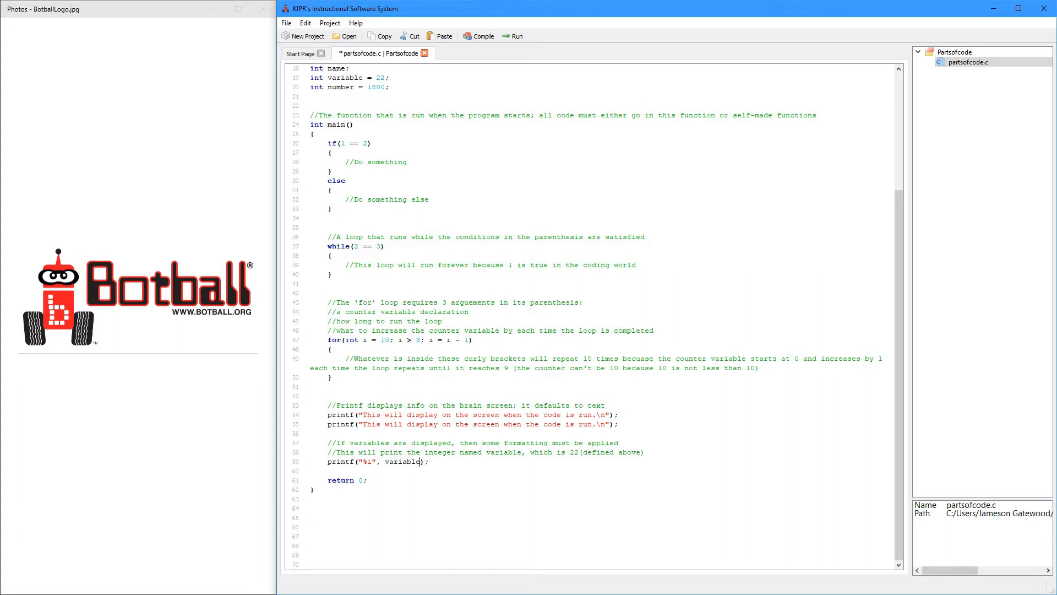
scroll(up, 3)
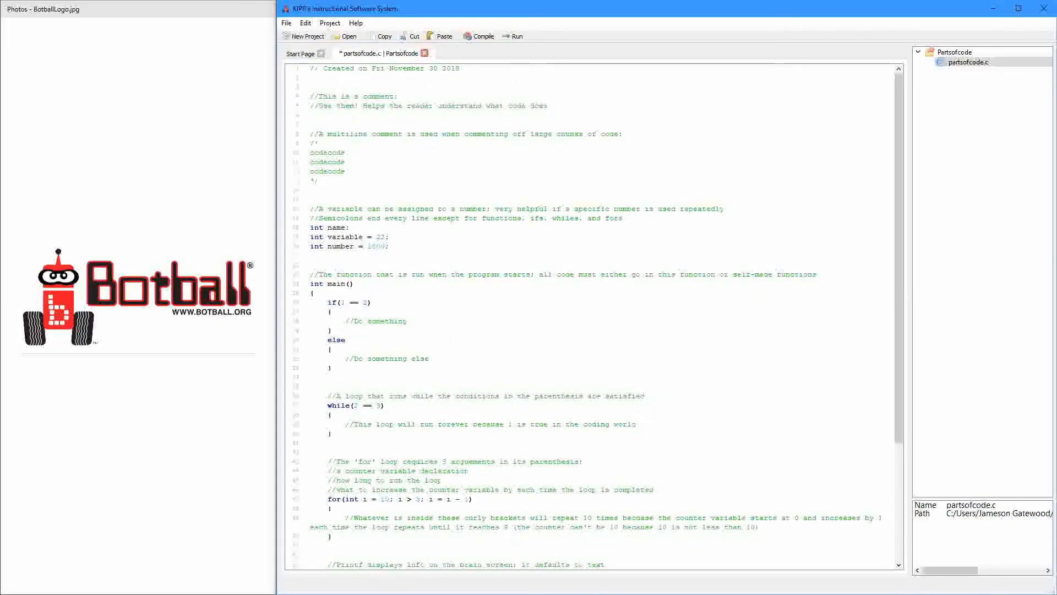
double_click(378, 236)
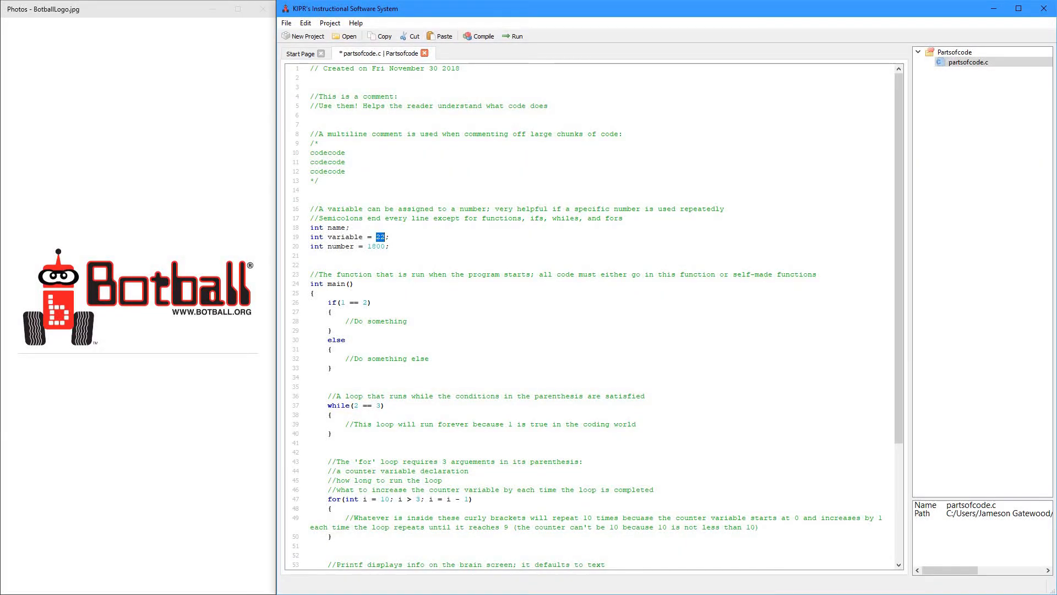
scroll(down, 3)
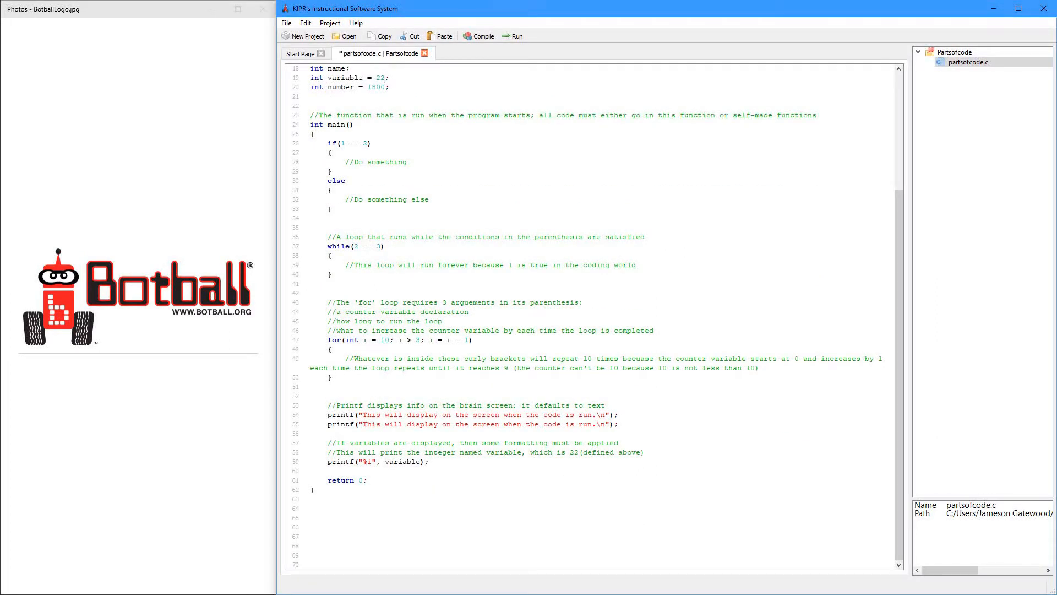
- Type printf("%i", number); on a new line after the variable print
click(384, 78)
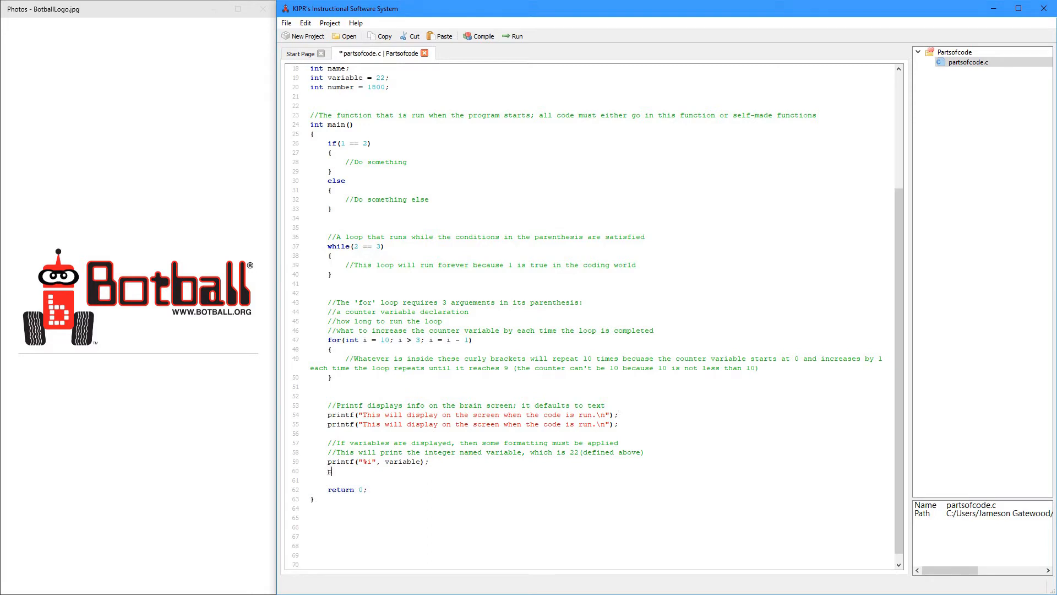
text(printf()
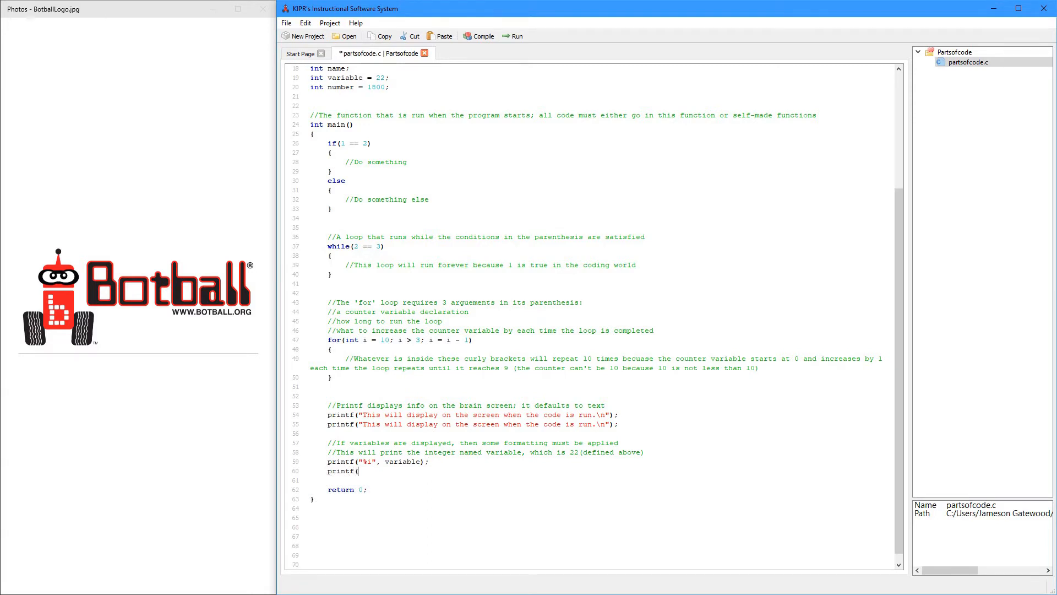
scroll(up, 3)
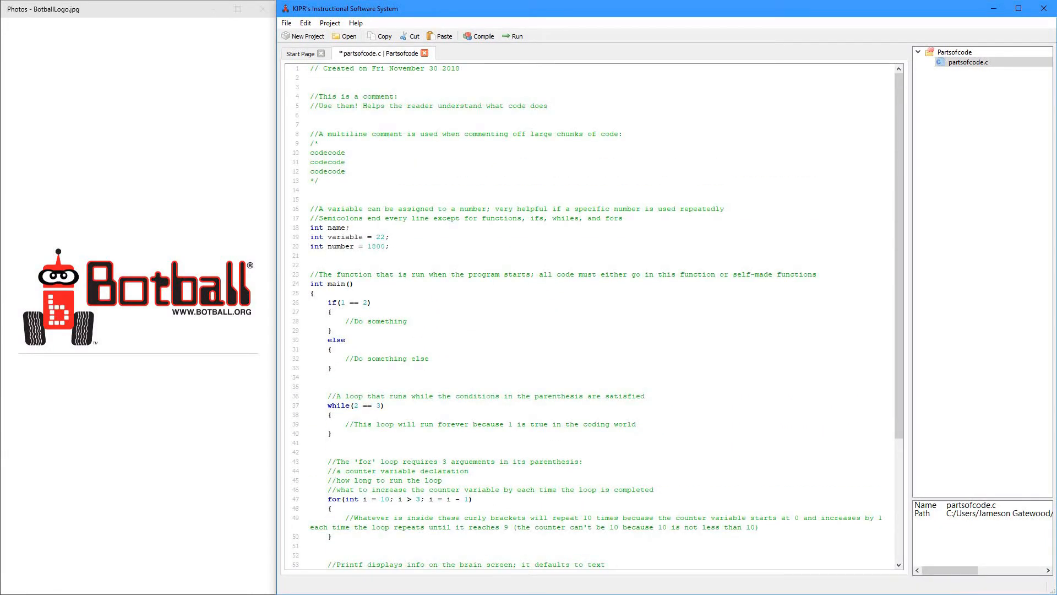
scroll(down, 3)
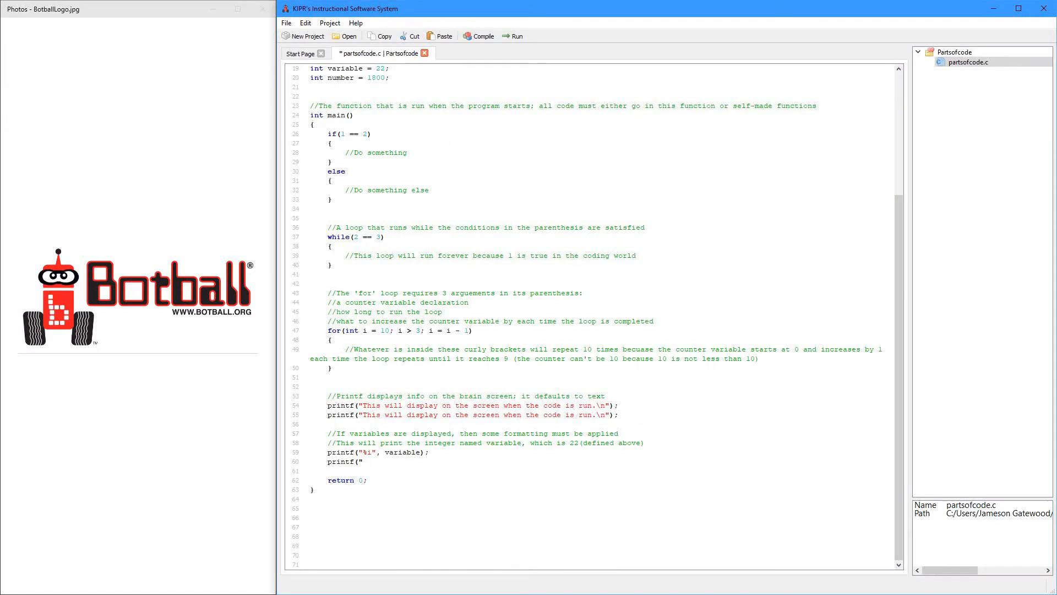
text(%)
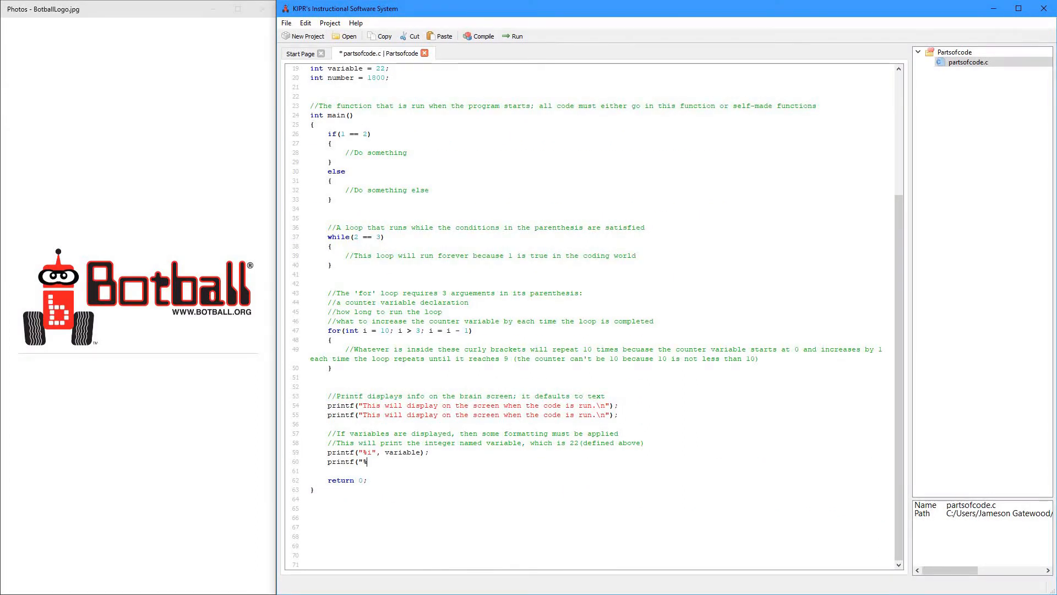
text(i")
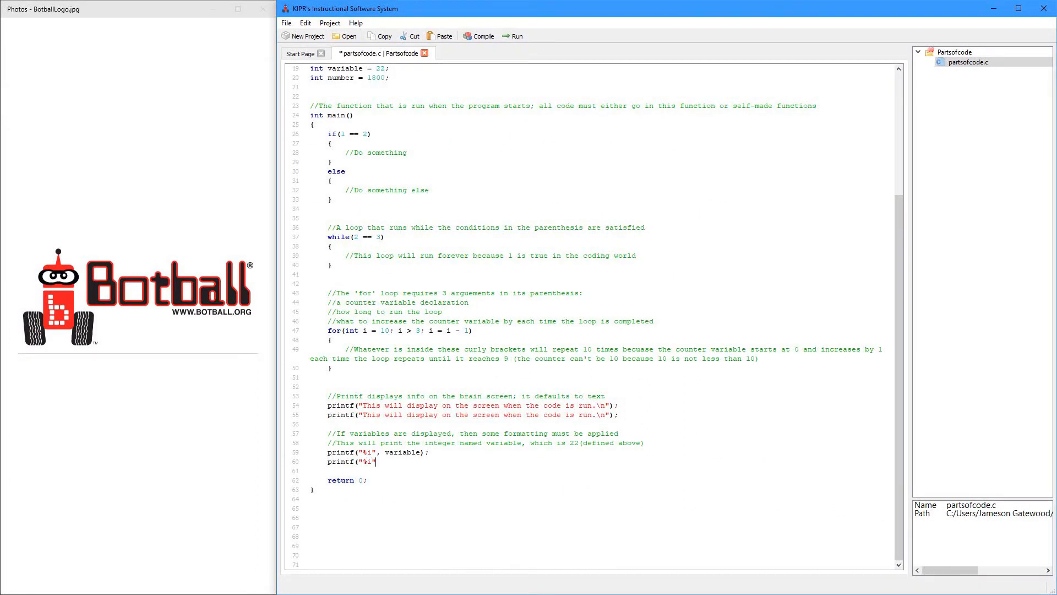
text(, number)
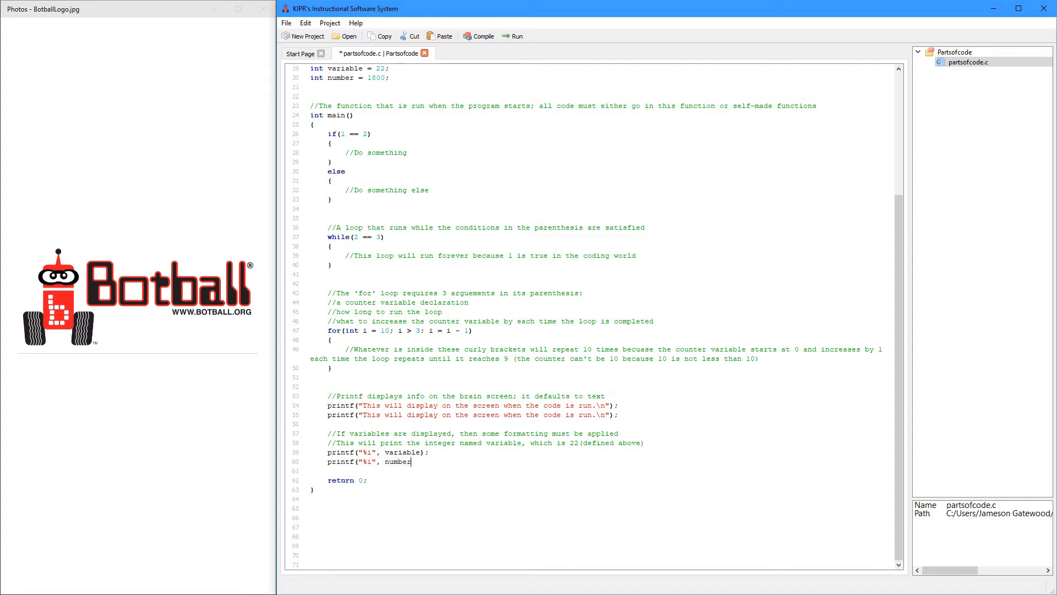
text(;)
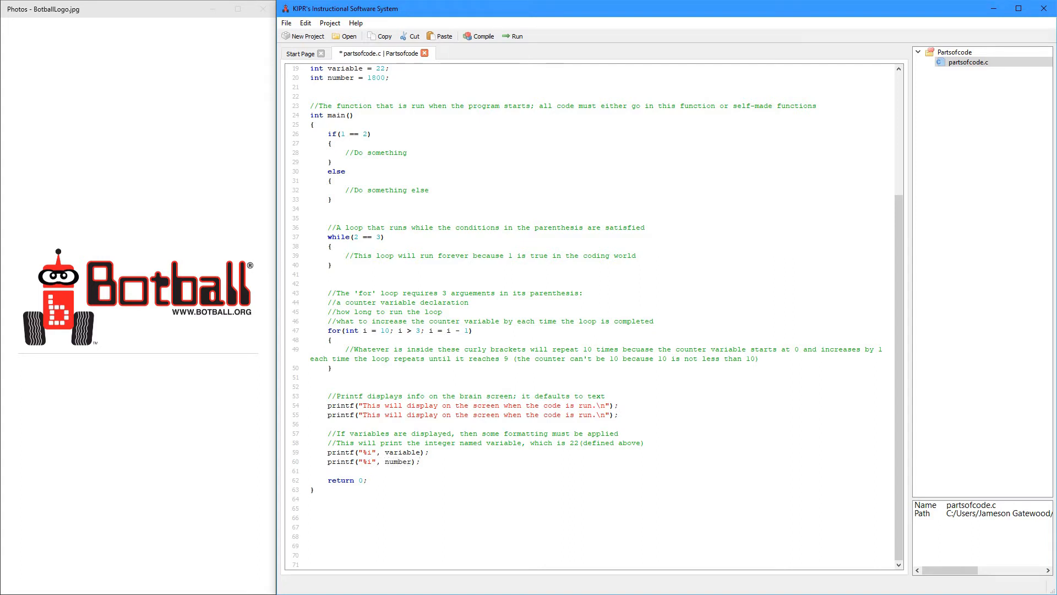
scroll(up, 3)
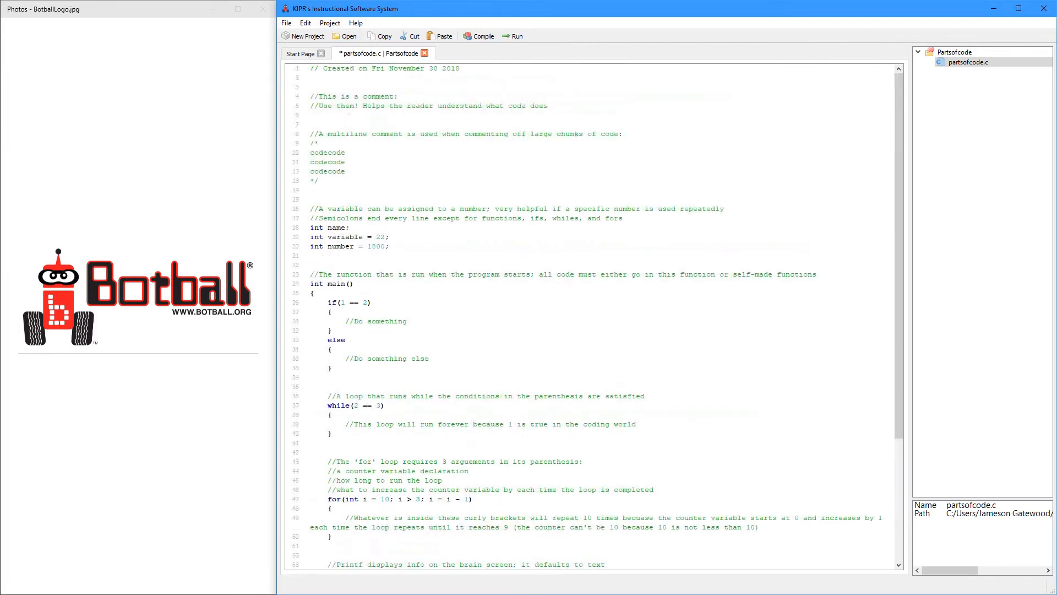
scroll(down, 3)
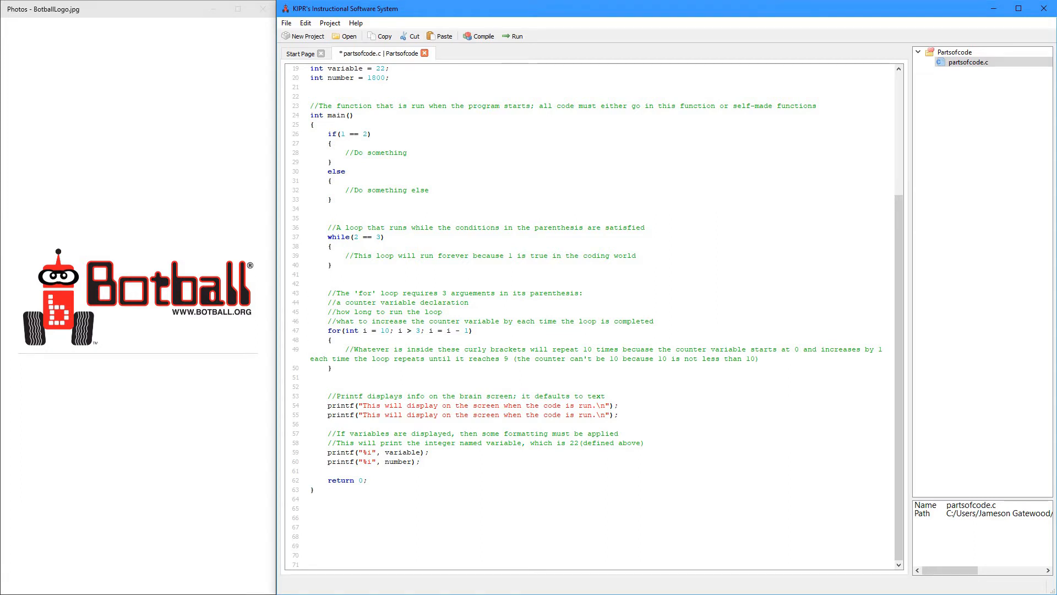
click(369, 452)
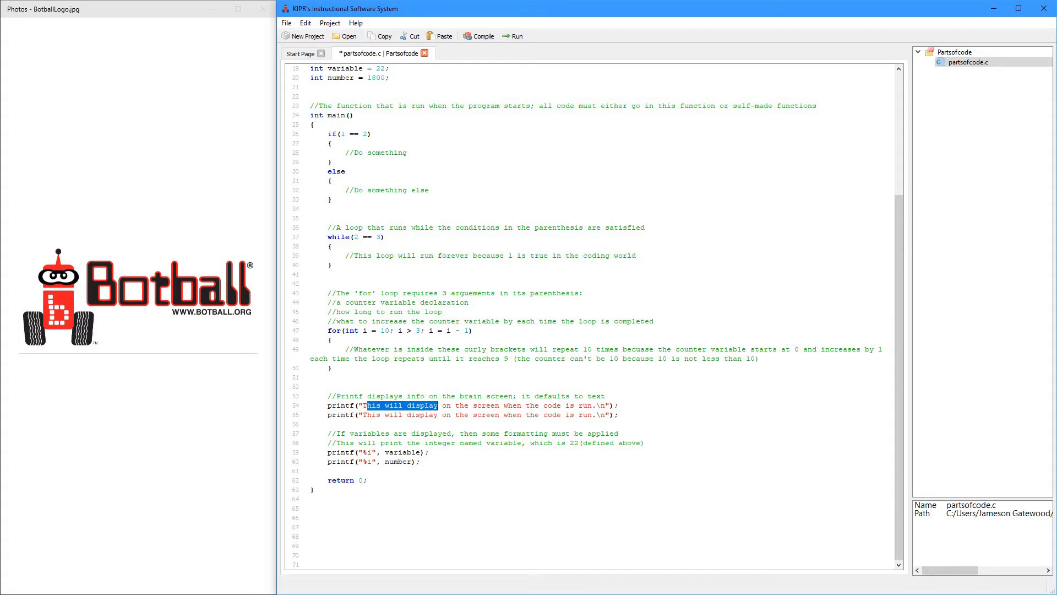
scroll(up, 3)
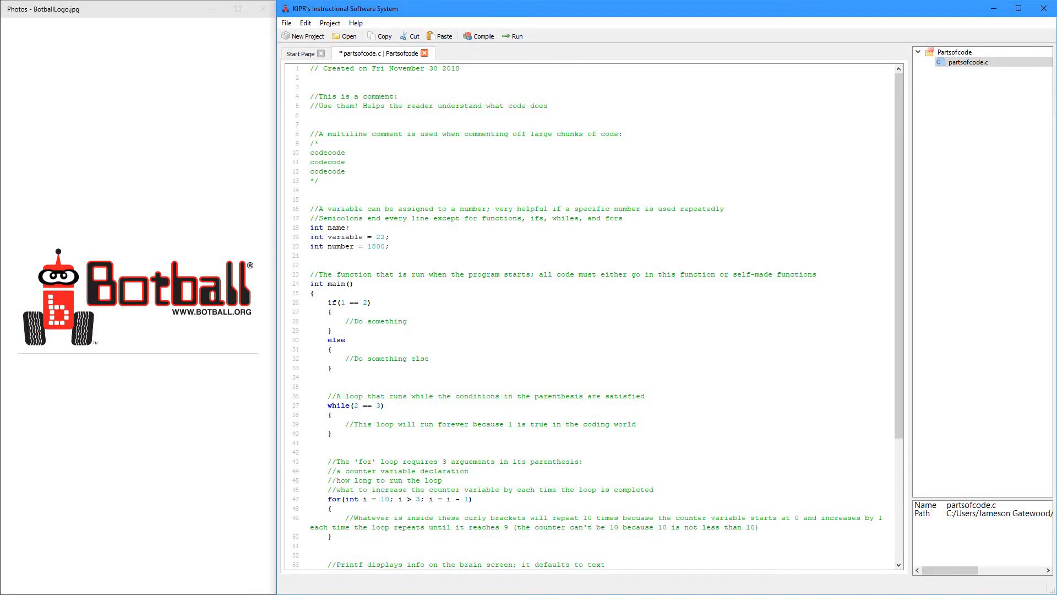
click(389, 237)
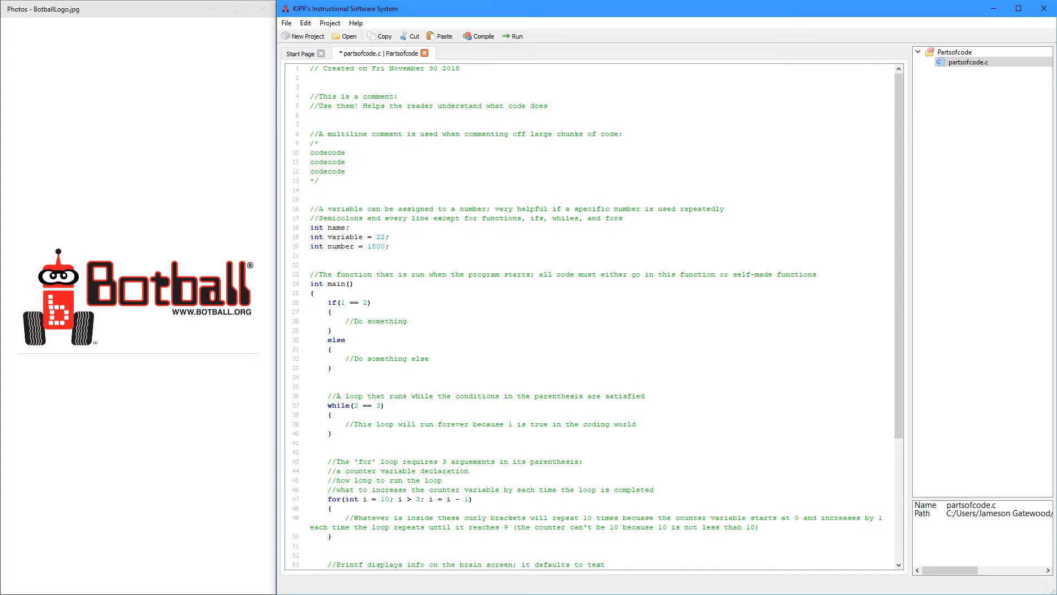
click(389, 236)
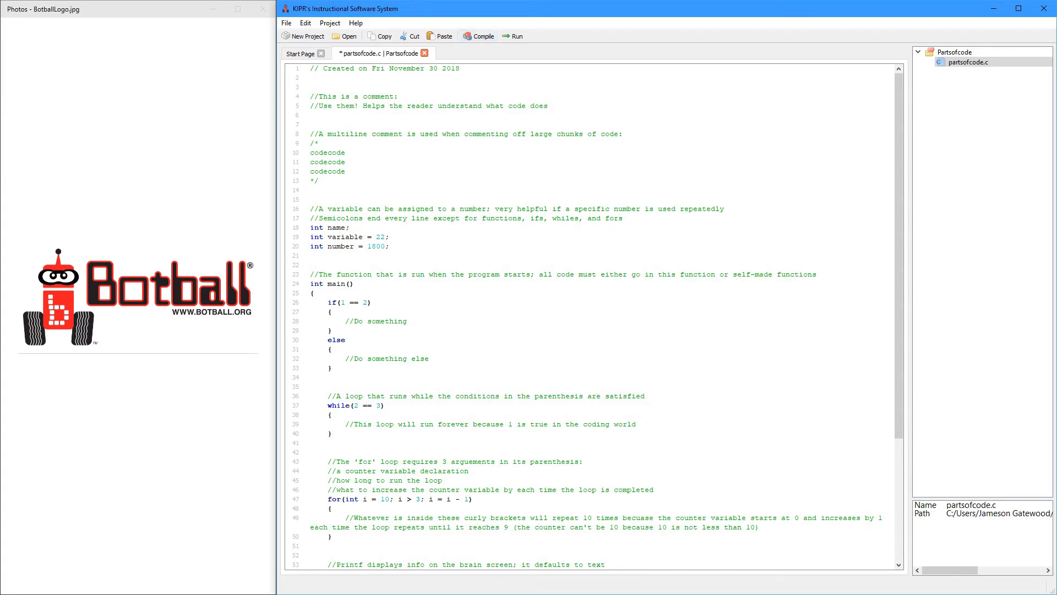
click(349, 227)
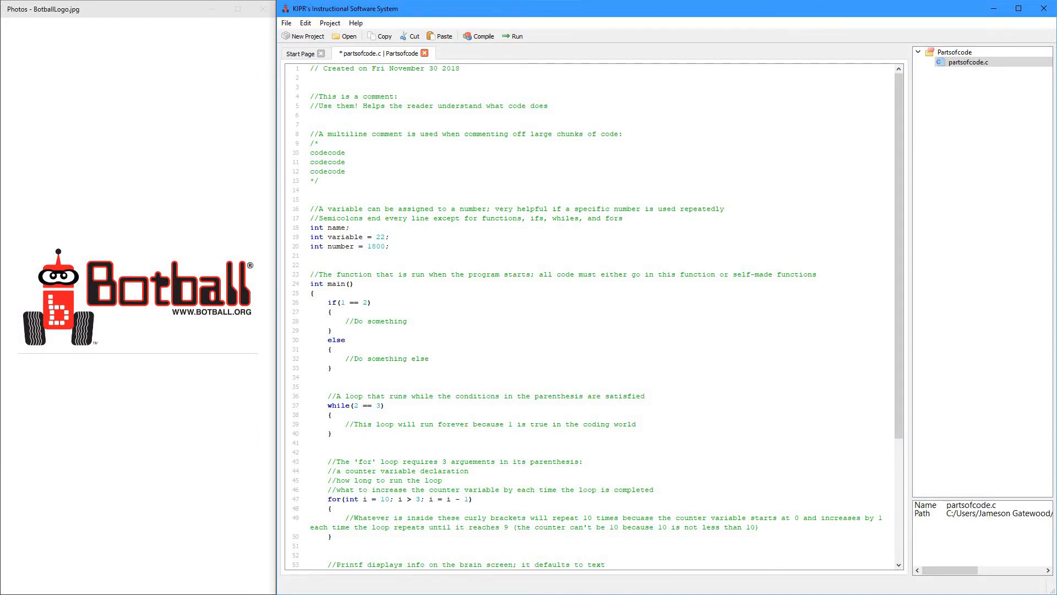
click(349, 228)
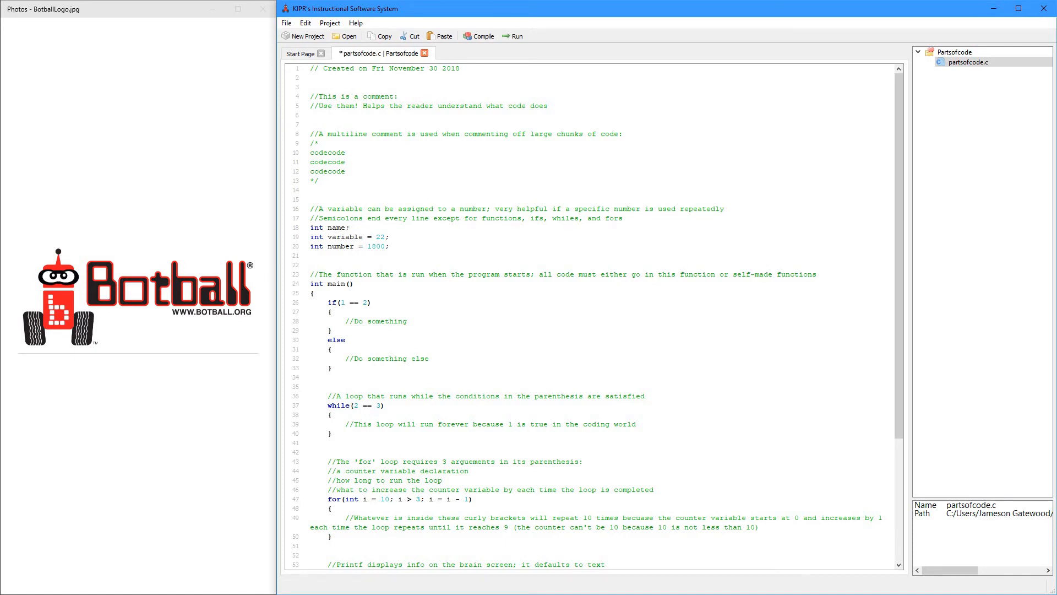
scroll(down, 3)
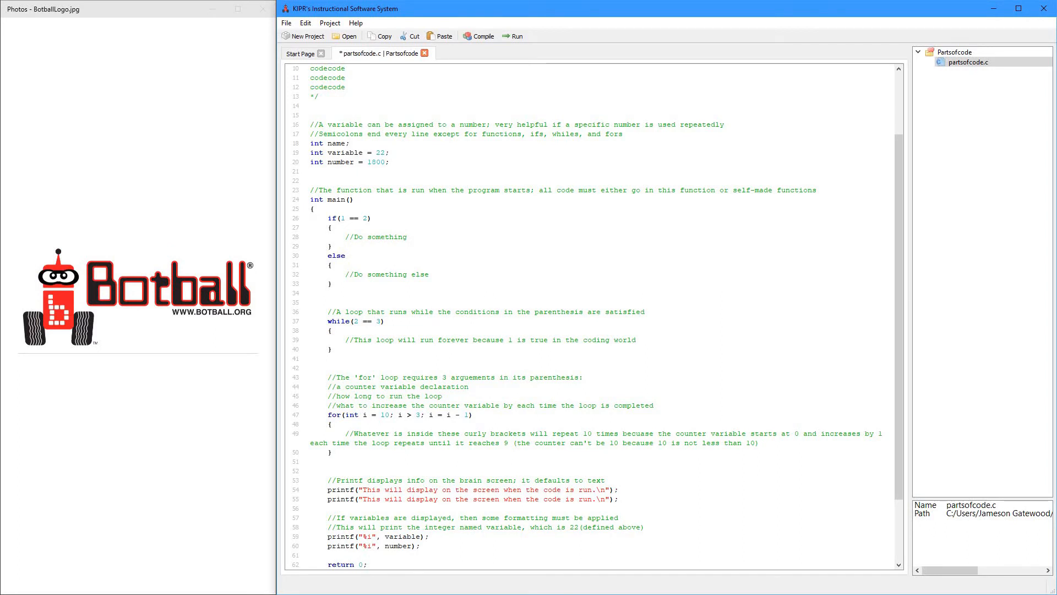
click(348, 144)
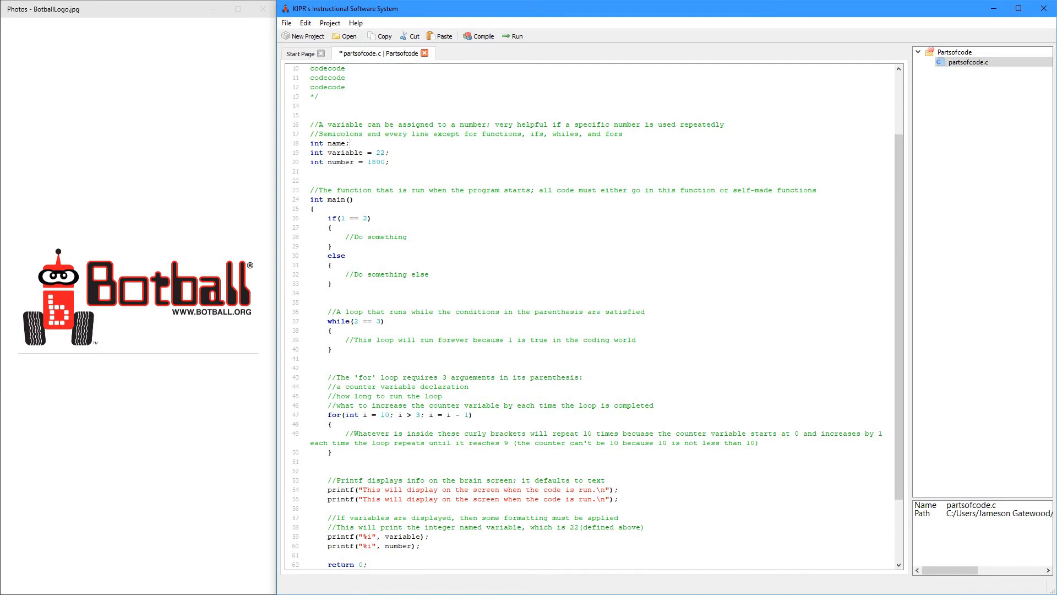
scroll(down, 3)
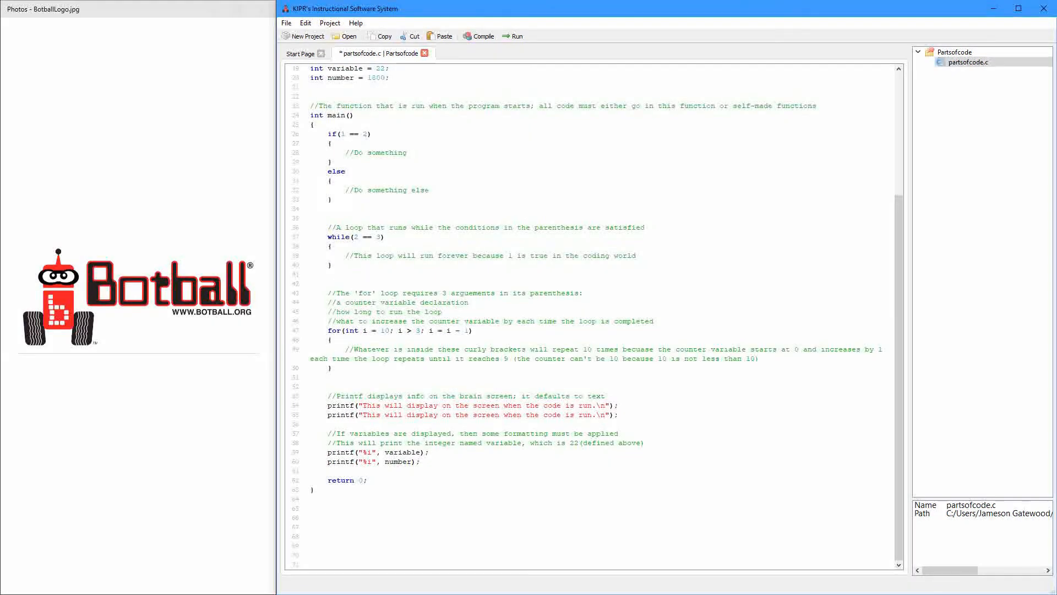
scroll(up, 3)
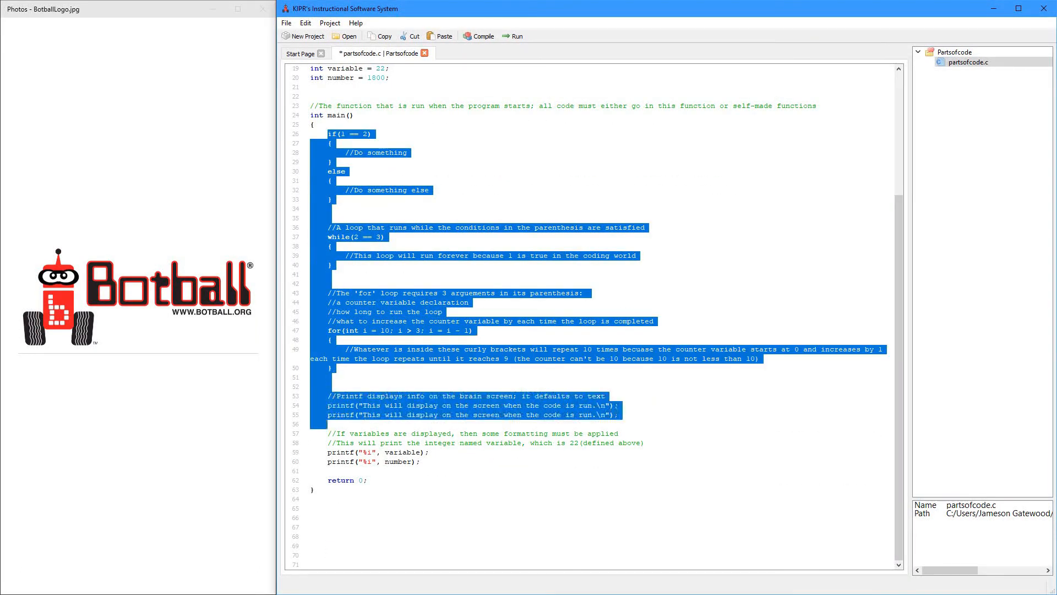
scroll(up, 3)
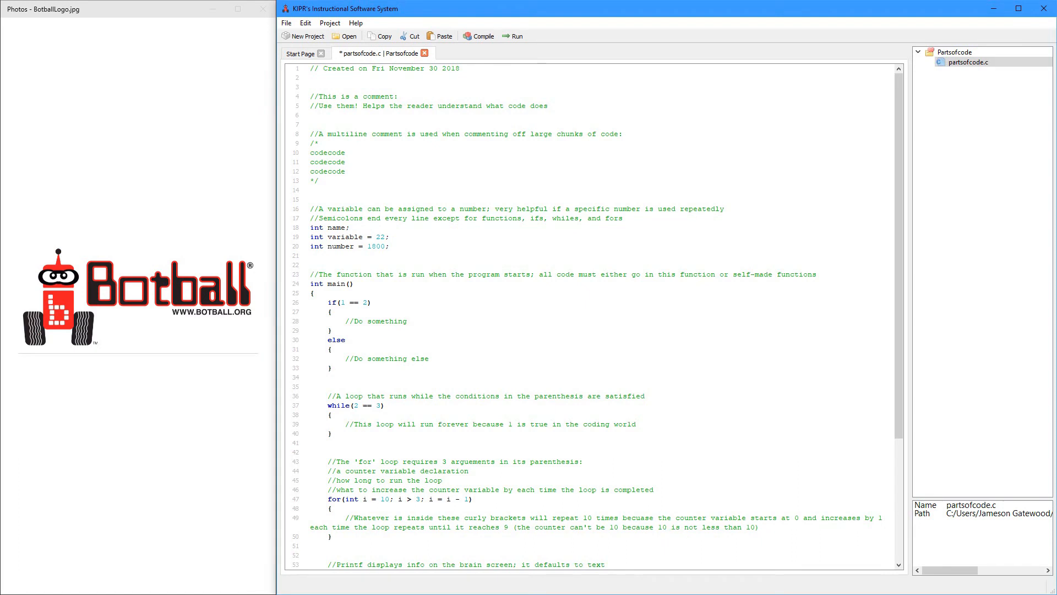
click(320, 180)
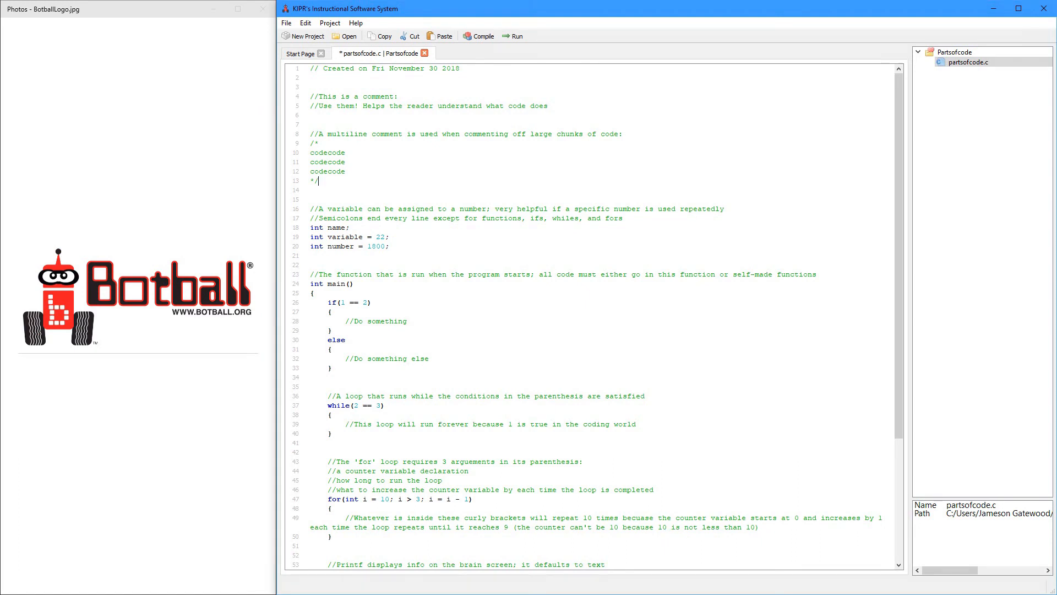